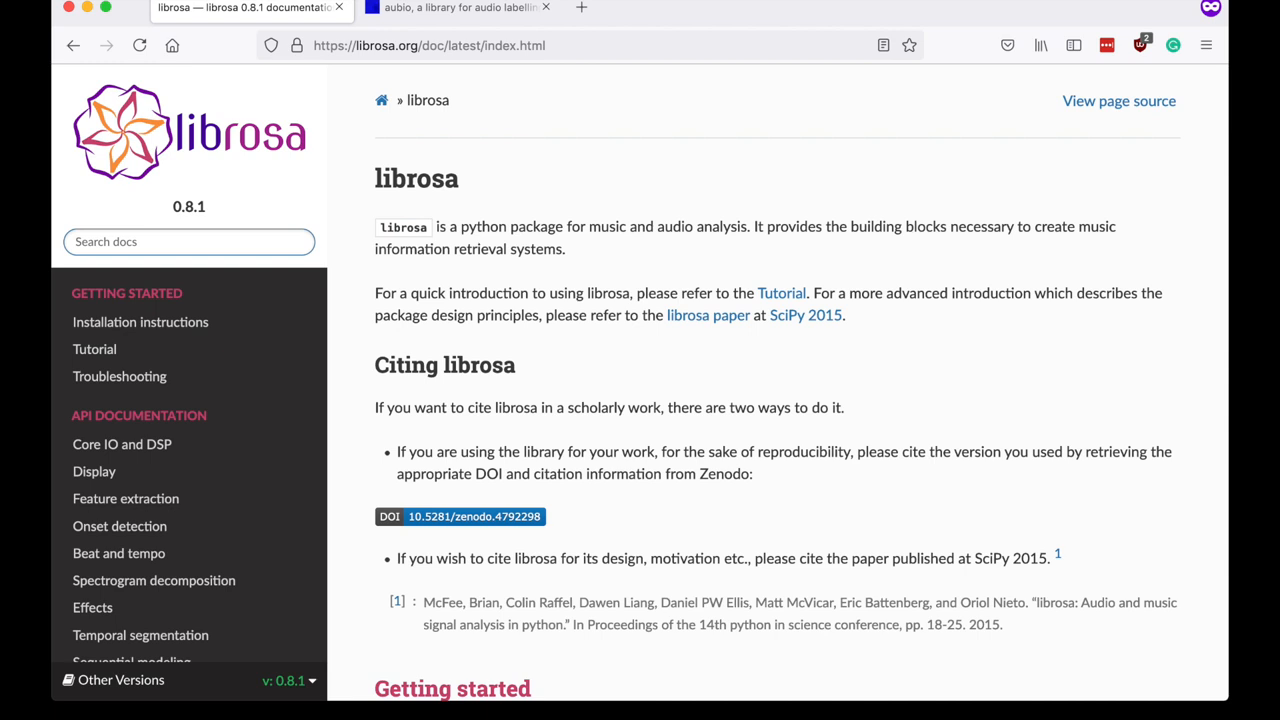
Go from the librosa docs to python.org in Firefox, then launch Terminal from Spotlight.
left_click(458, 8)
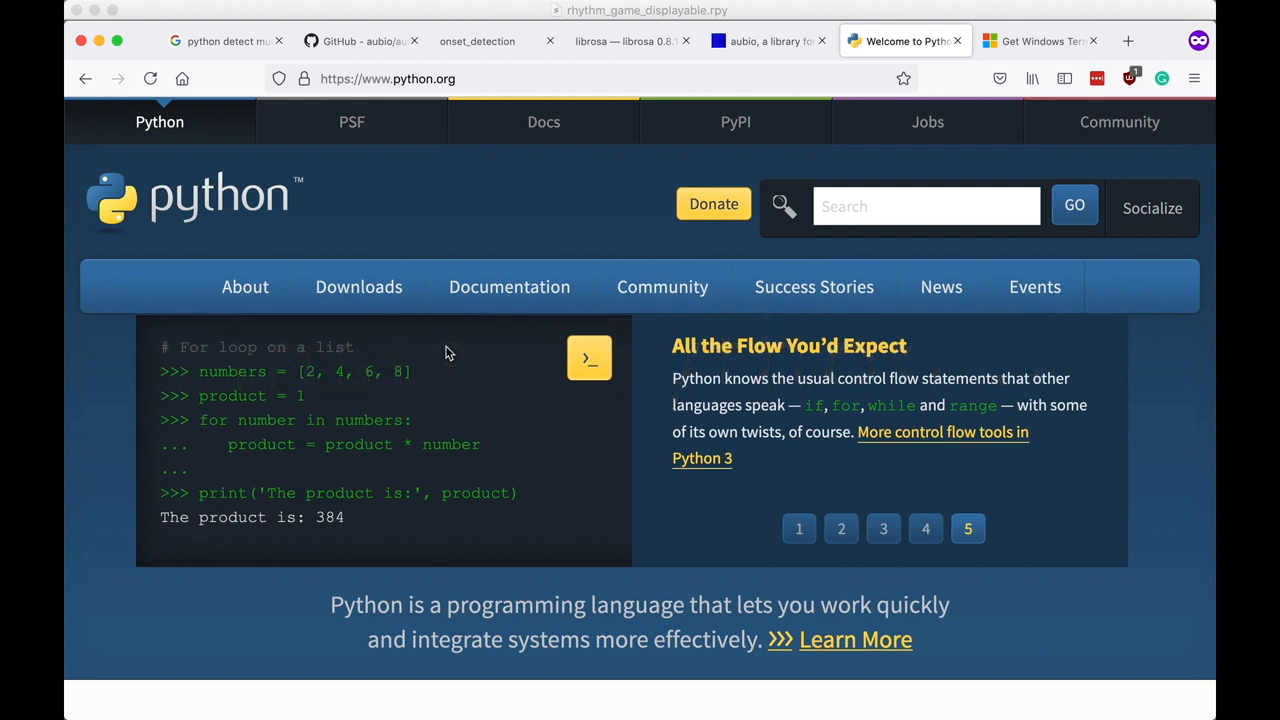
left_click(358, 287)
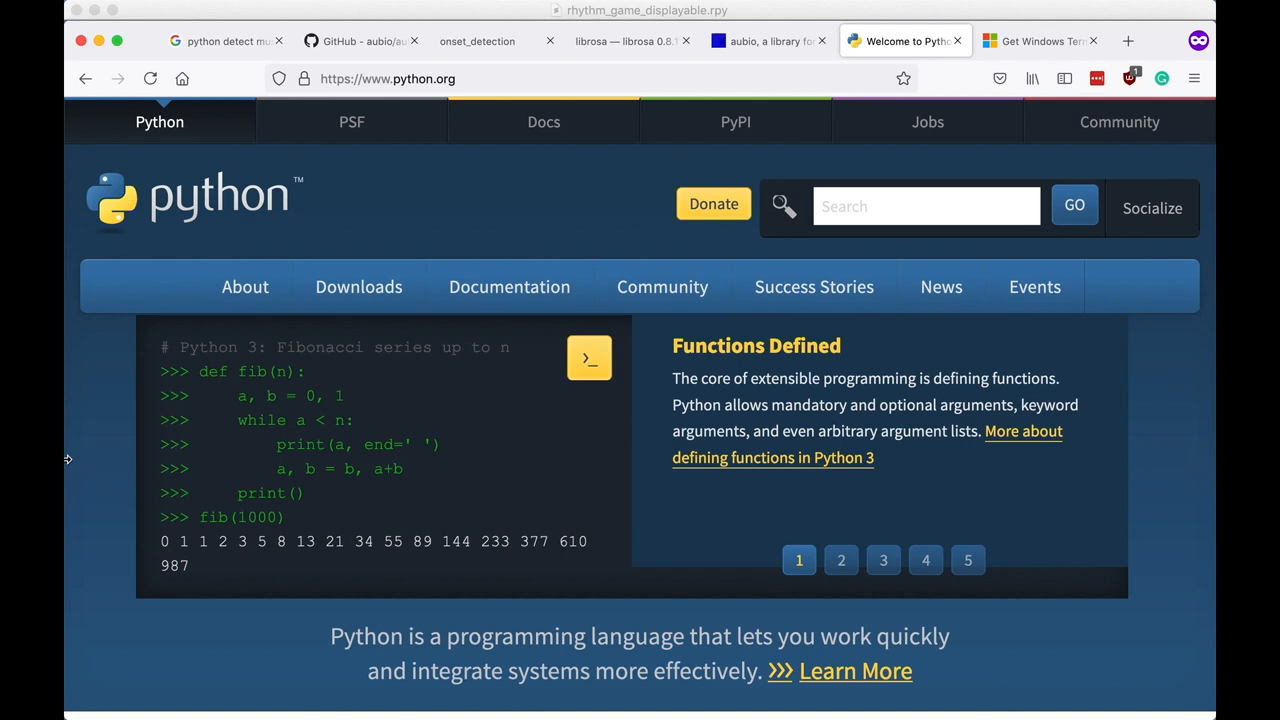
type("terminal")
type("cd De")
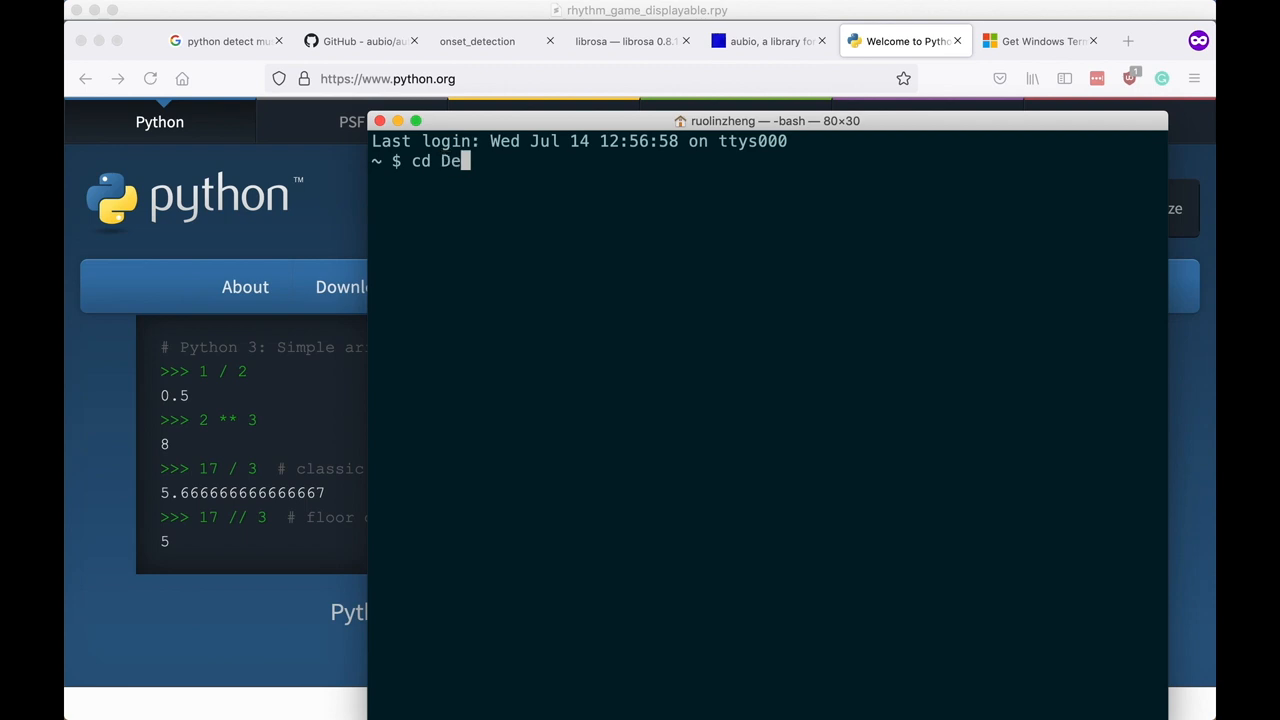
Confirm Python 3.9.4 is installed and move into Ren'Py Minigames 101/generate_beatmap.
left_click(1040, 41)
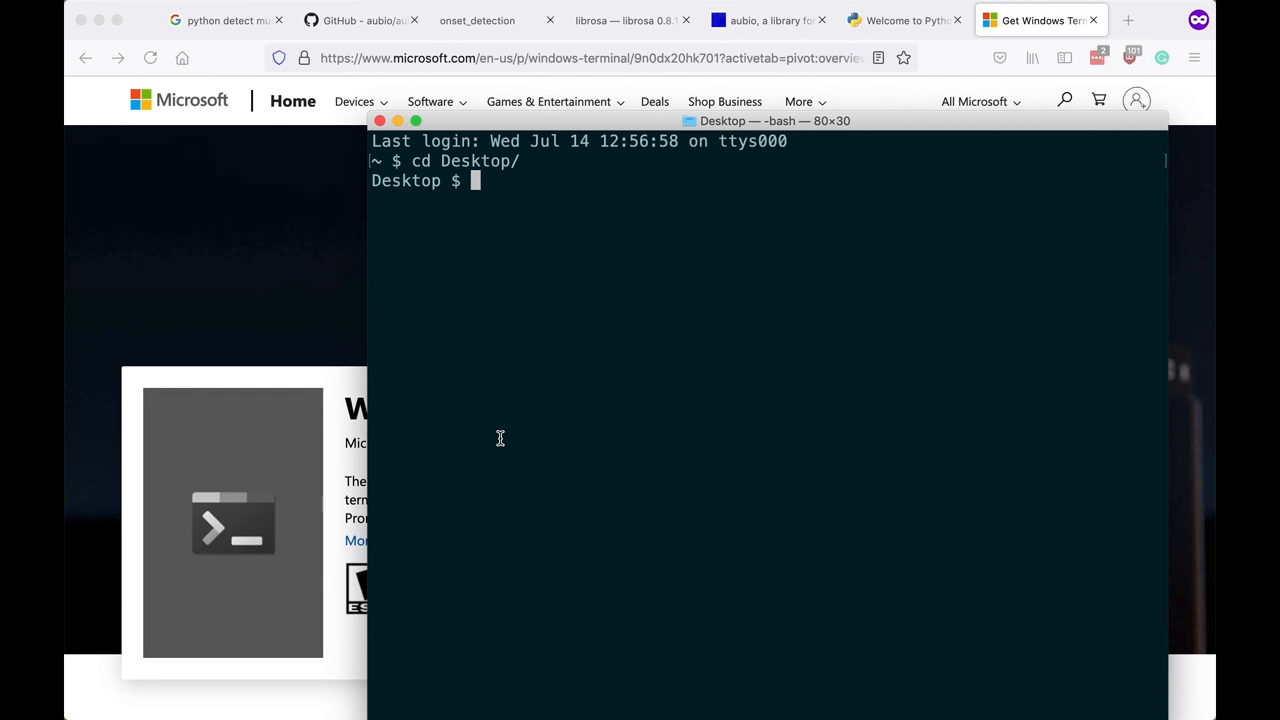
type("python3")
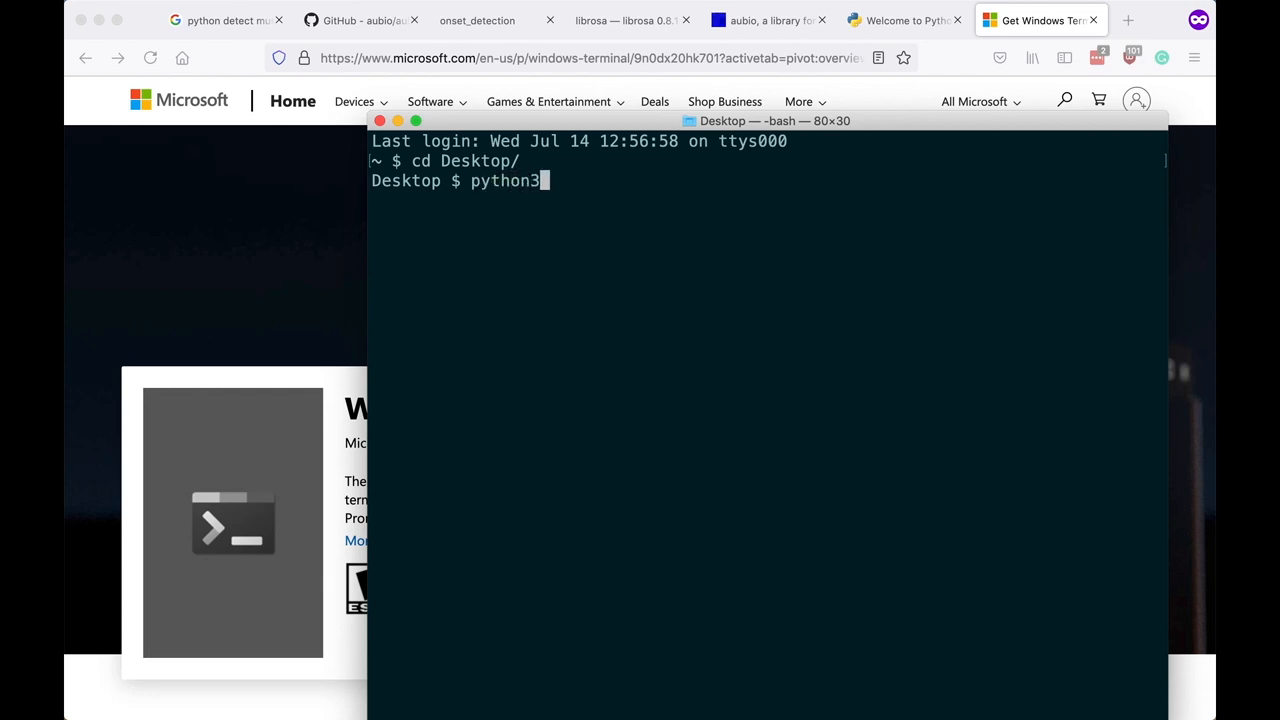
type("--version")
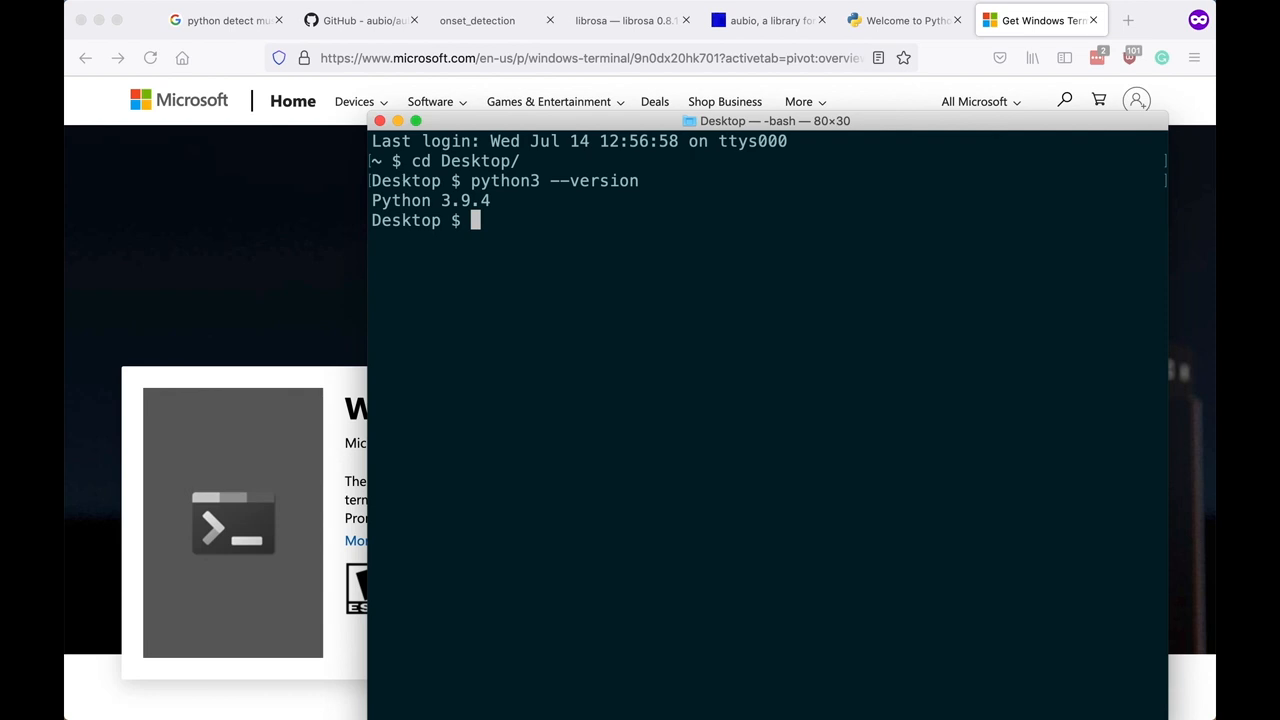
type("ls")
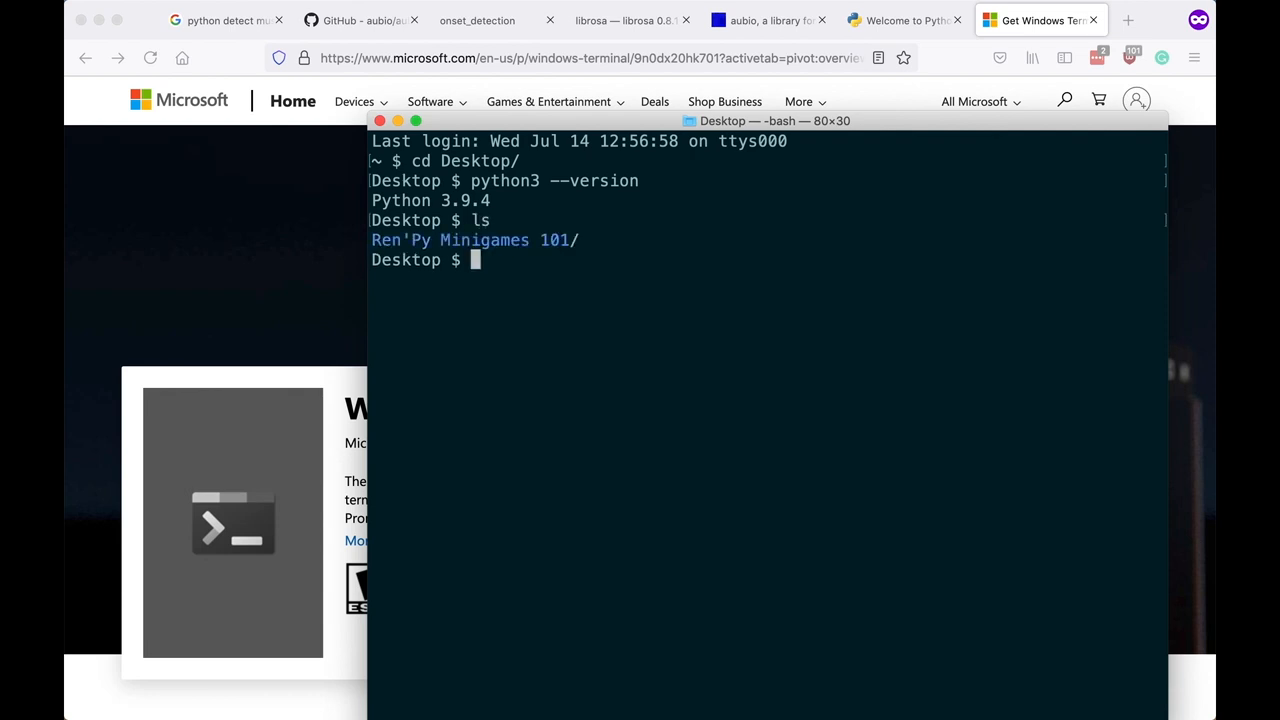
type("cd Ren\\'Py\\ Minigames\\ 101/")
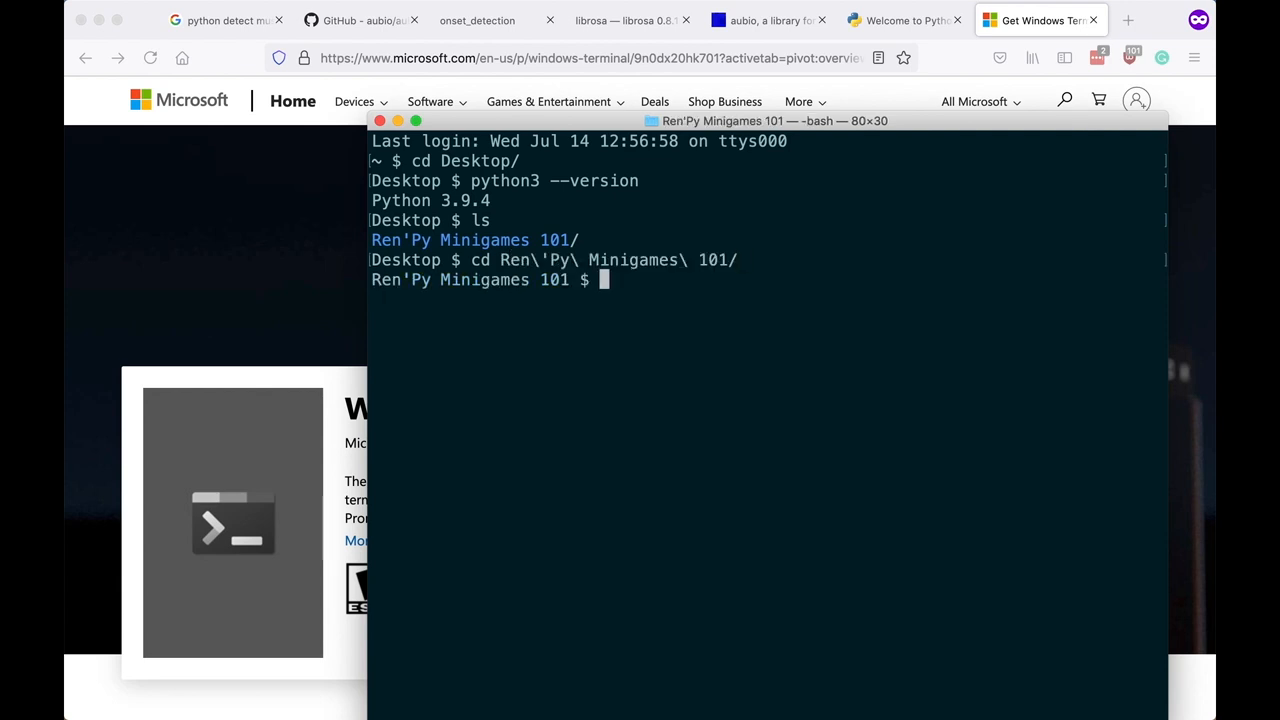
type("ls")
type("open .")
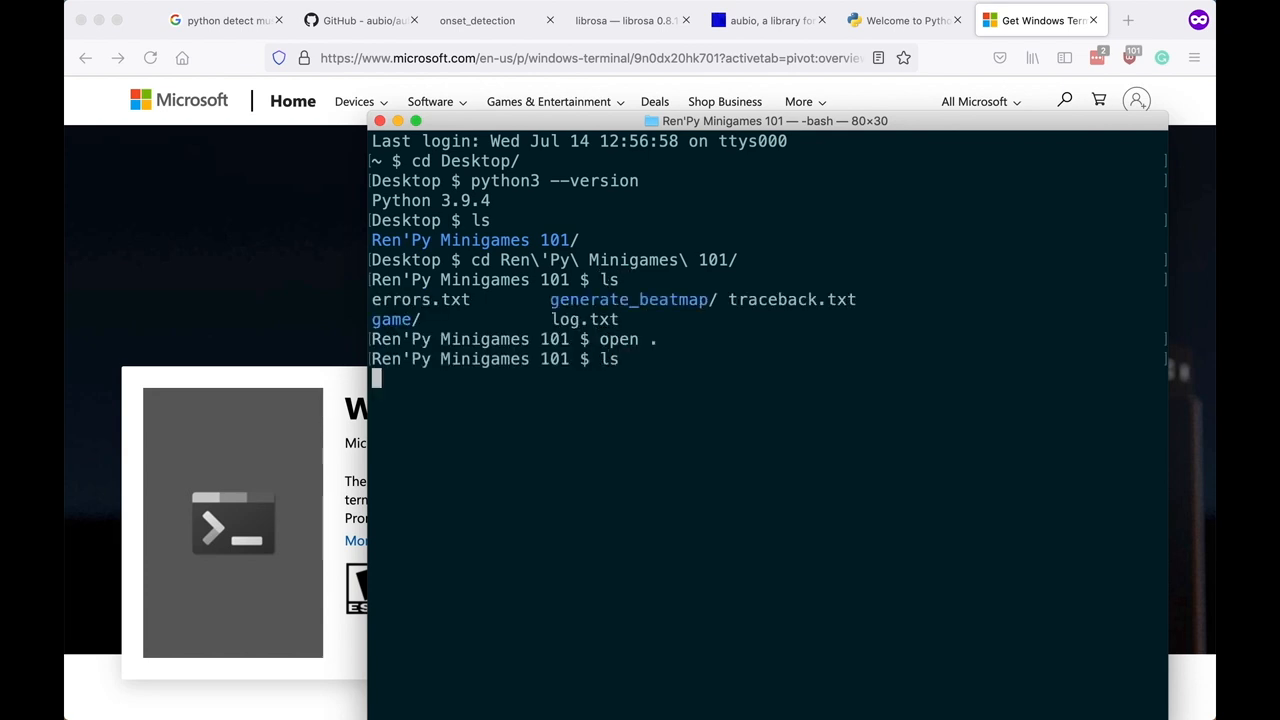
type("cd generate_beatmap/")
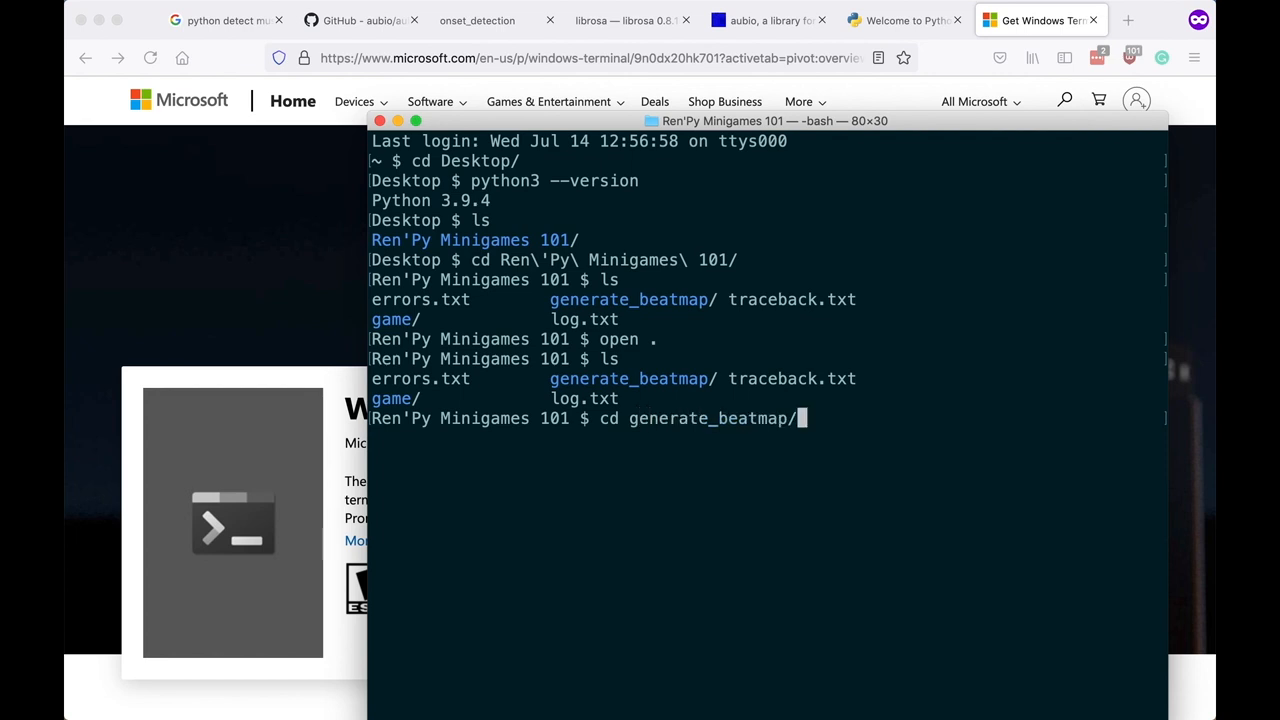
key("Return")
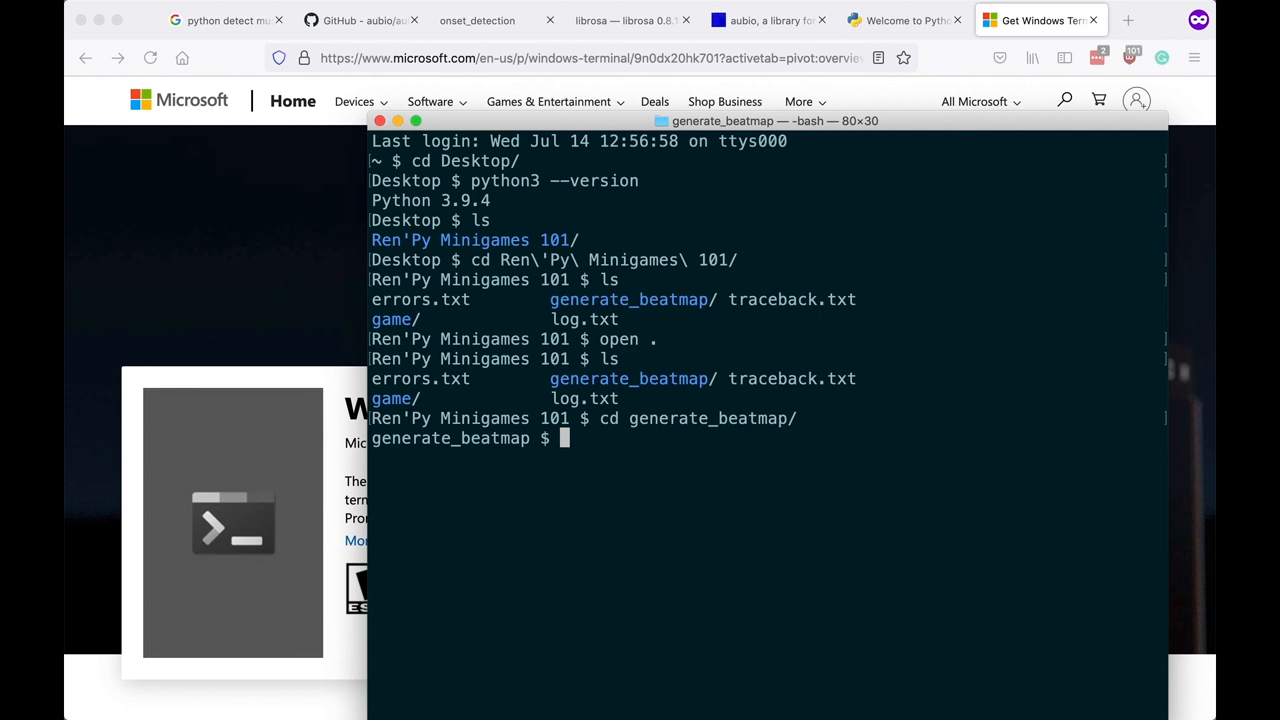
Create the py39-aubio-librosa virtual environment with python3 -m venv.
type("p")
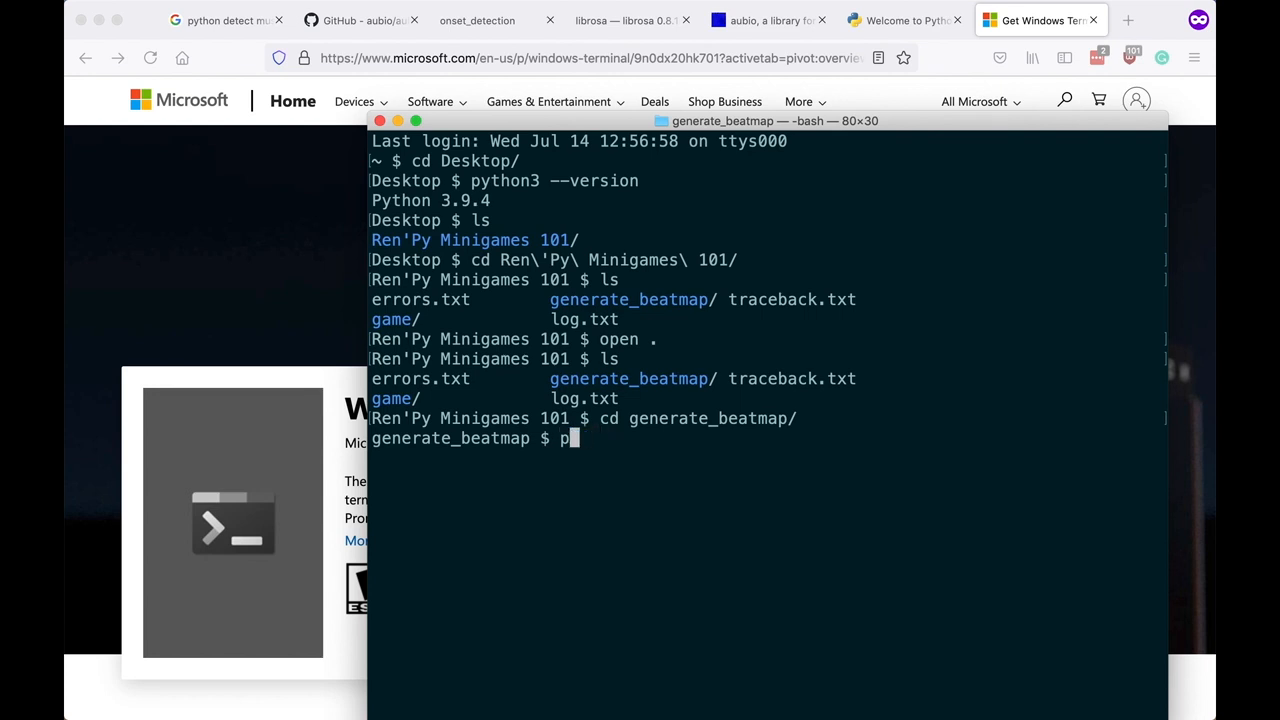
type("ython3 -m")
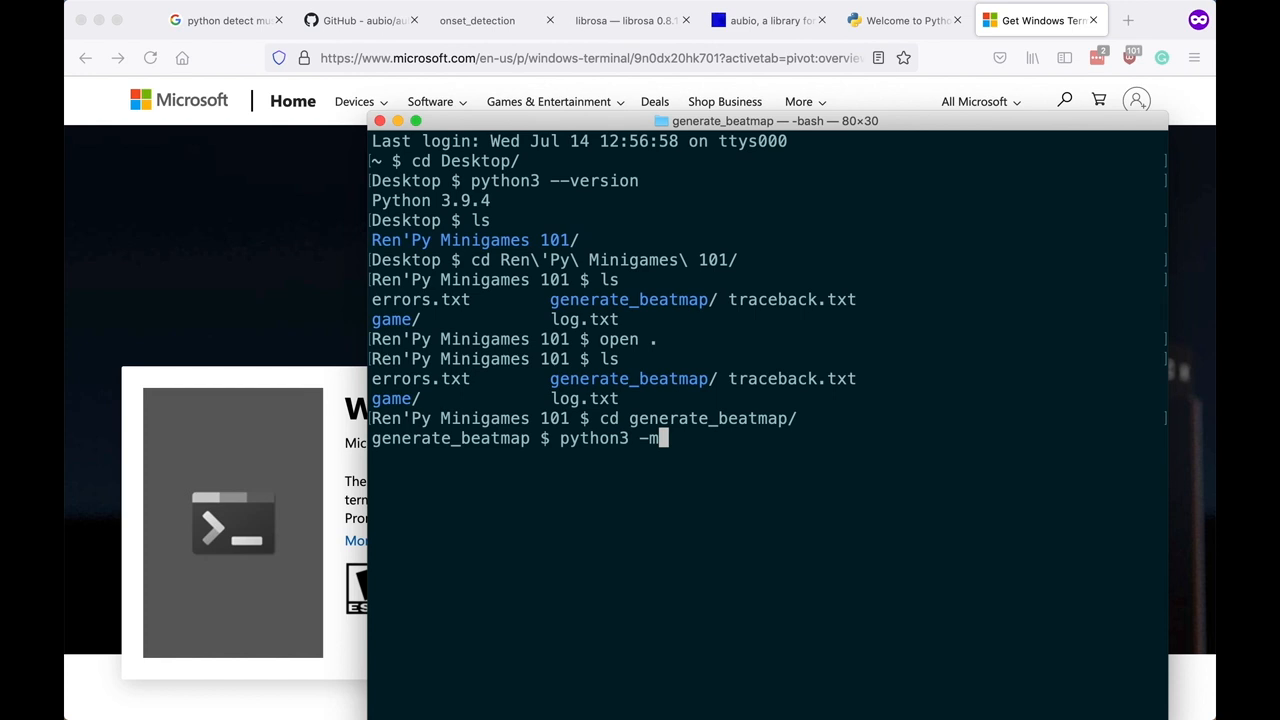
type("venv p")
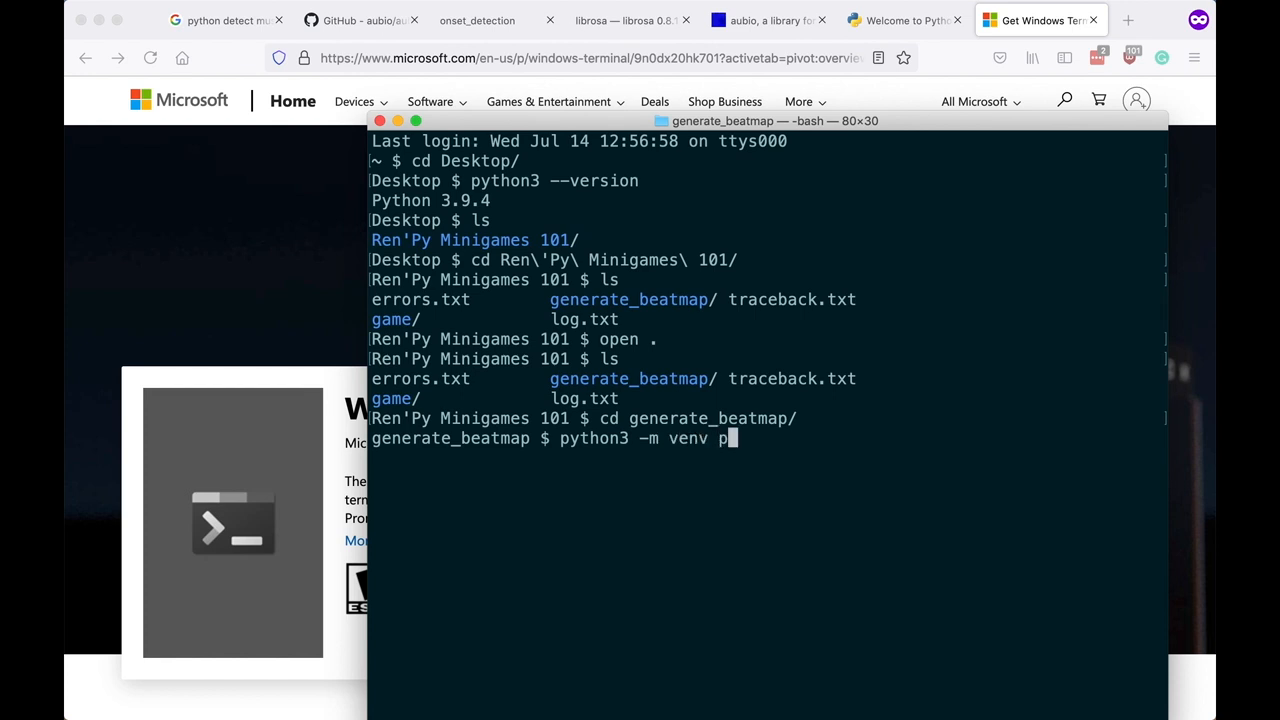
type("y39-aubio")
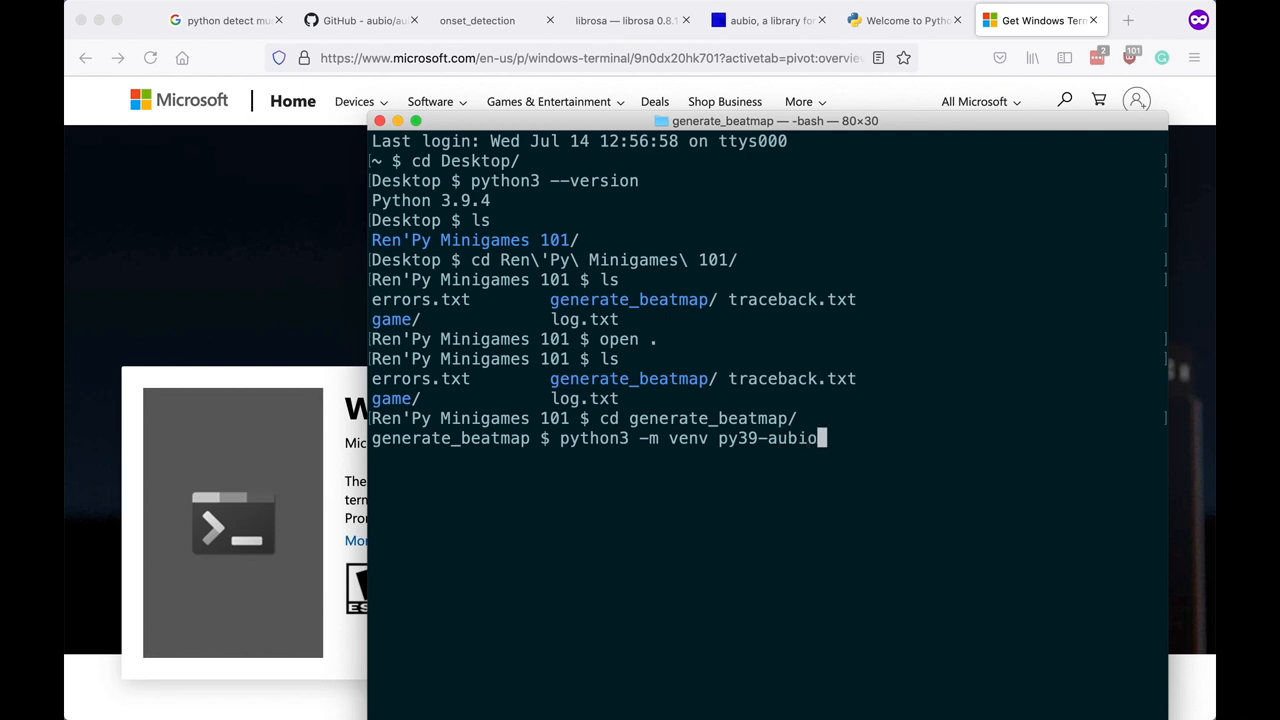
type("-librosa")
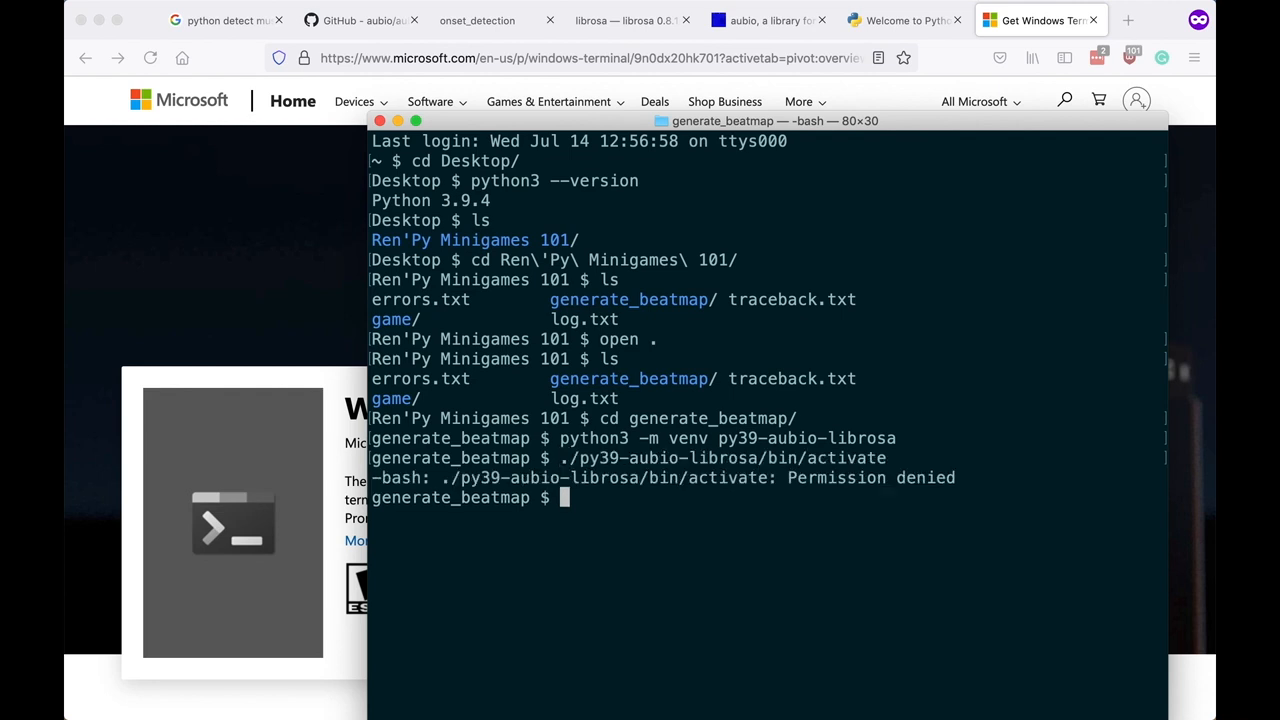
Source py39-aubio-librosa/bin/activate and check that which python and which pip point into it.
type(". python")
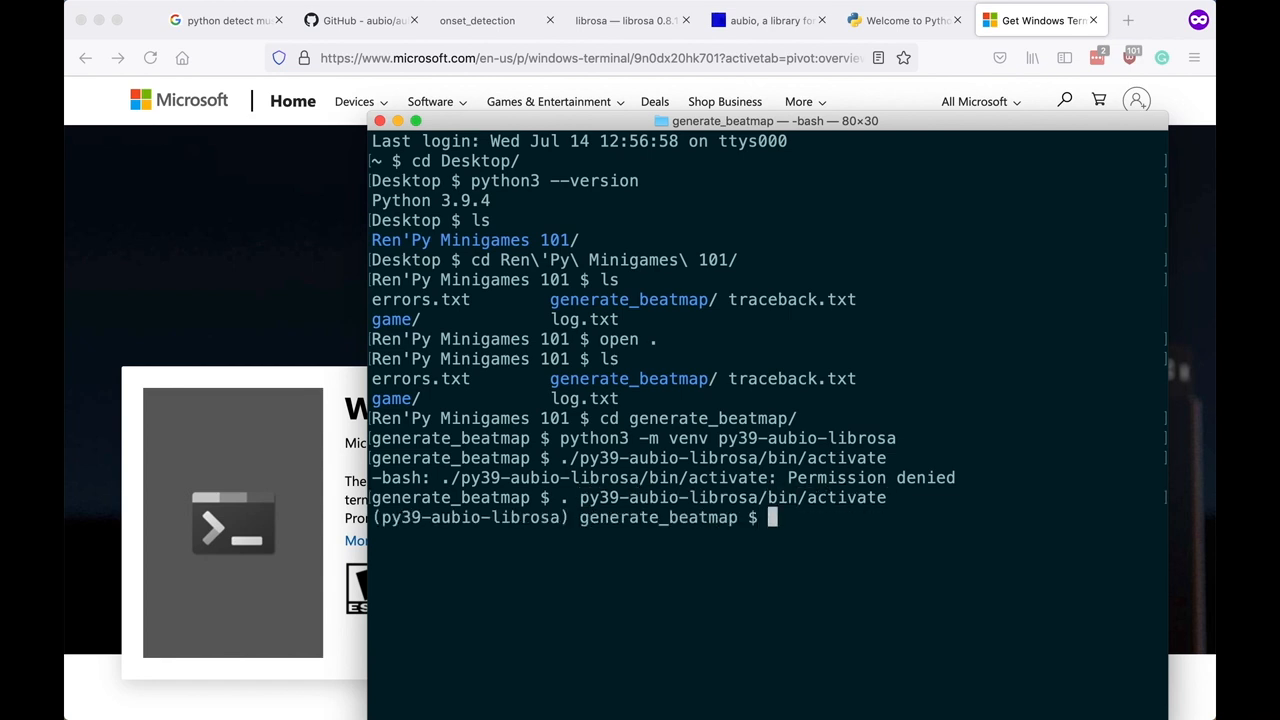
mouse_move(483, 408)
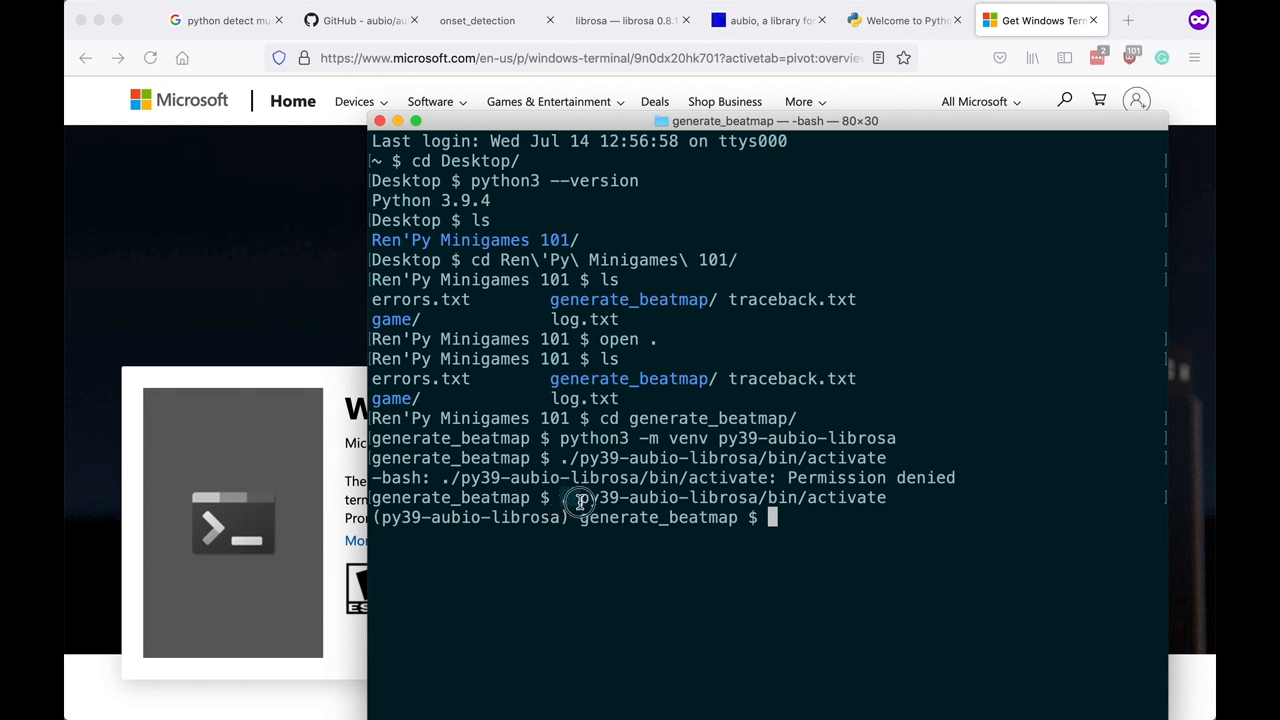
mouse_move(570, 502)
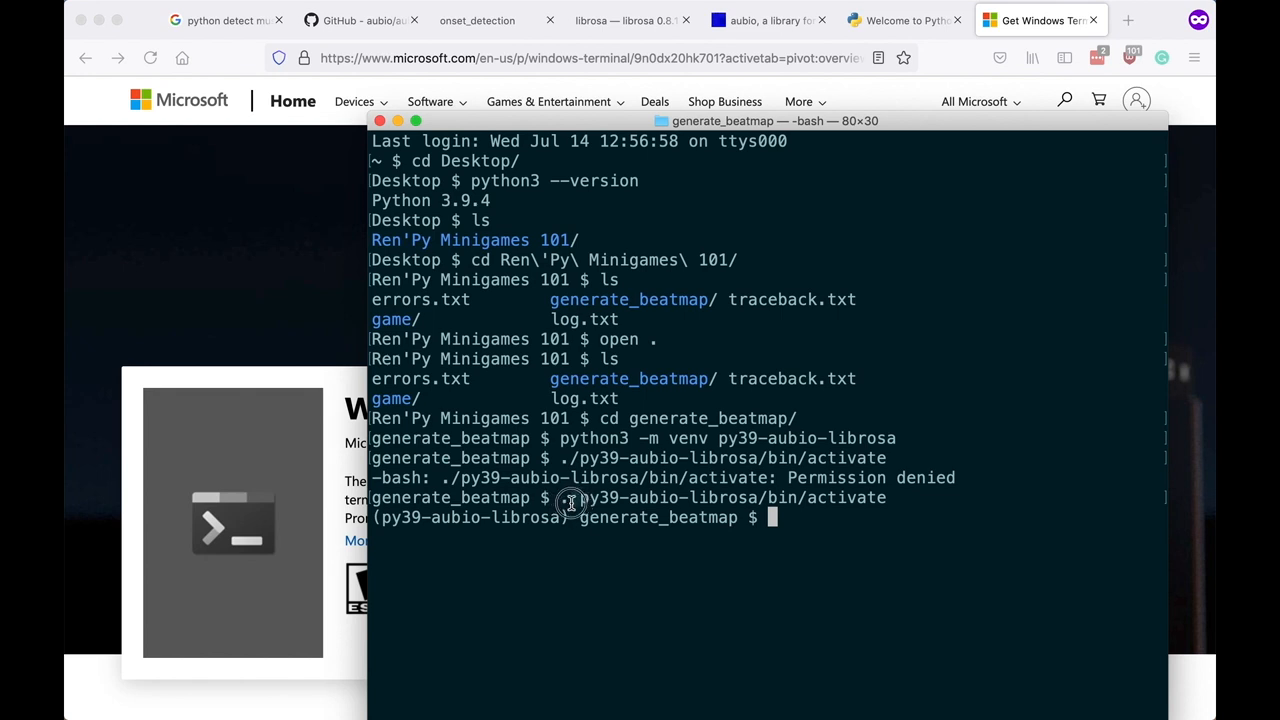
mouse_move(583, 499)
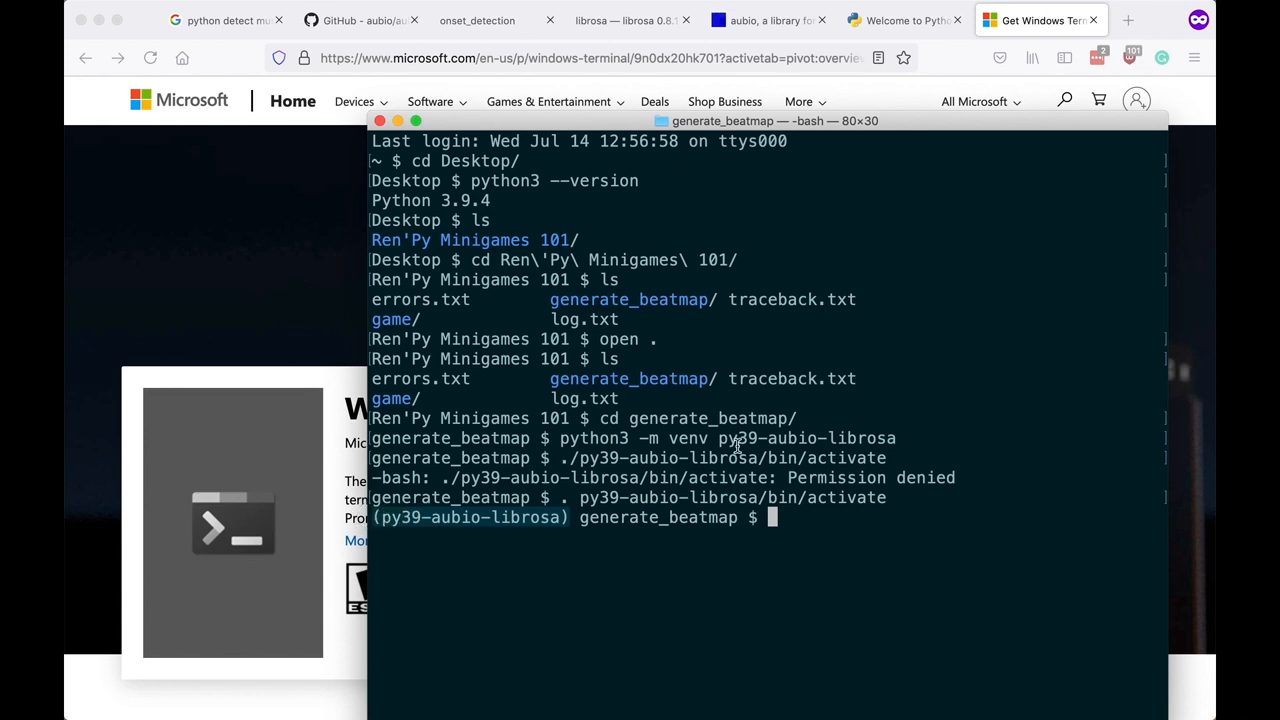
mouse_move(919, 438)
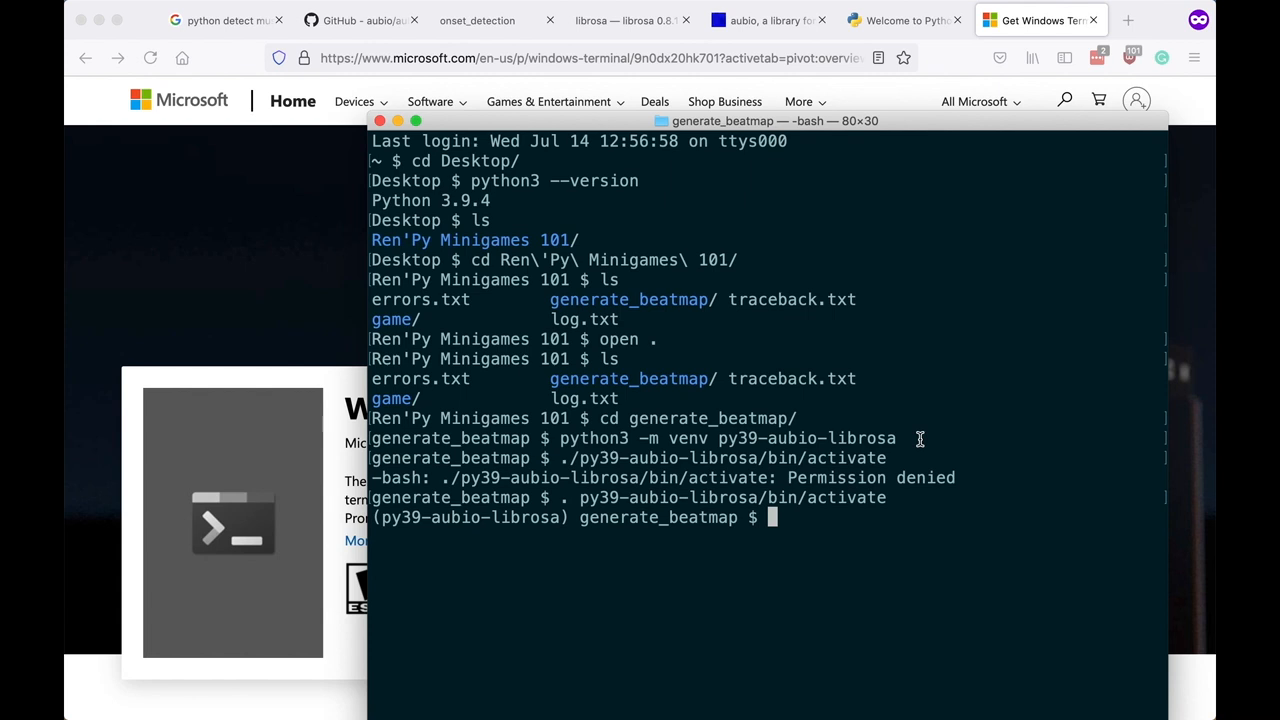
type("which python")
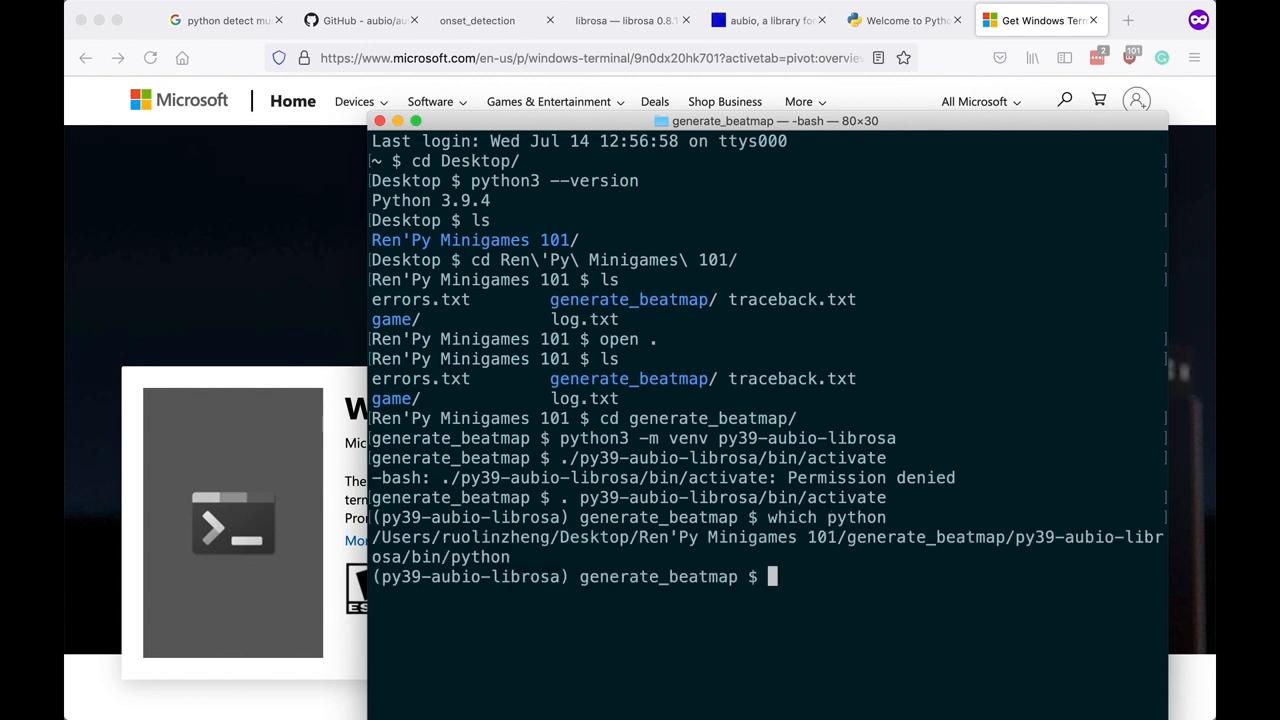
mouse_move(821, 594)
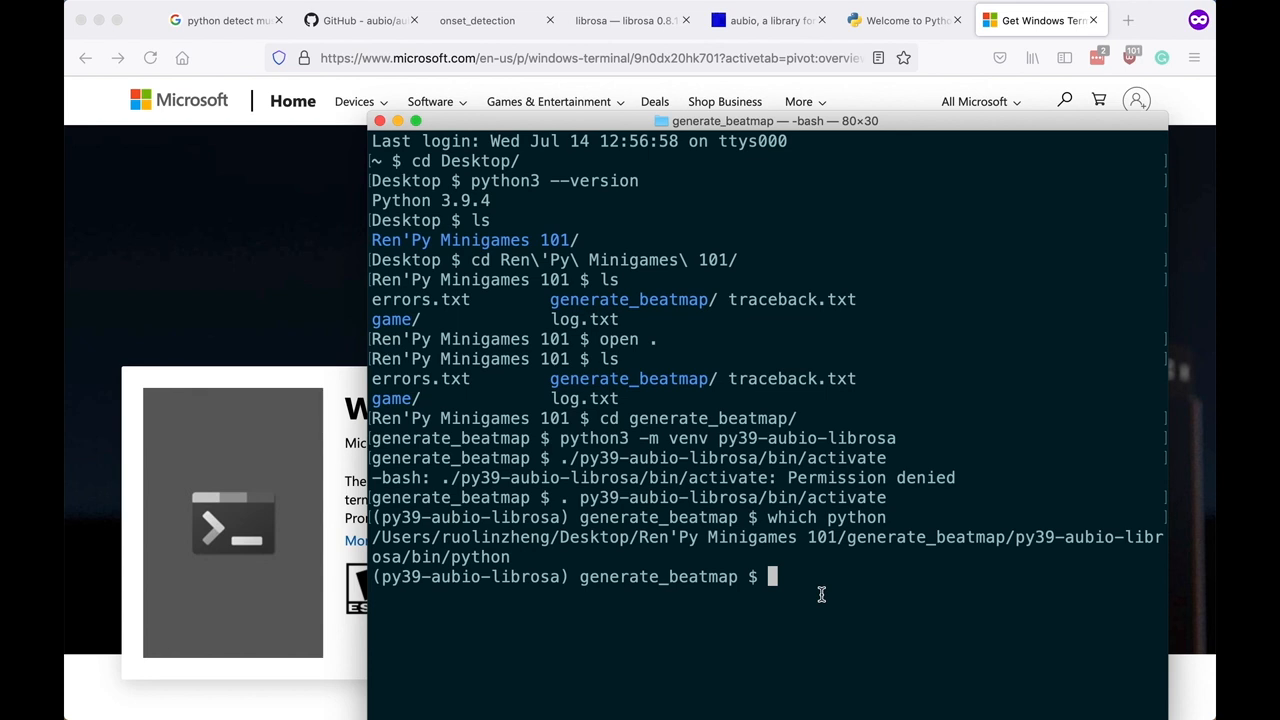
type("which pip")
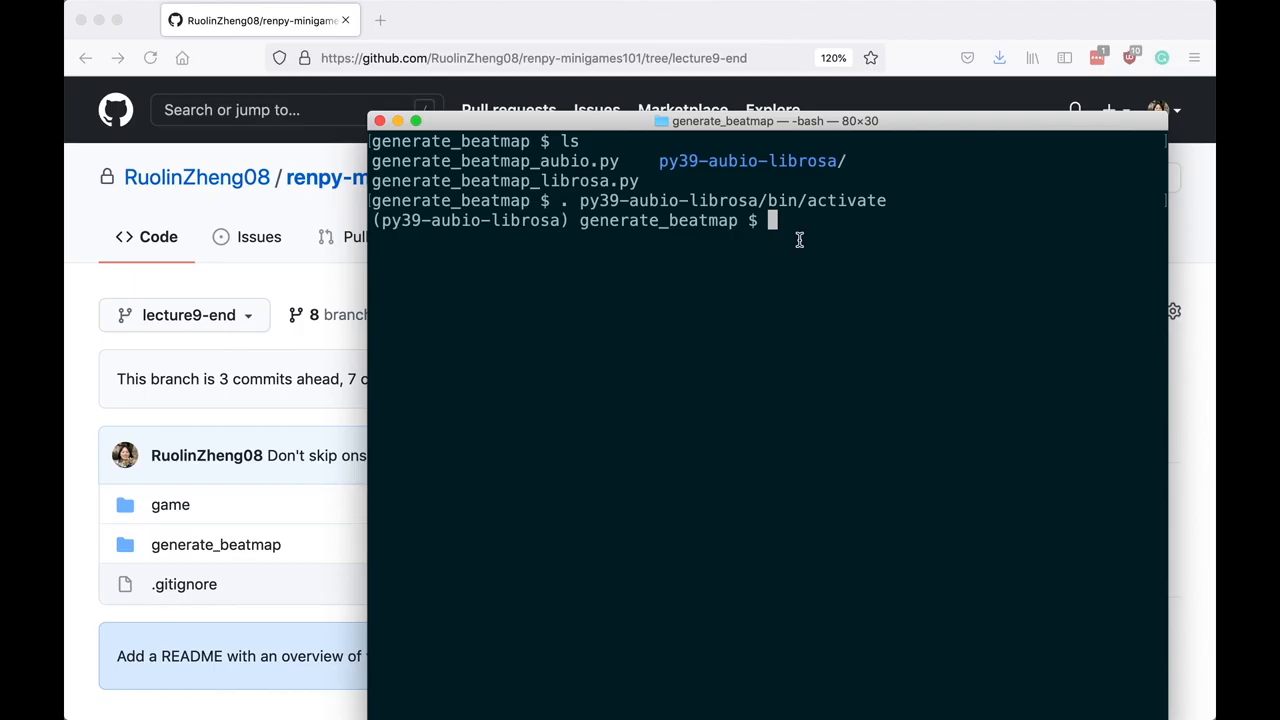
Install aubio with pip, then check that import aubio succeeds in Python before quitting.
type("pip install aubio")
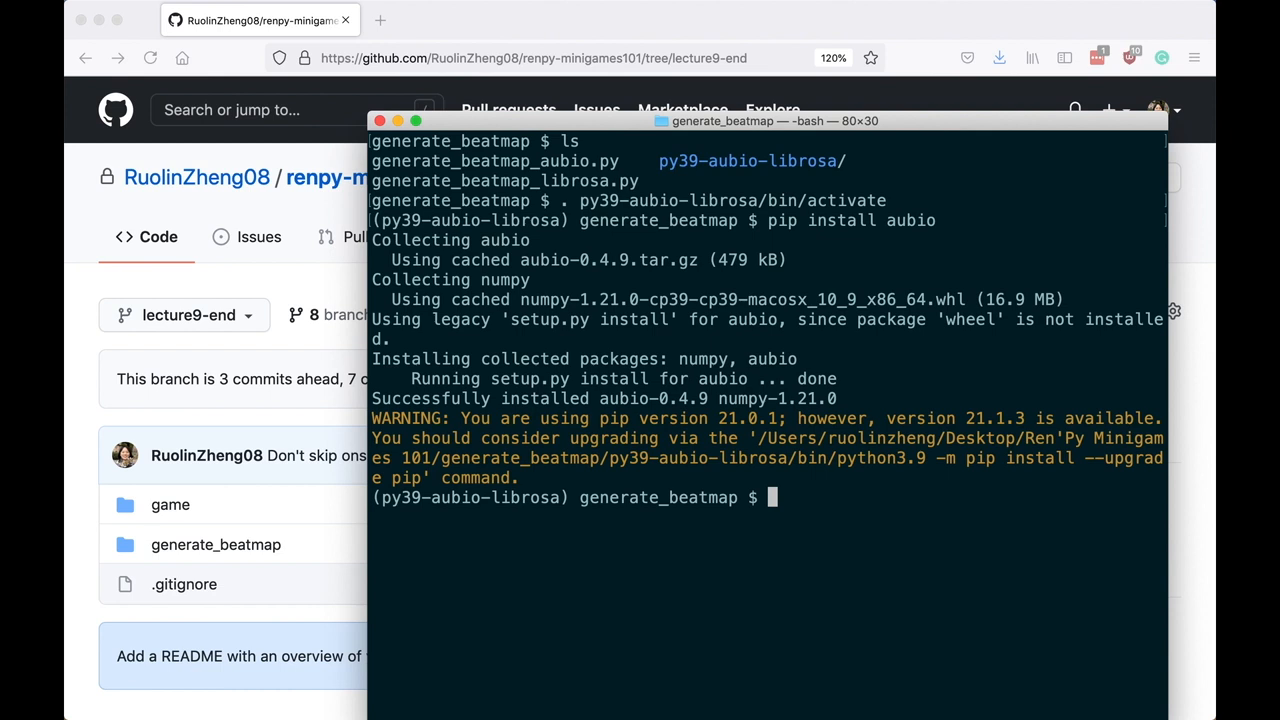
type("python")
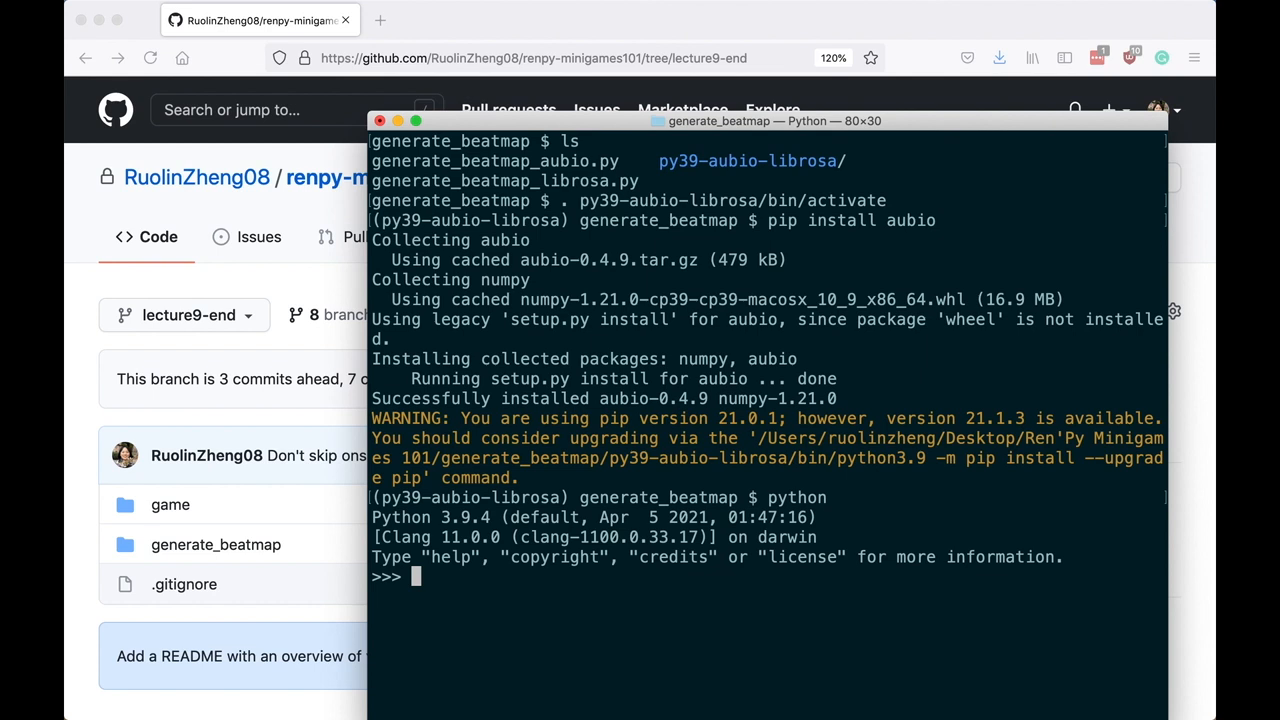
type("import")
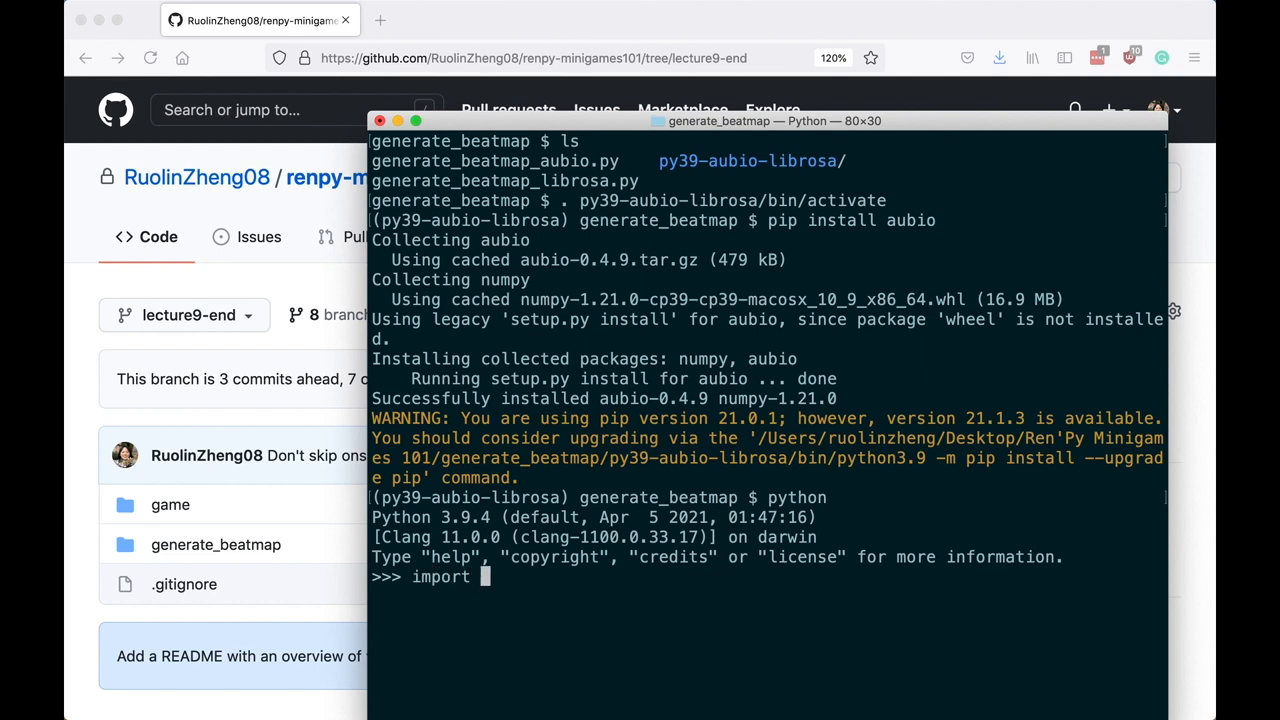
type("aubio")
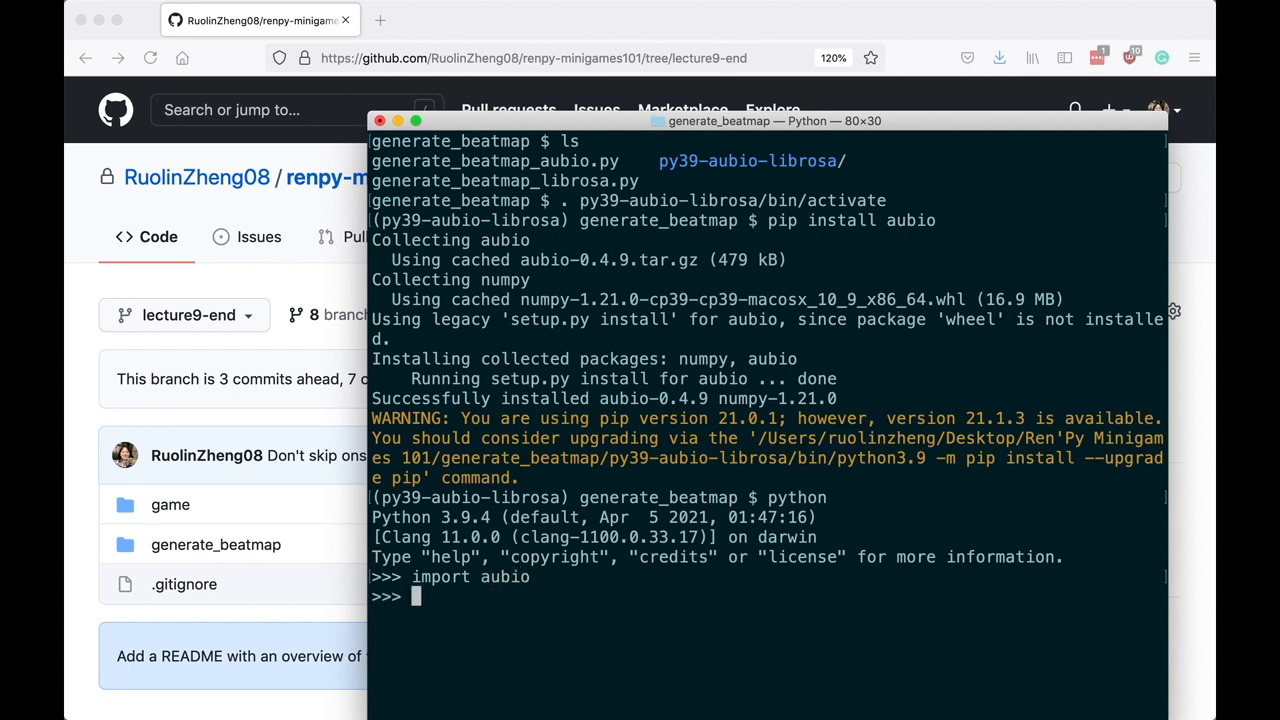
type("quit()")
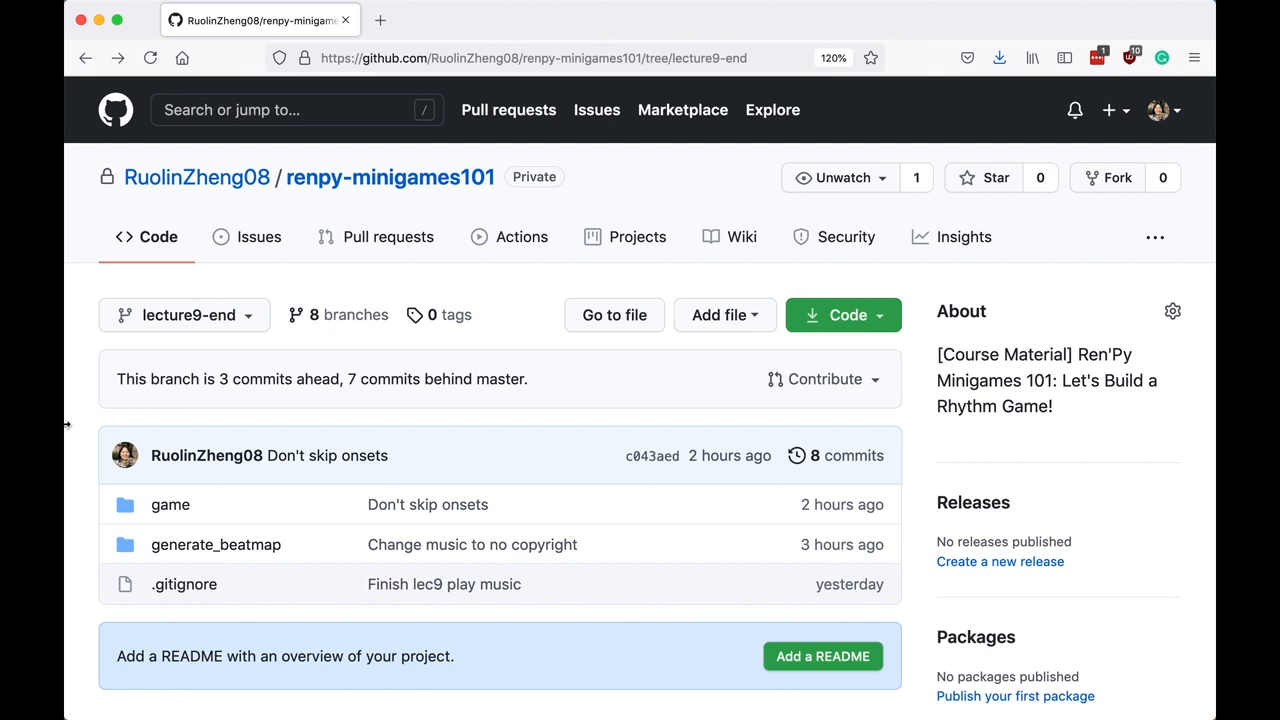
Open the generate_beatmap folder and generate_beatmap_aubio.py in the renpy-minigames101 repository.
left_click(216, 544)
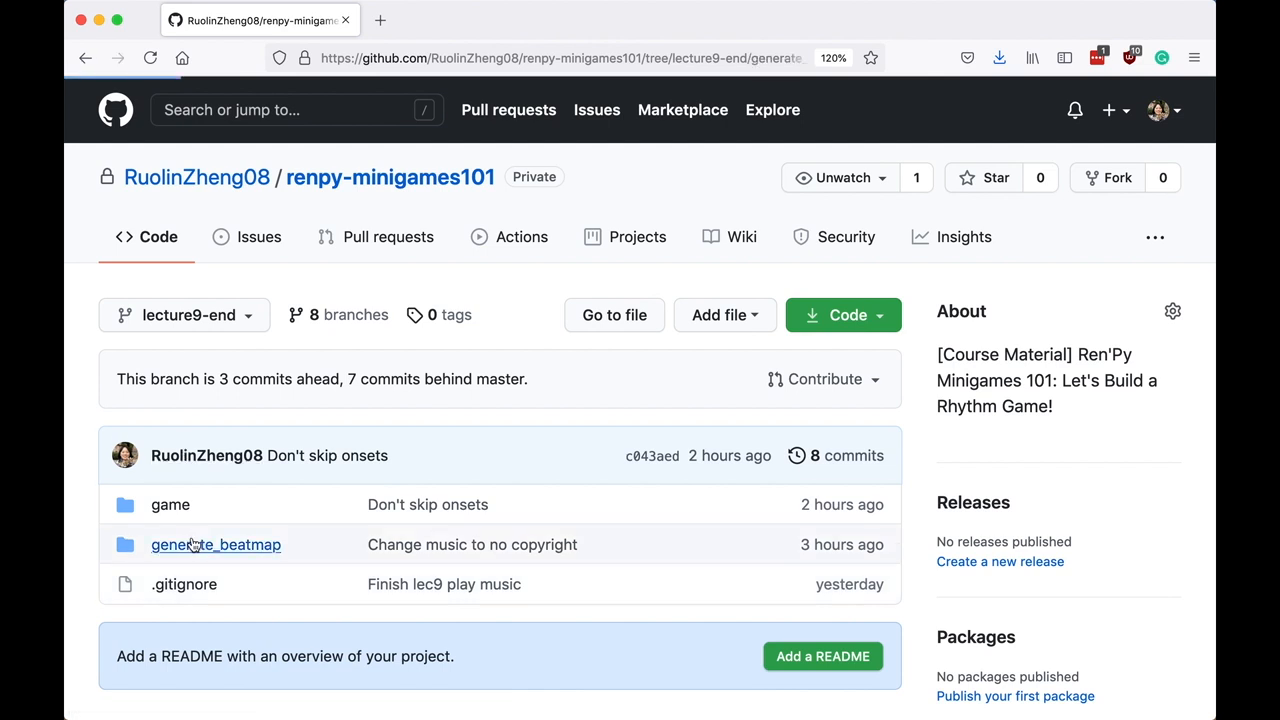
left_click(216, 544)
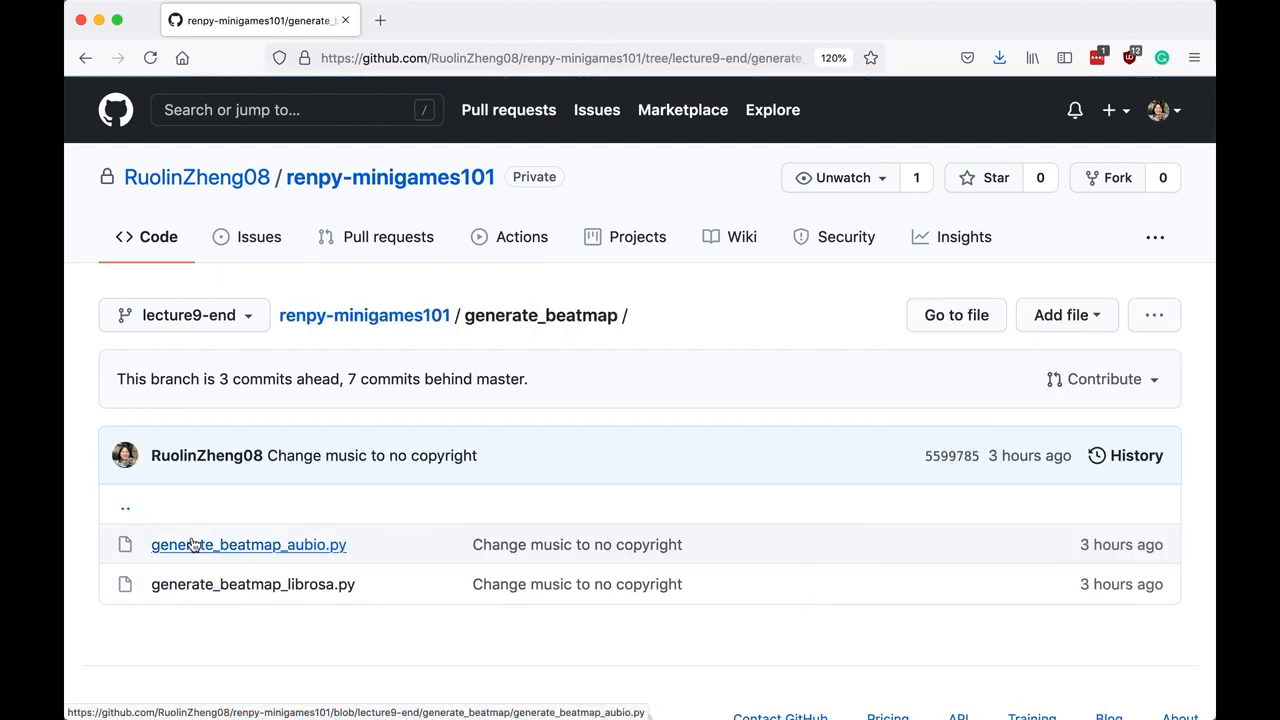
mouse_move(230, 549)
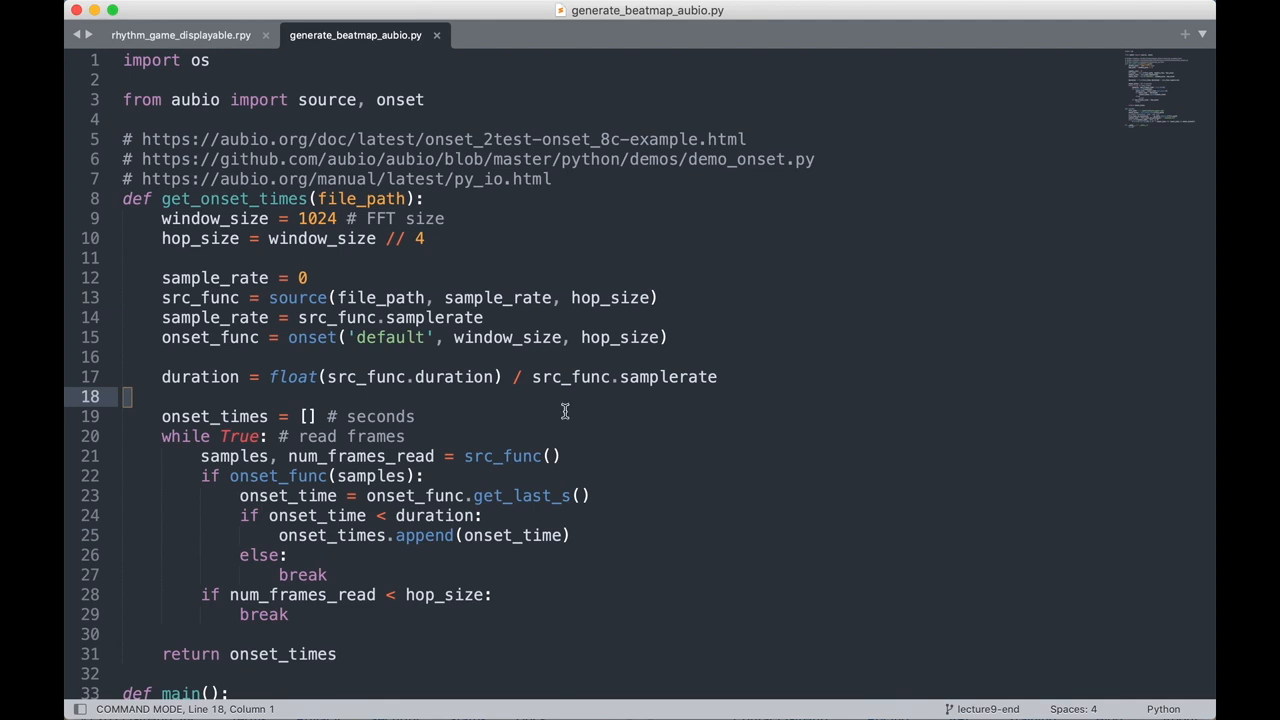
mouse_move(338, 196)
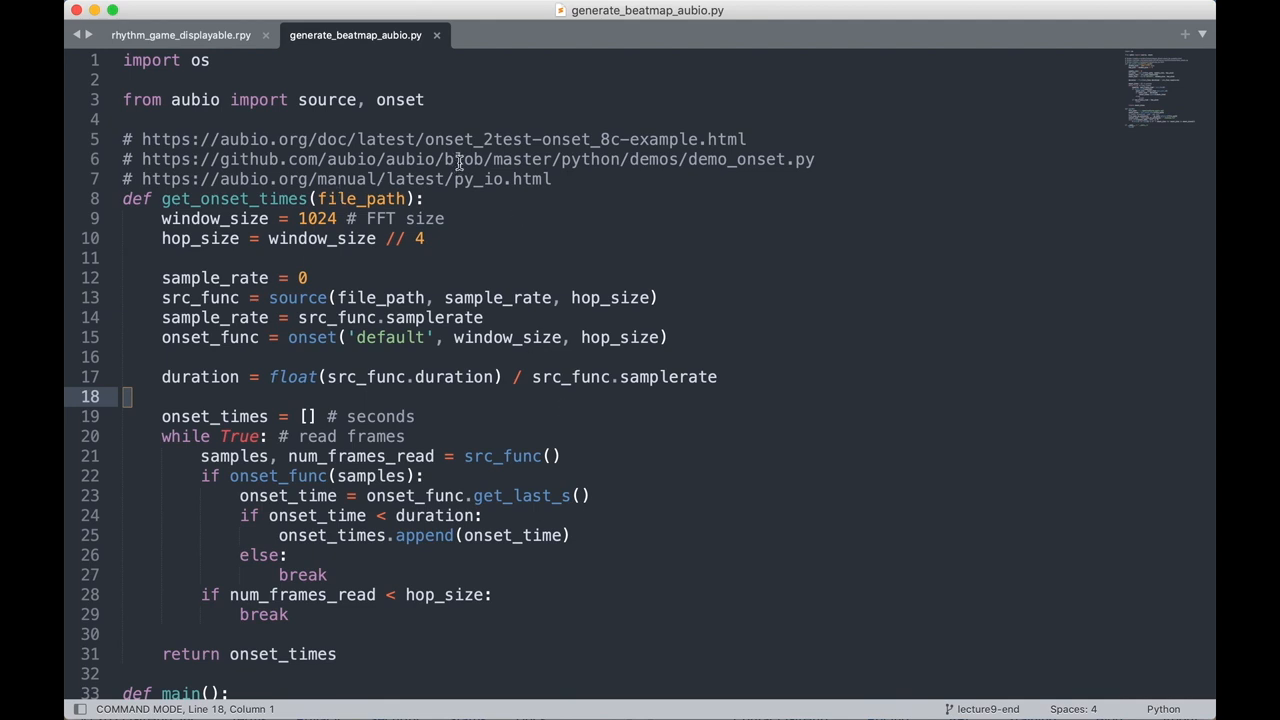
scroll("down", 3)
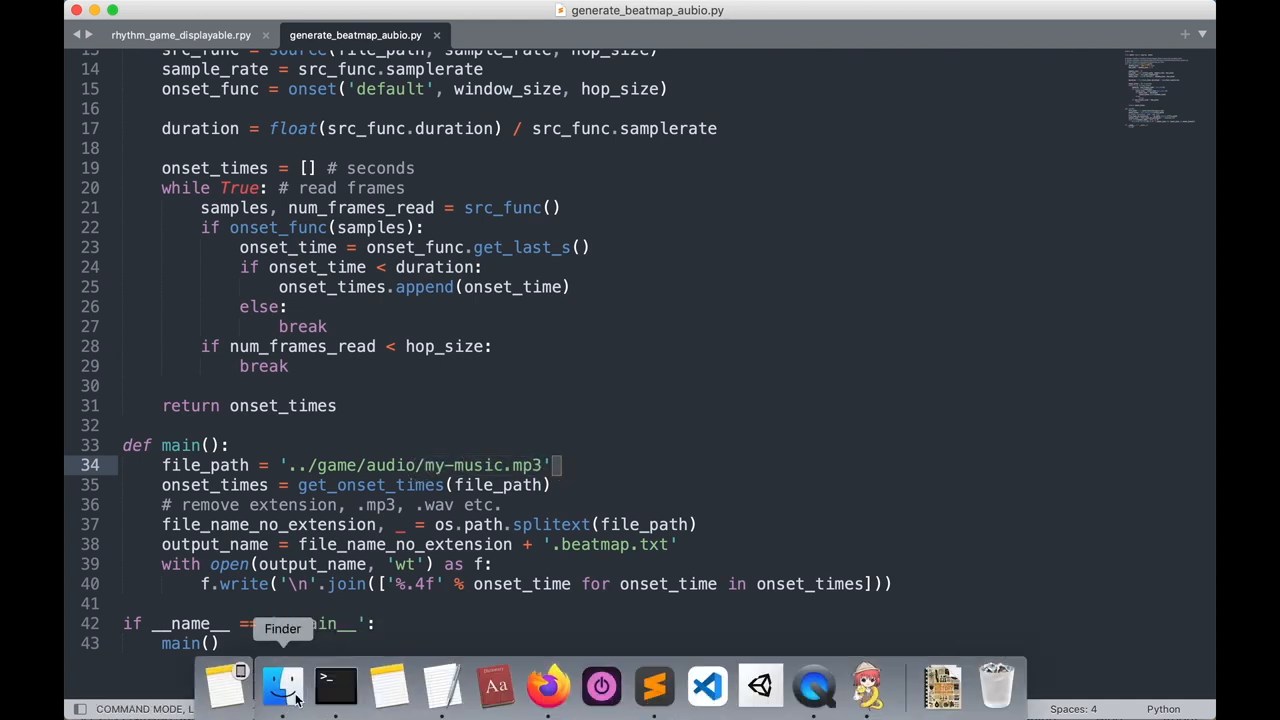
left_click(283, 686)
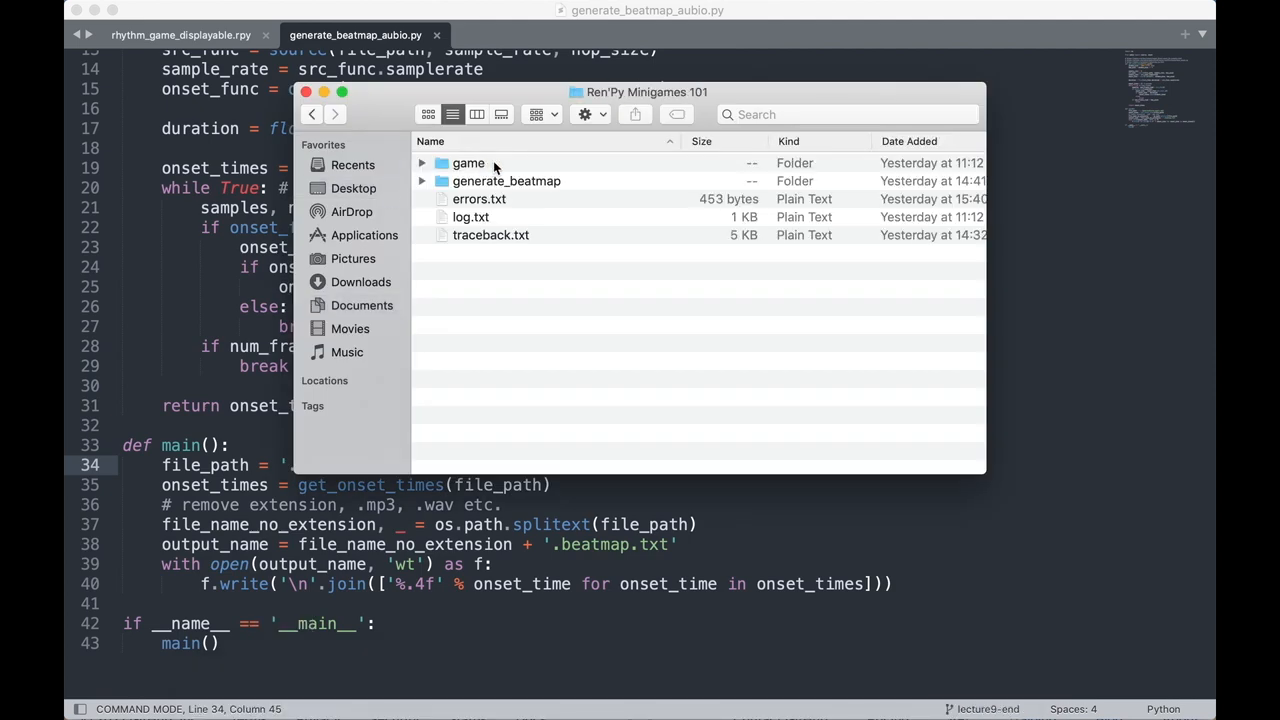
double_click(468, 162)
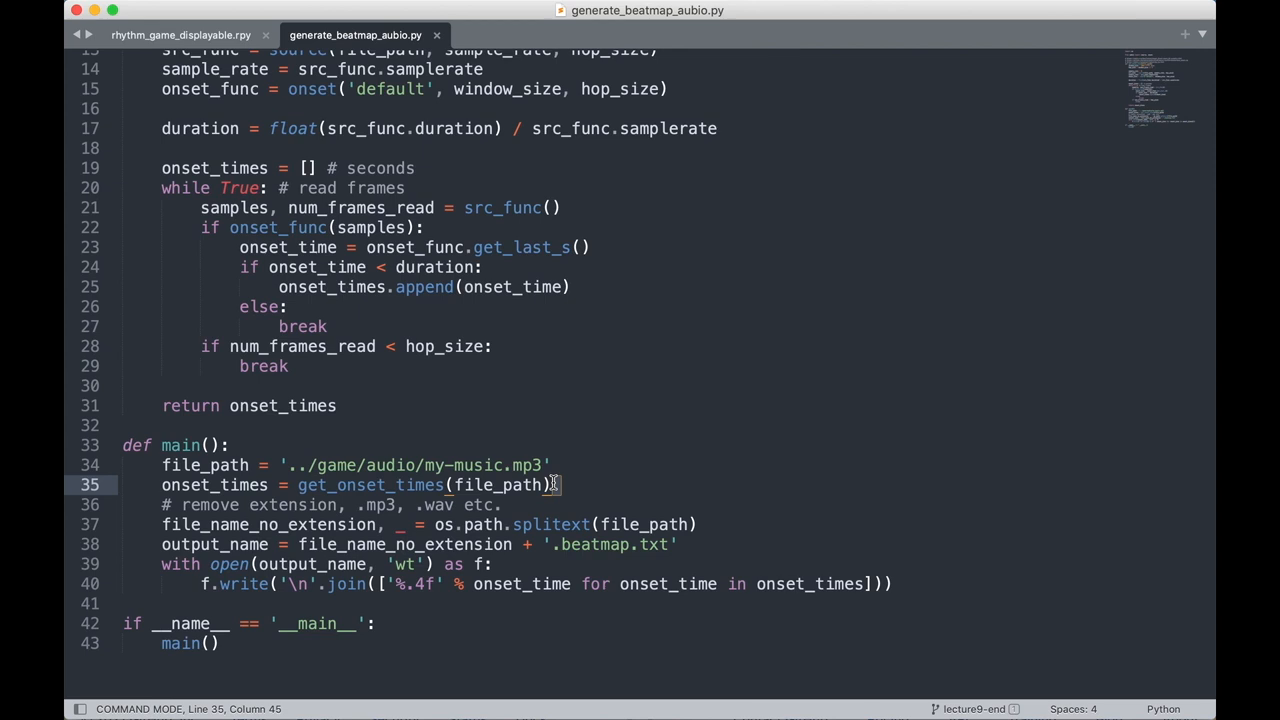
mouse_move(416, 501)
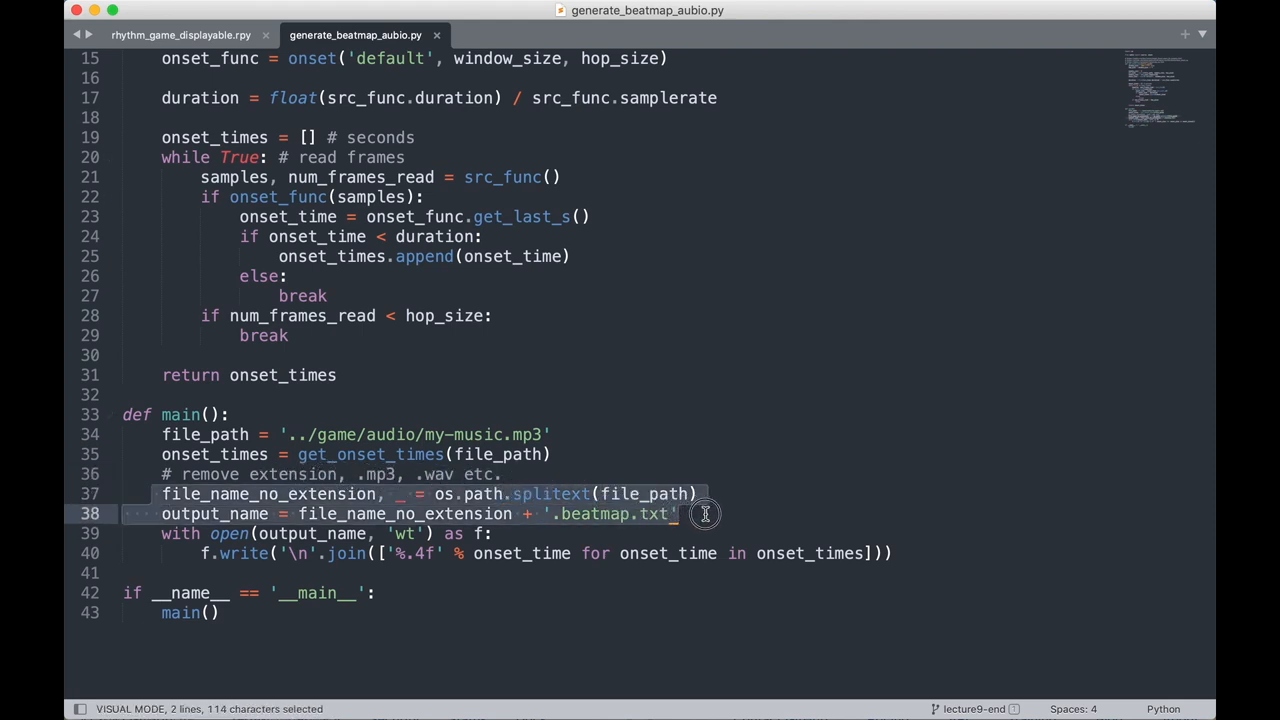
mouse_move(707, 521)
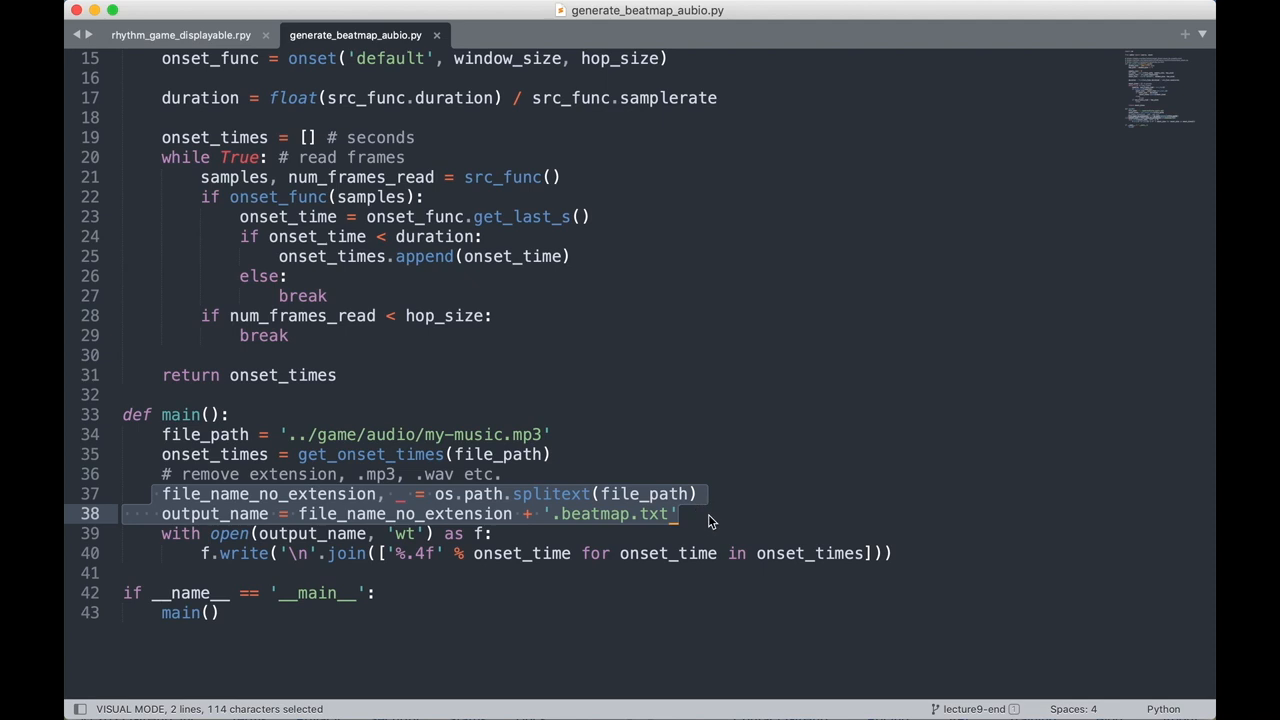
key("Escape")
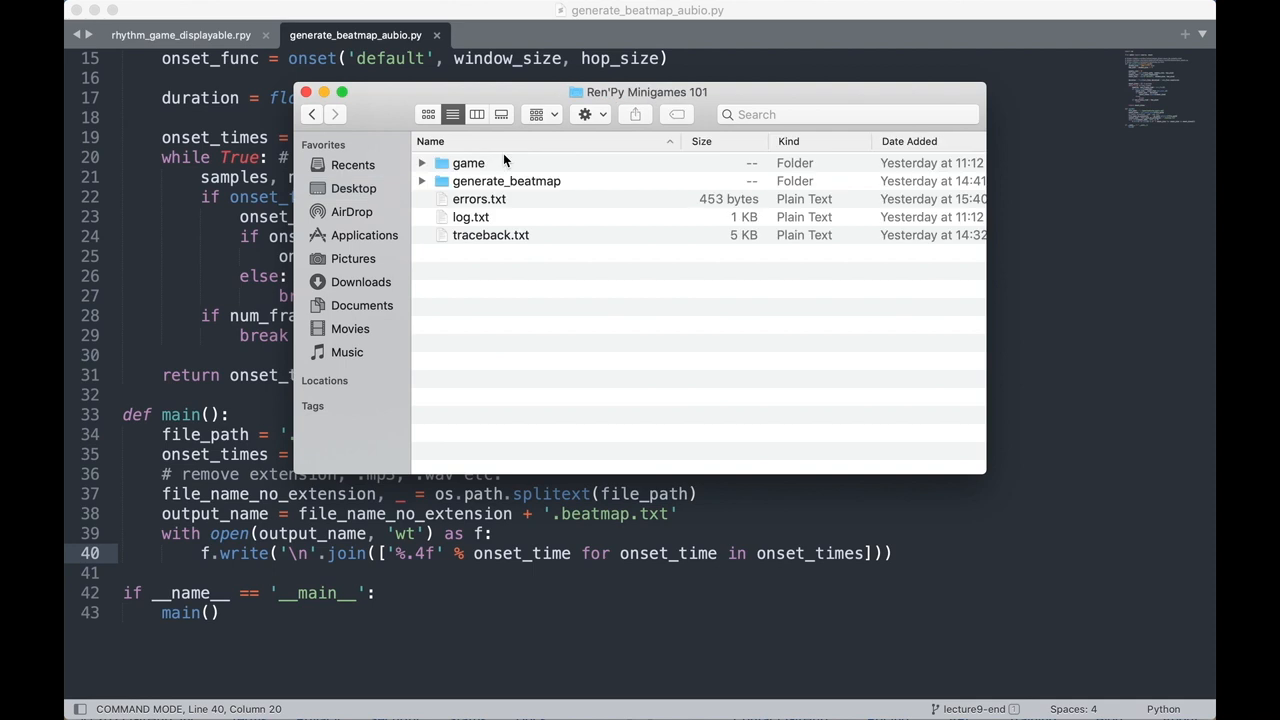
double_click(468, 162)
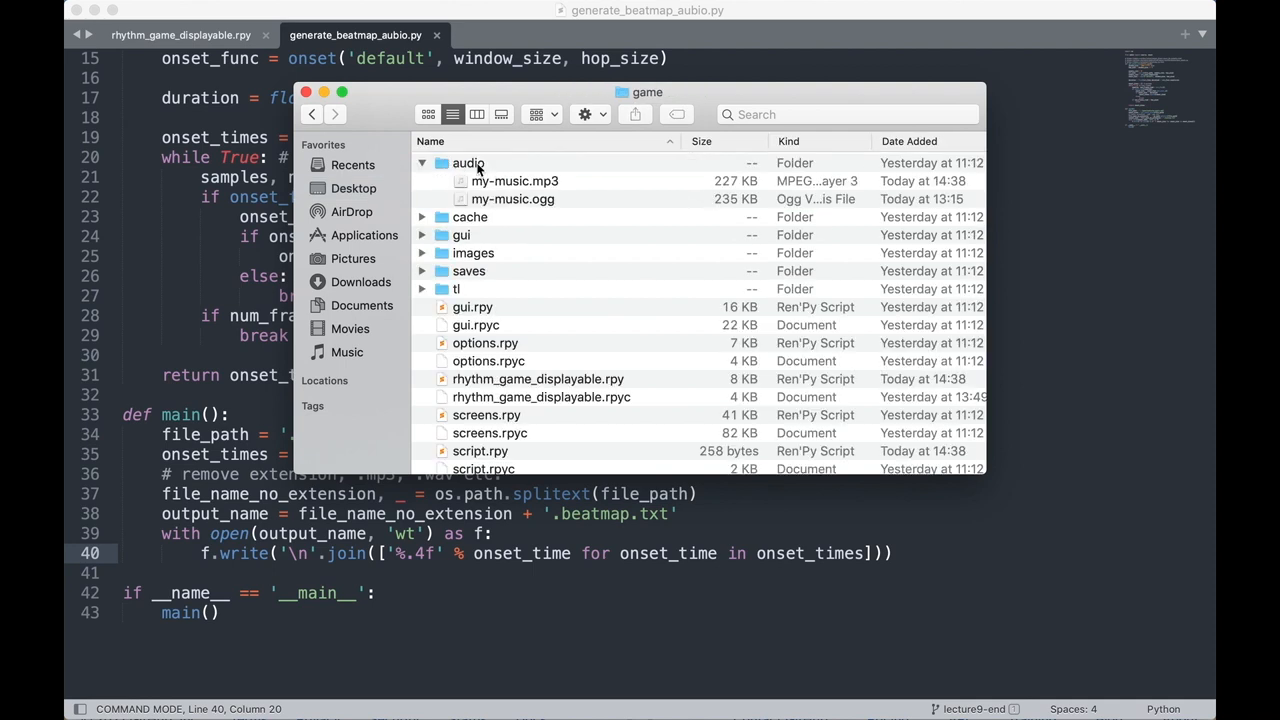
mouse_move(481, 186)
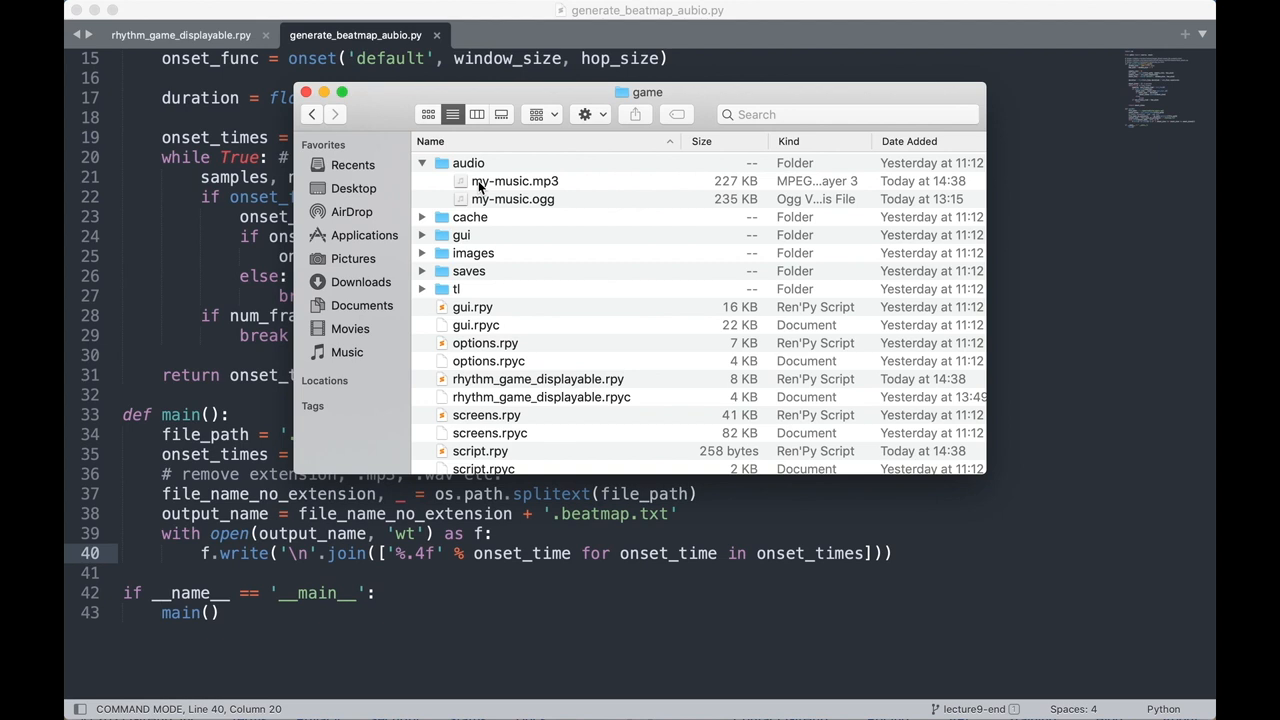
left_click(515, 181)
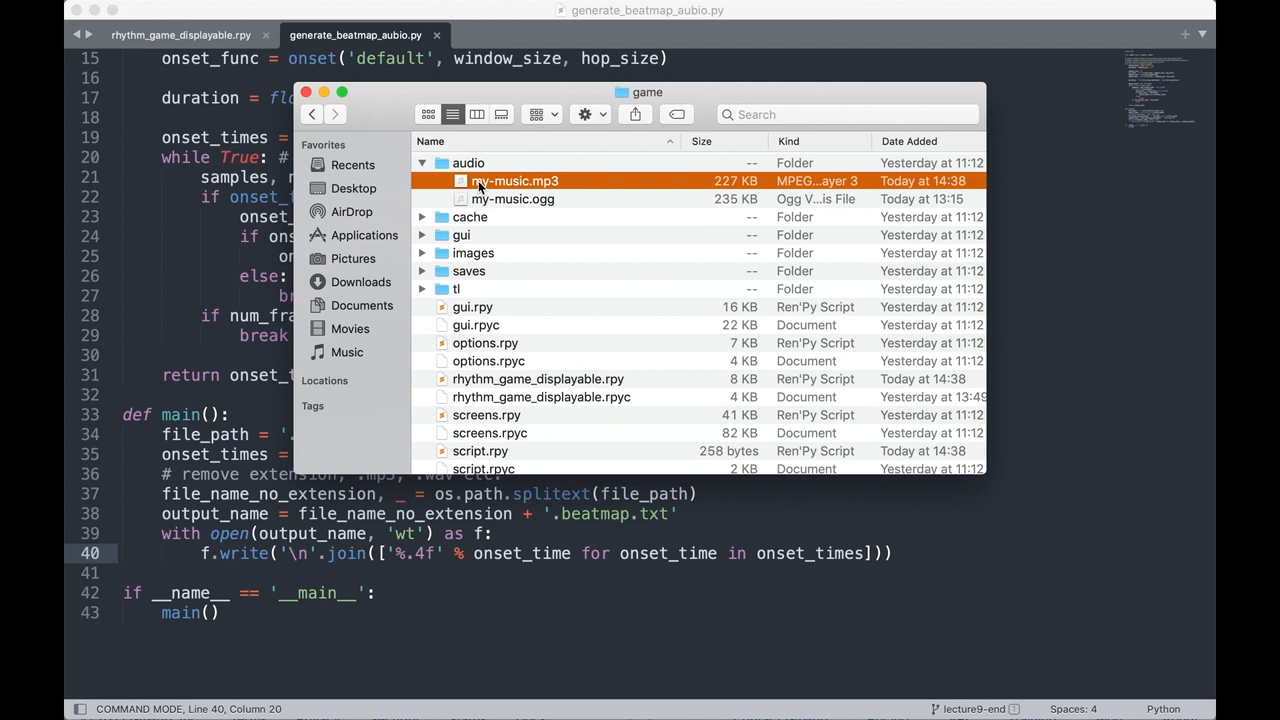
double_click(515, 181)
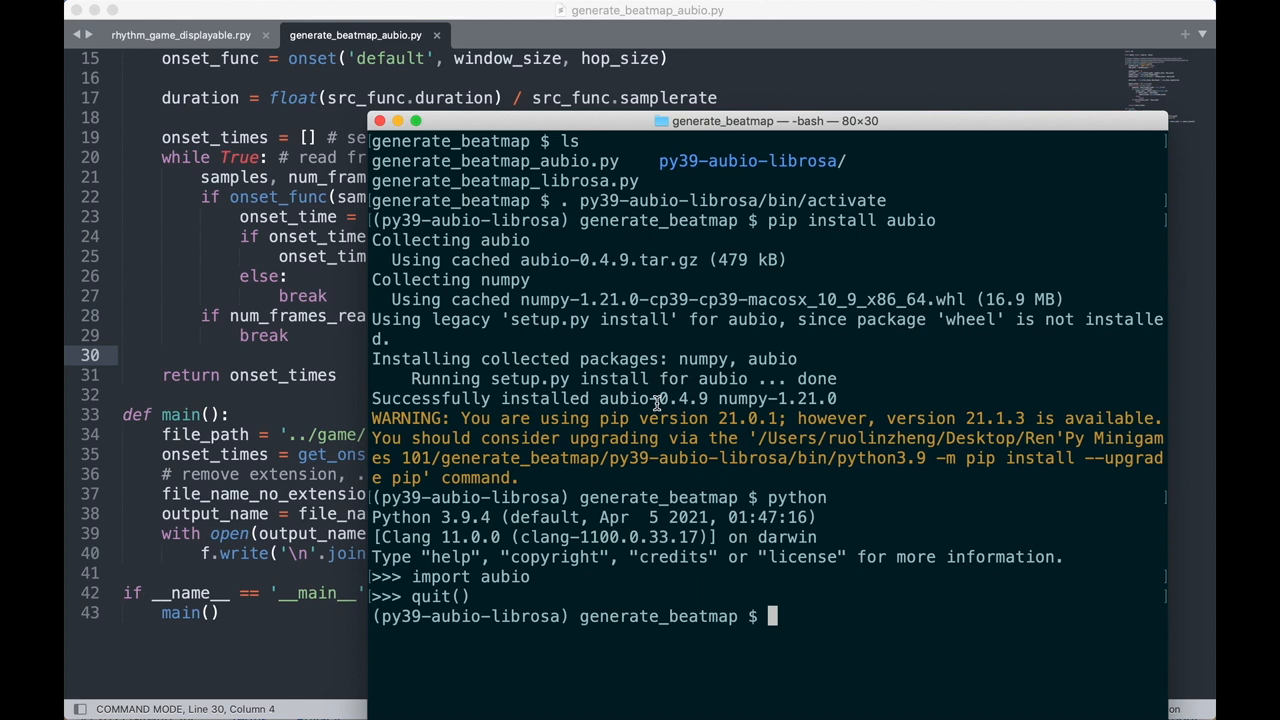
Run python generate_beatmap_aubio.py to generate the aubio beatmap for the song.
type("python generate_beatmap_")
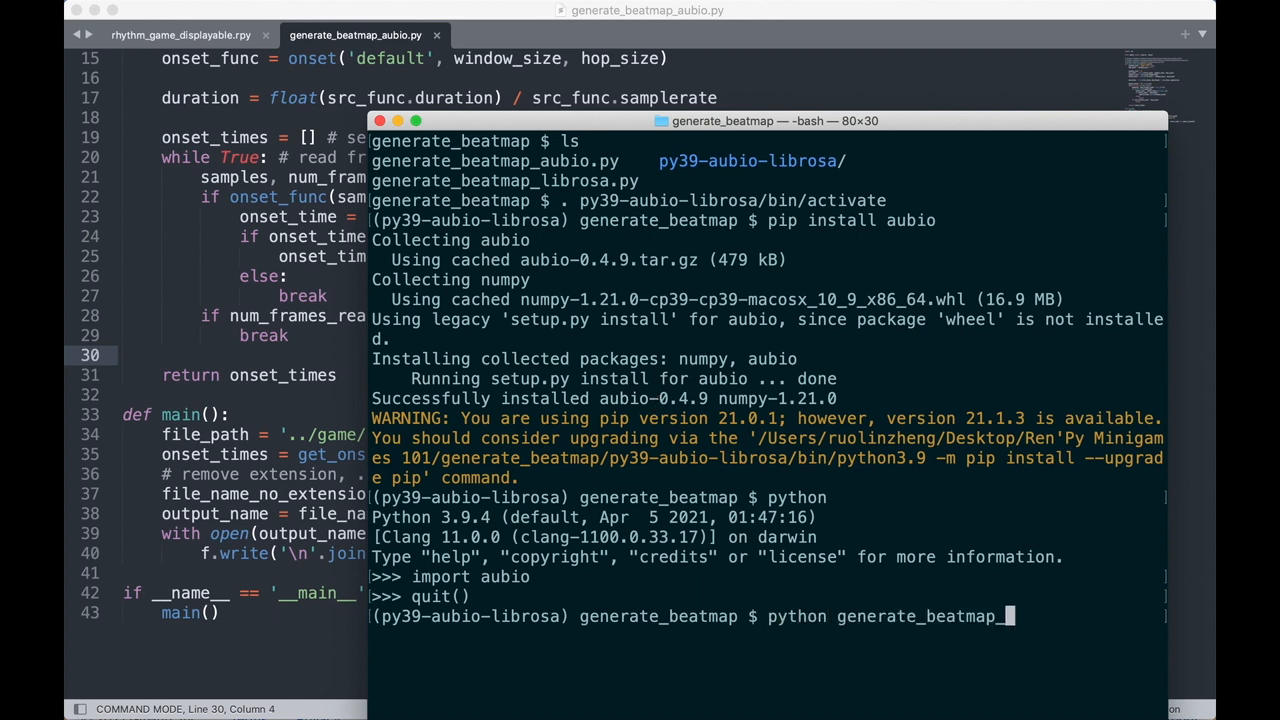
type("aubio.py")
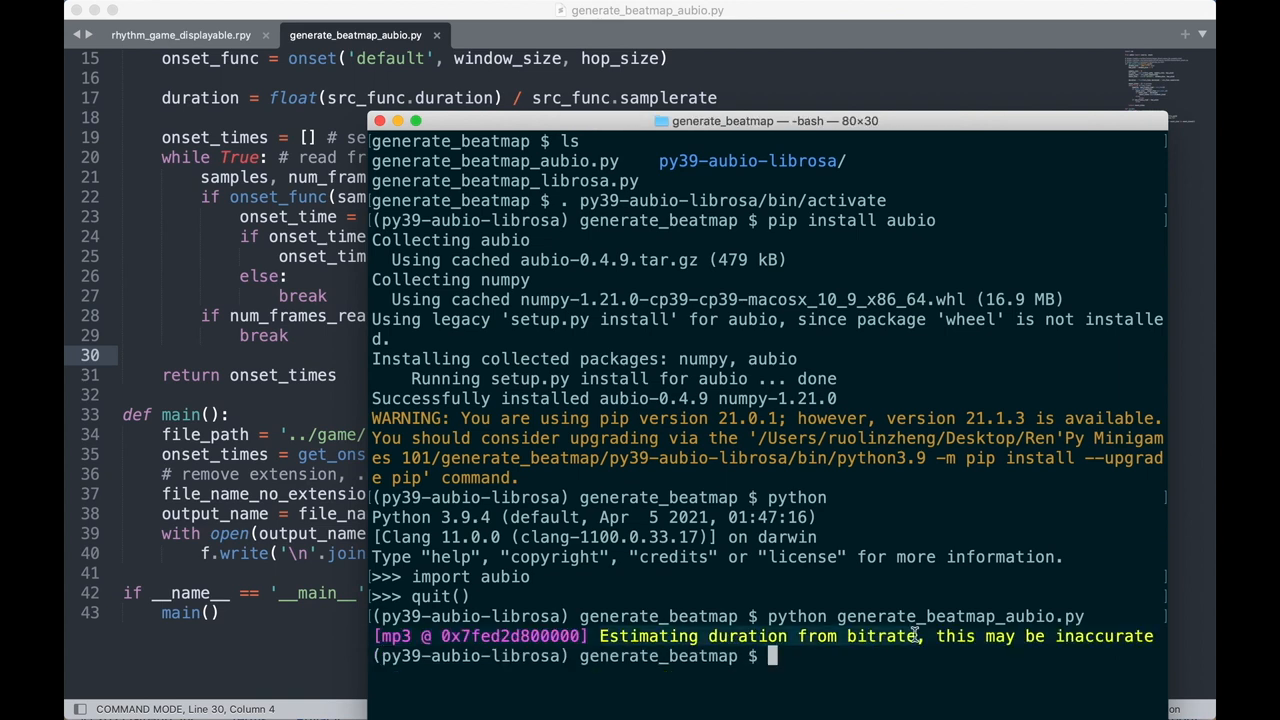
mouse_move(400, 628)
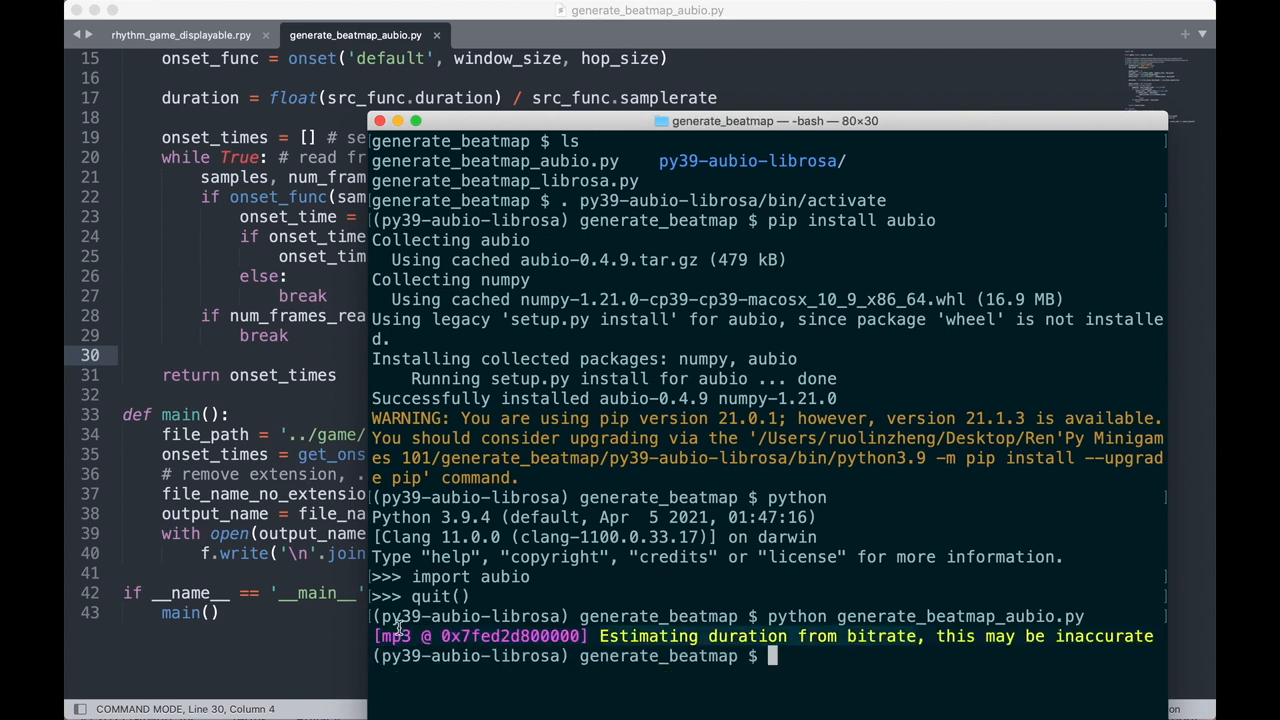
mouse_move(630, 610)
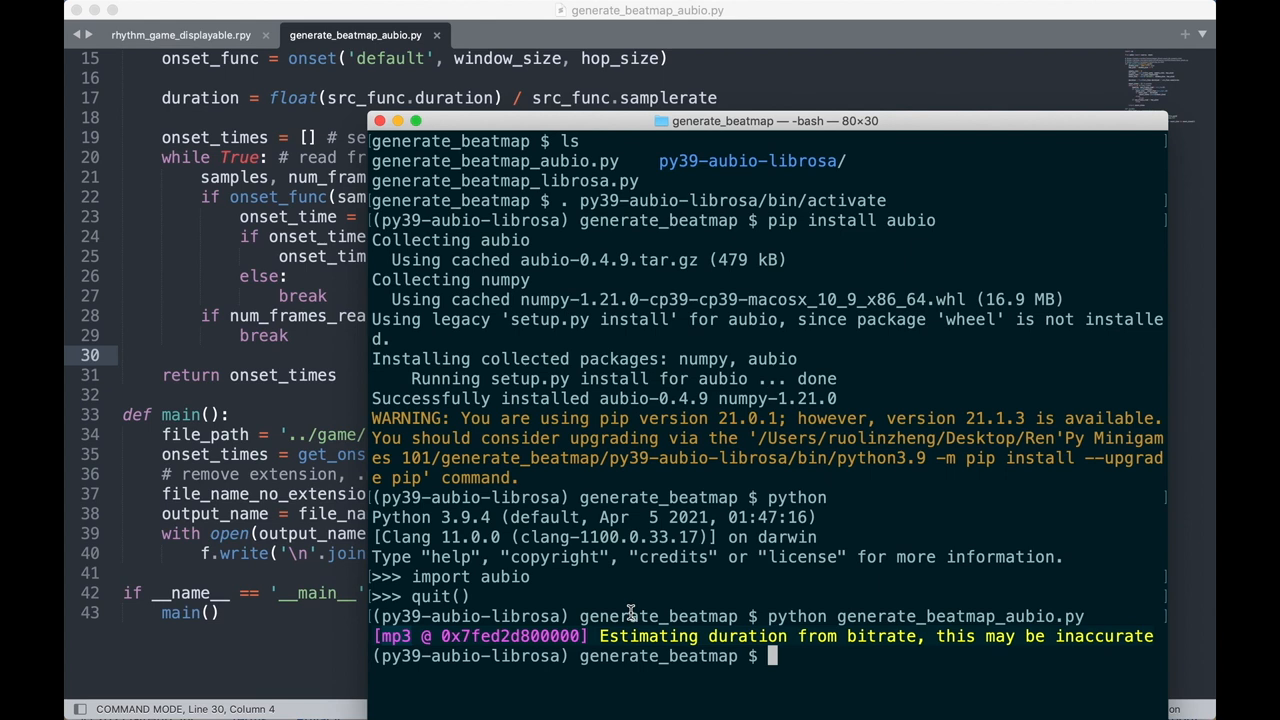
mouse_move(798, 420)
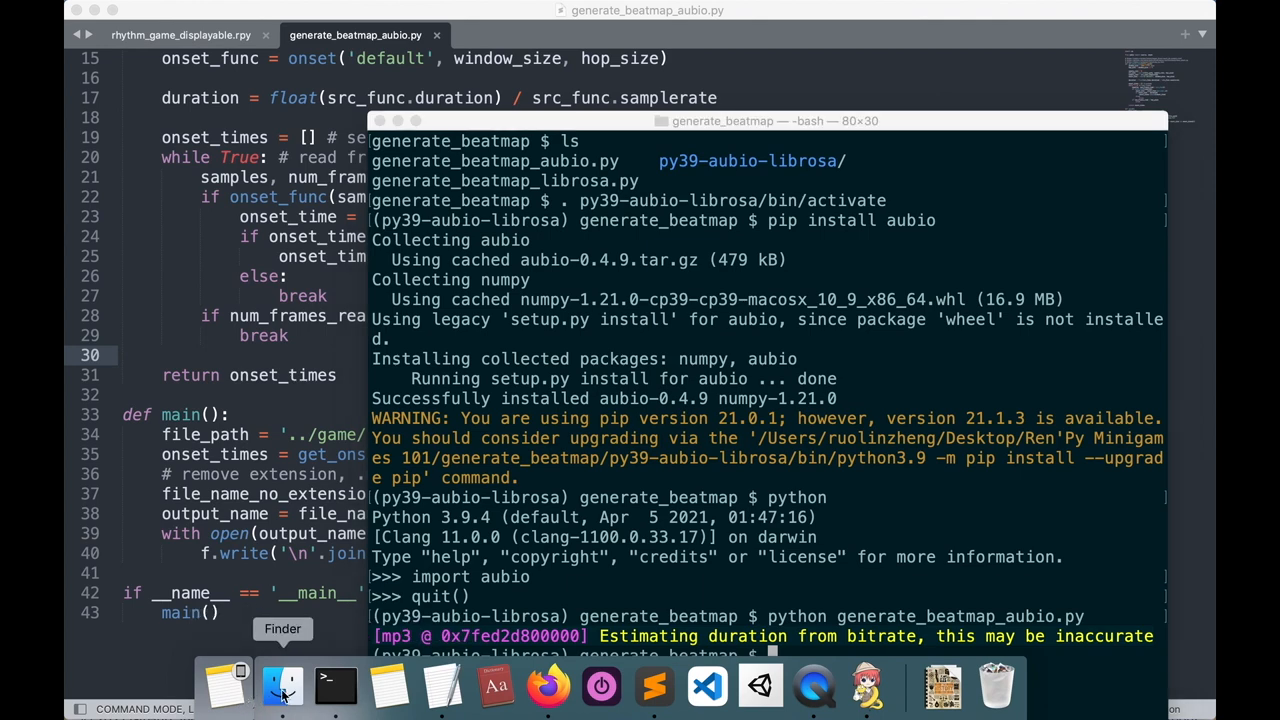
Open my-music.beatmap.txt from game/audio in Finder to view the onset times.
left_click(283, 685)
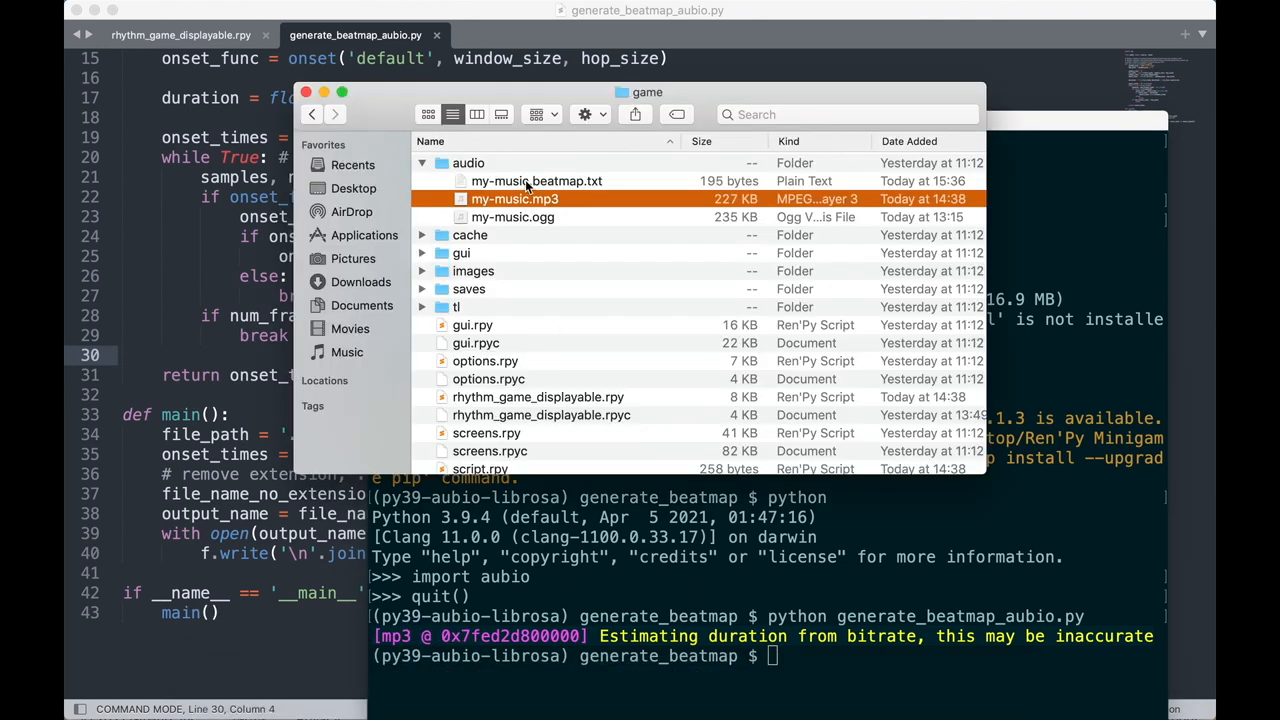
left_click(536, 181)
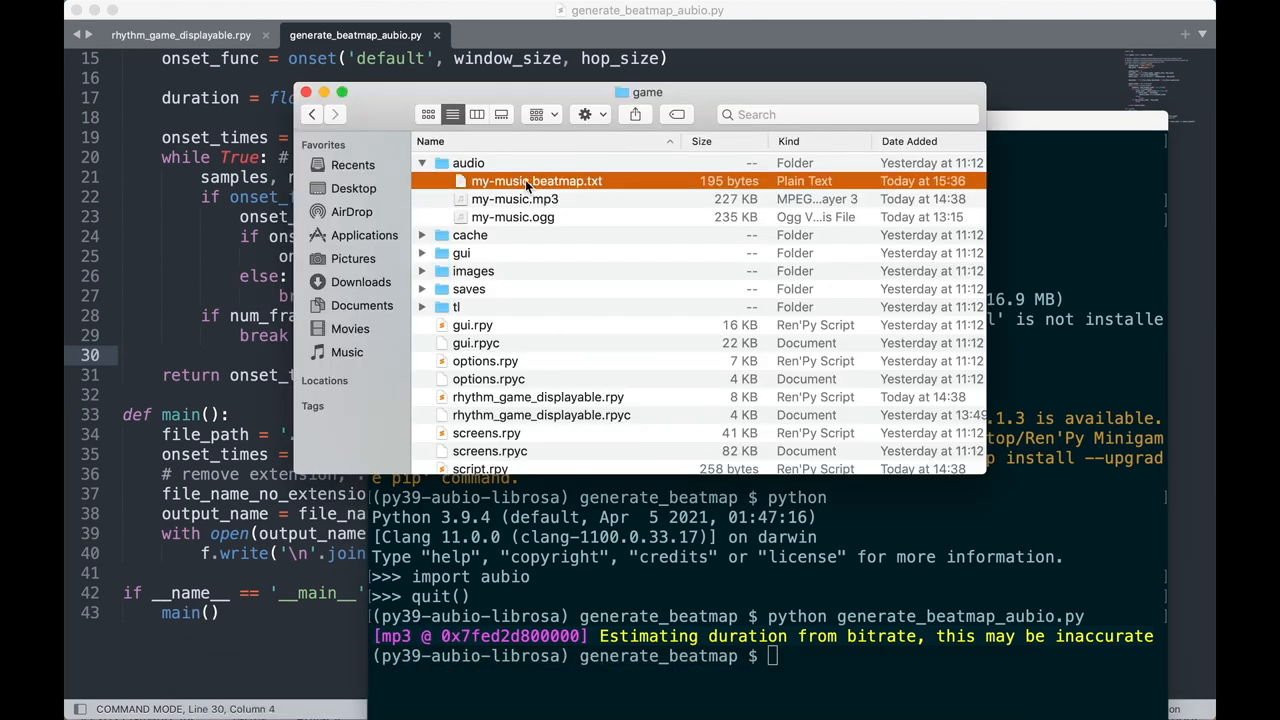
double_click(537, 181)
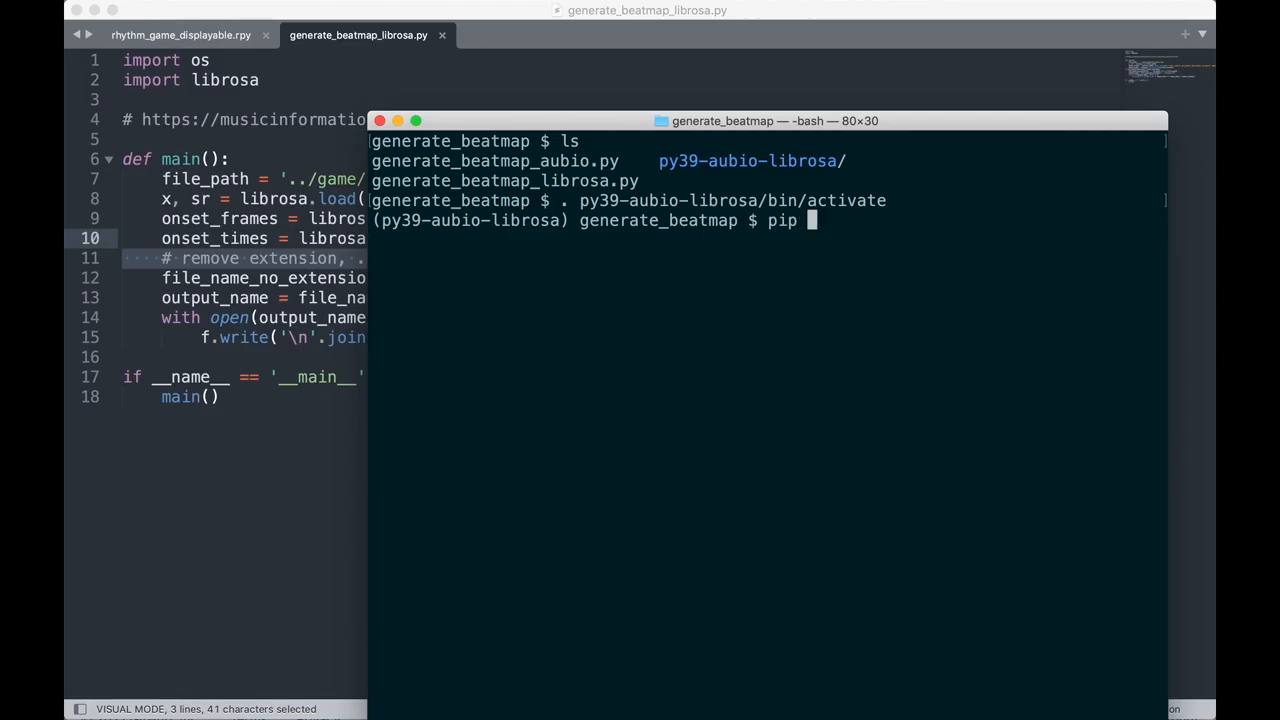
Install librosa with pip, then check that importing librosa in Python raises no error.
type("install")
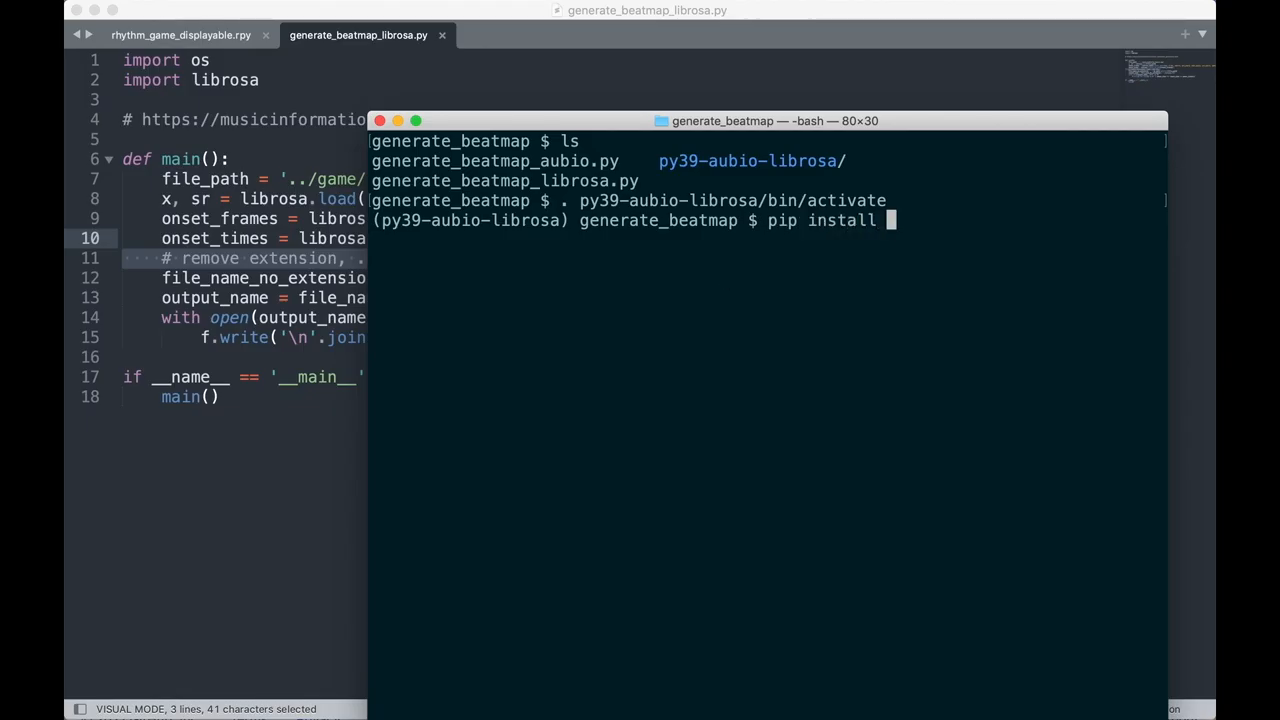
type("librosa")
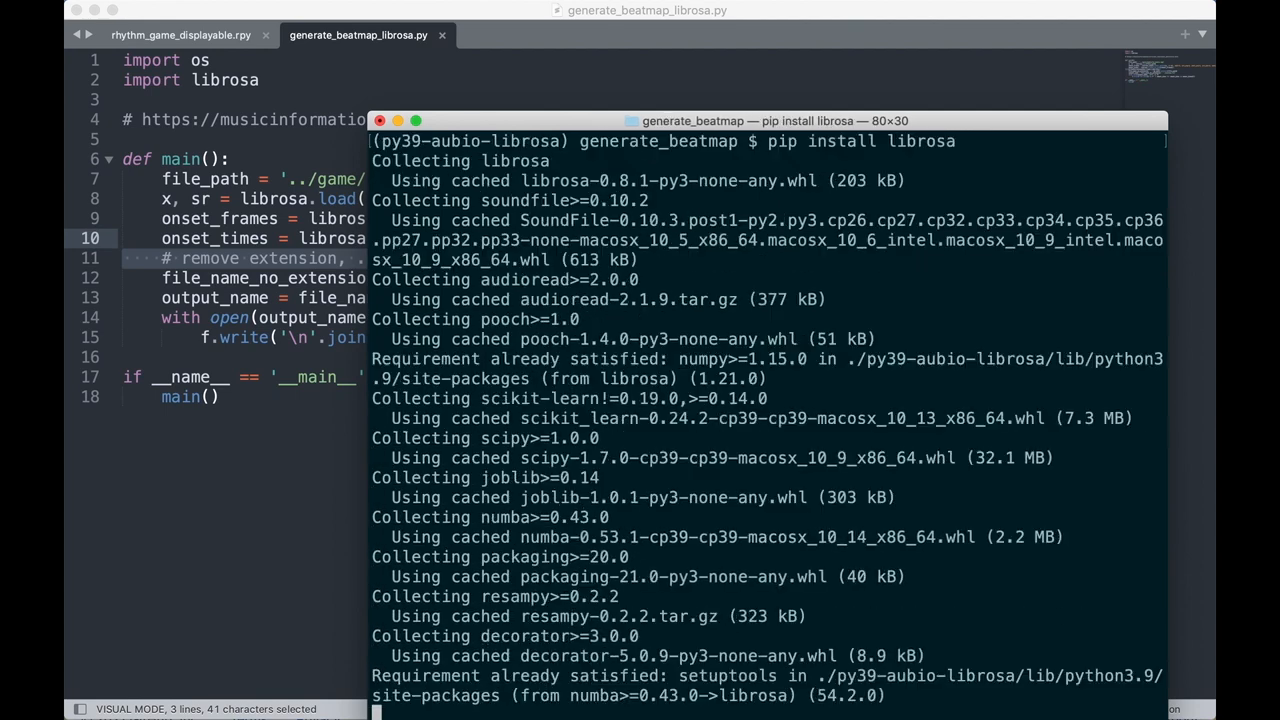
scroll("down", 3)
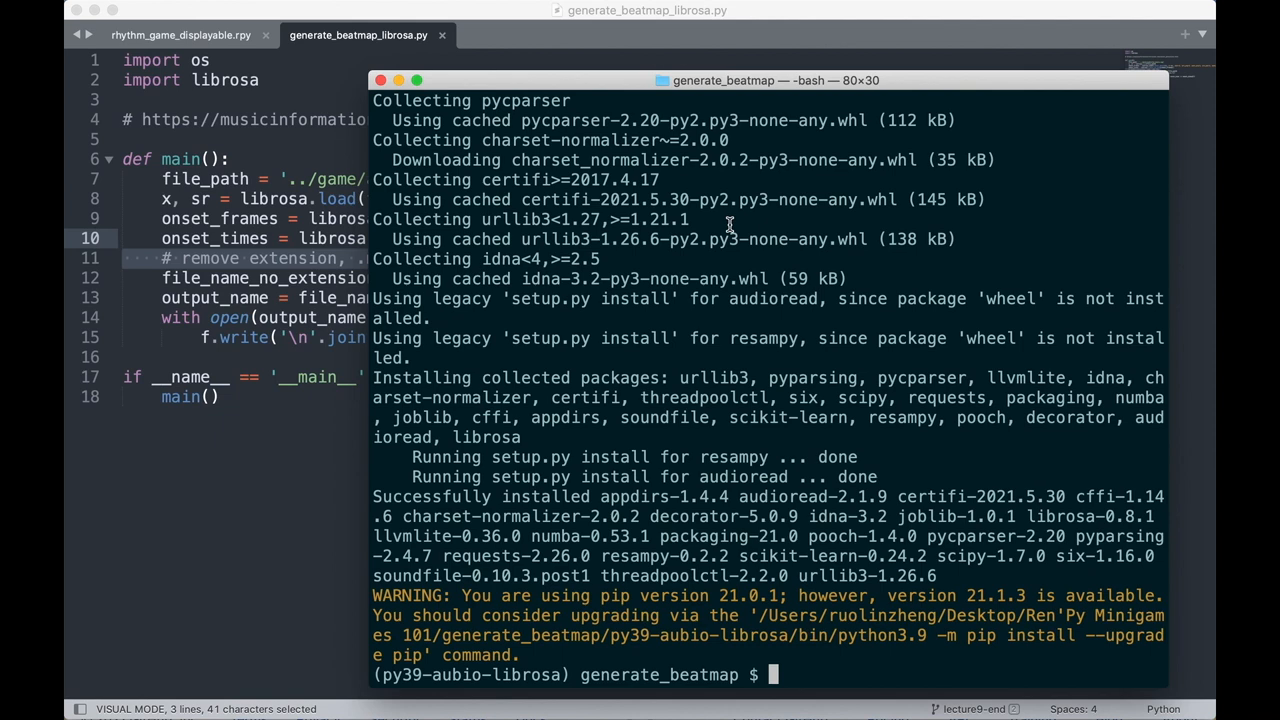
type("python")
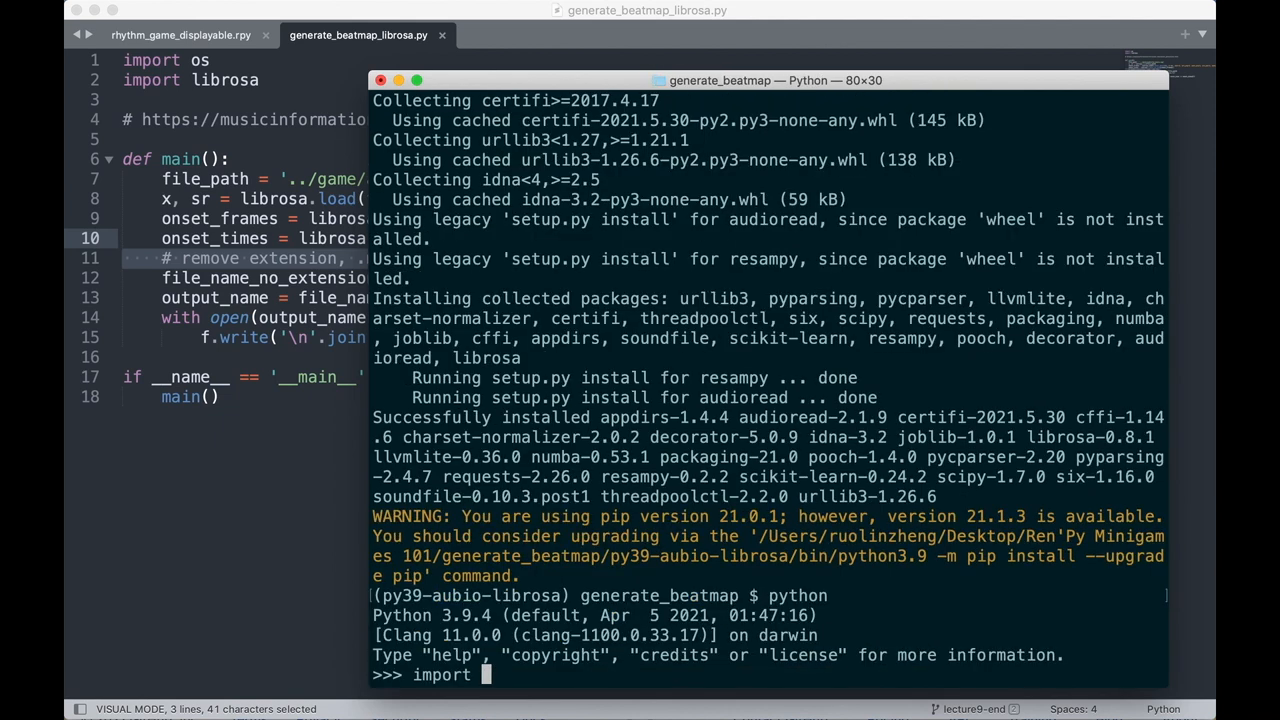
type("librosa")
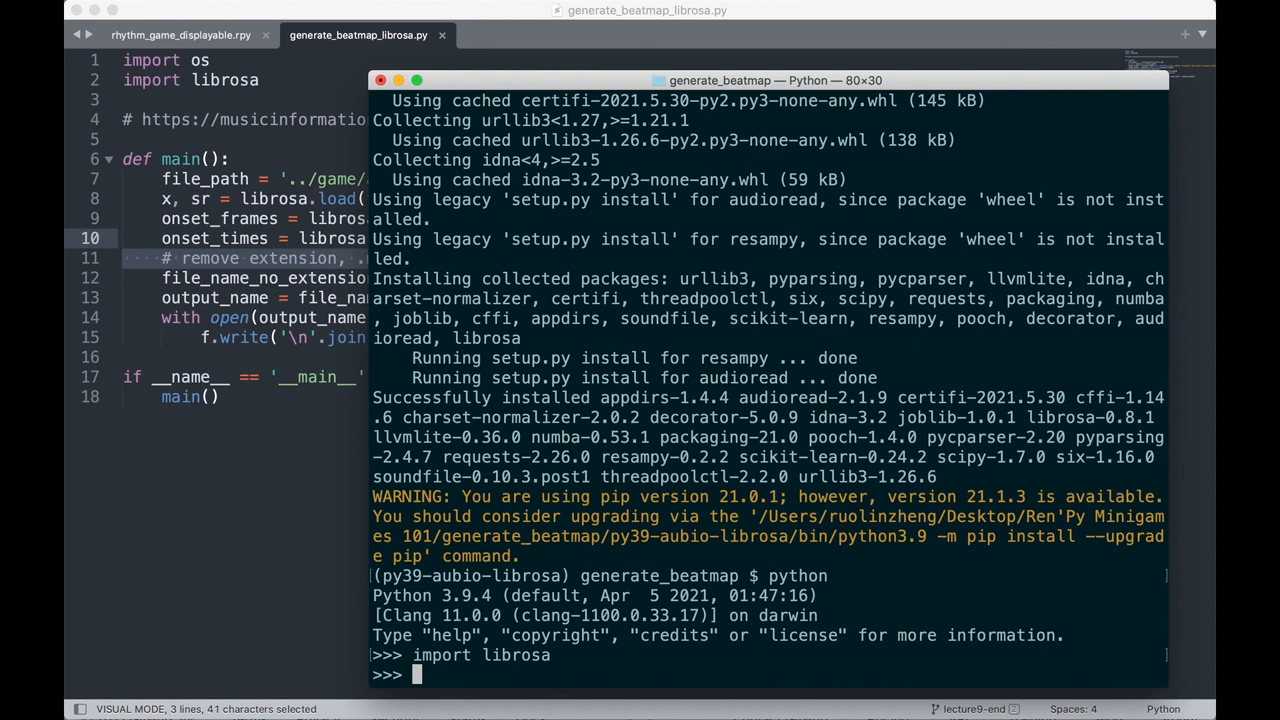
type("quit()")
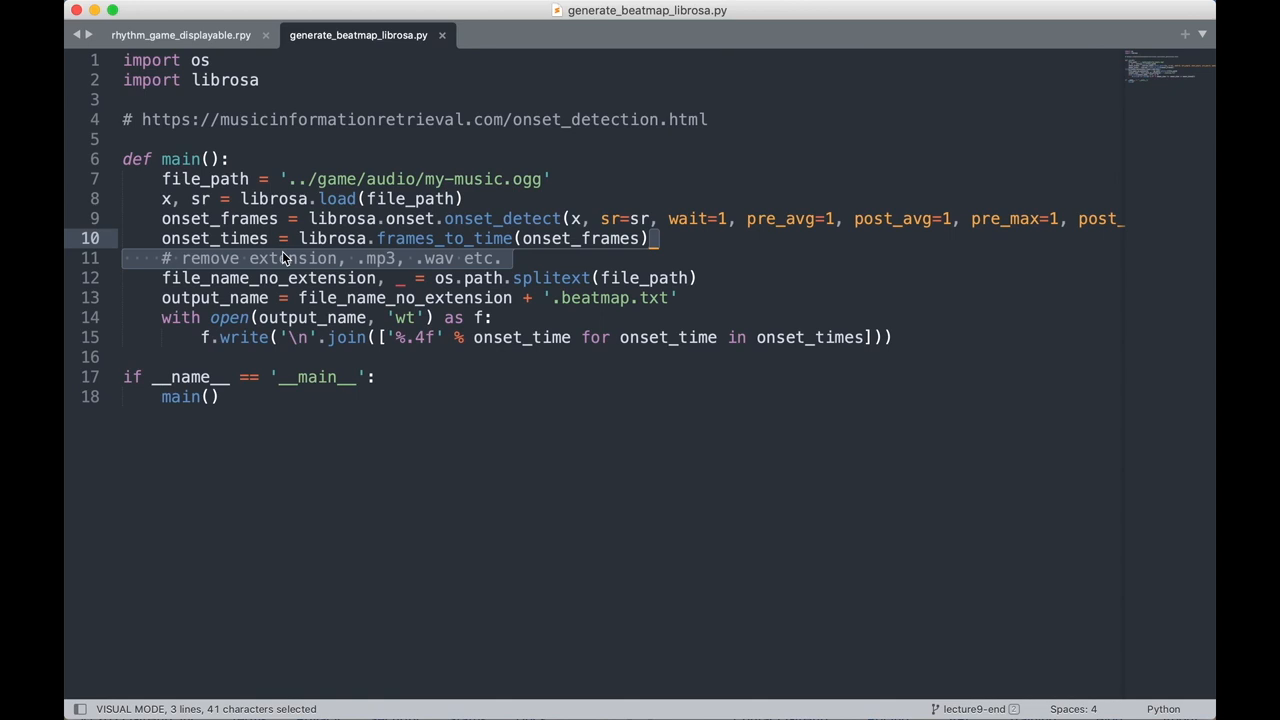
key("Escape")
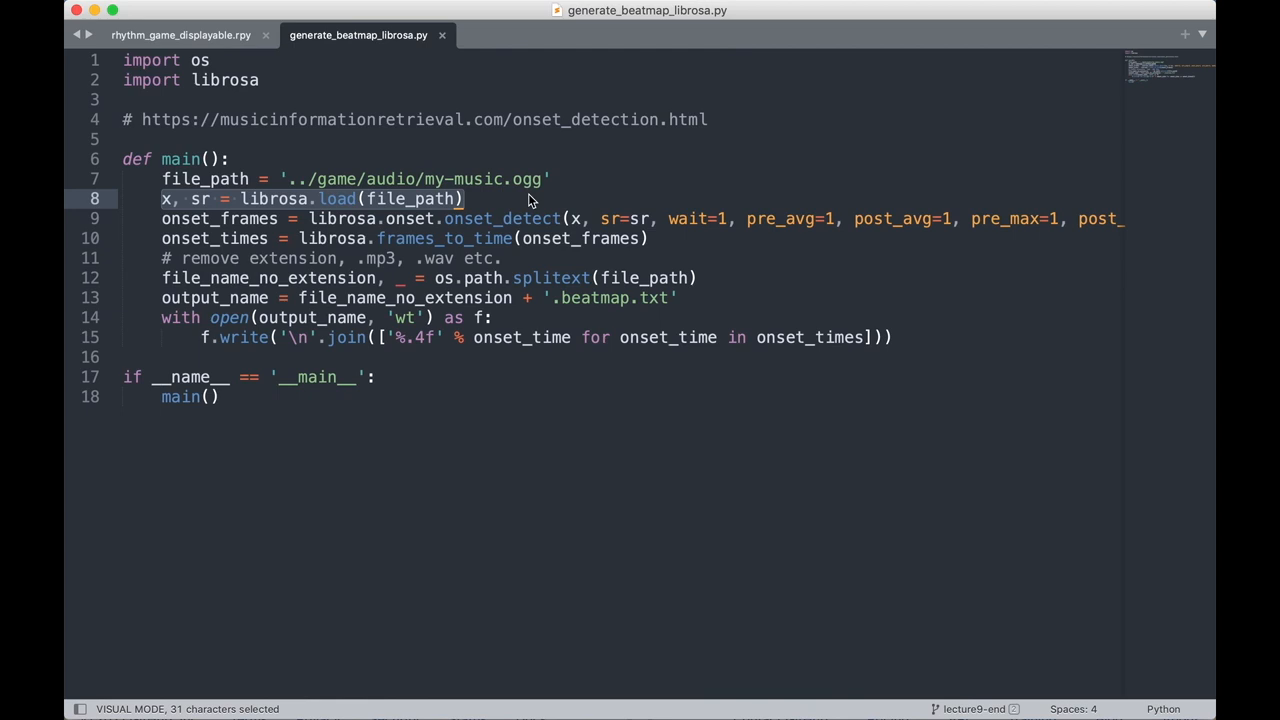
key("Escape")
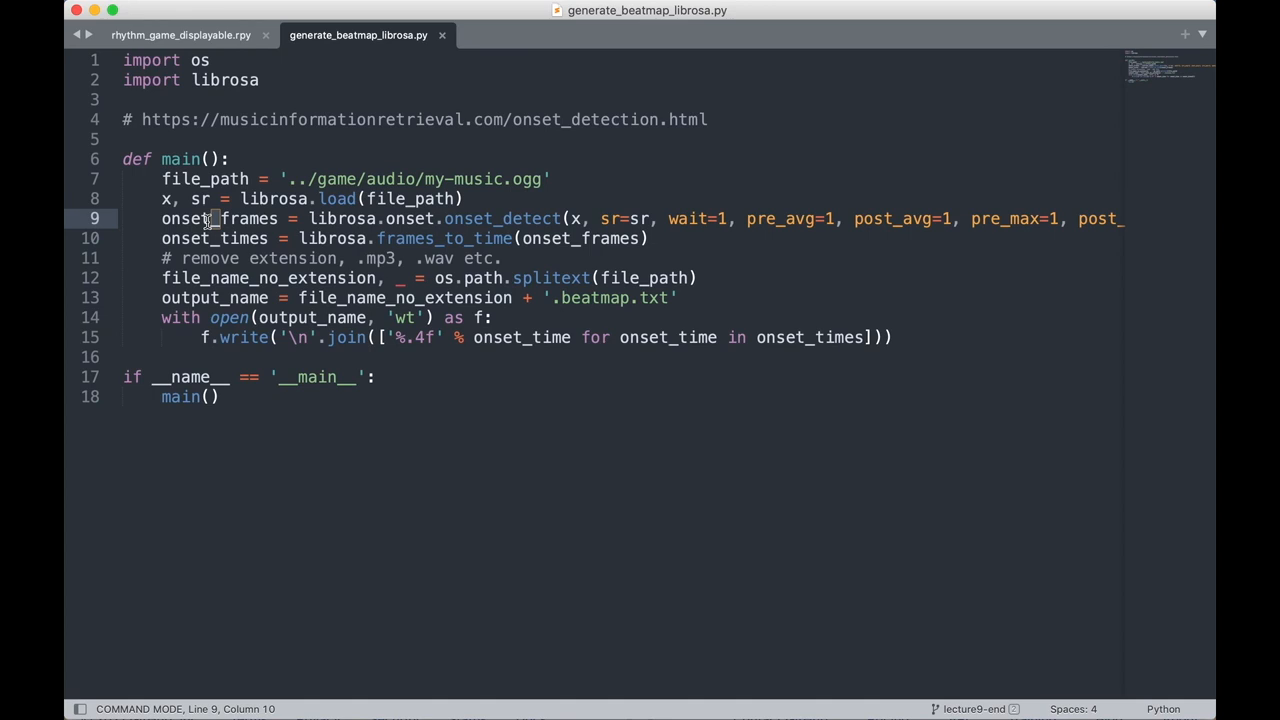
mouse_move(202, 238)
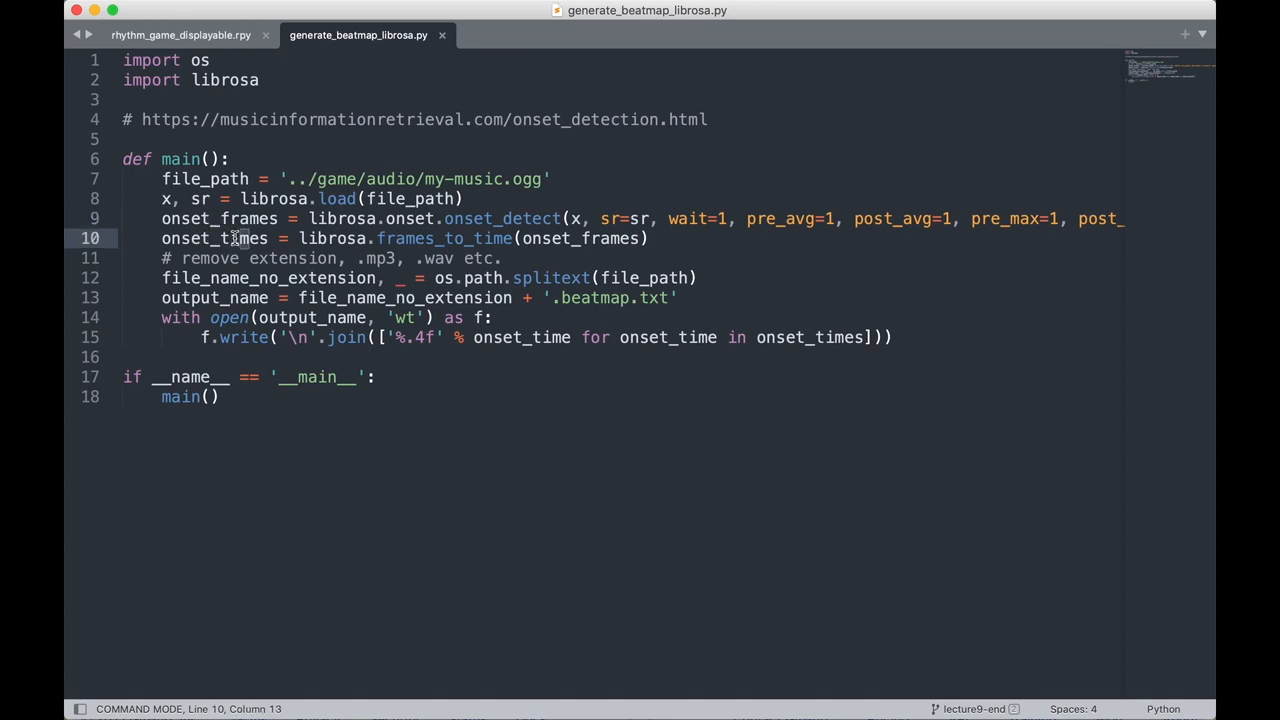
mouse_move(400, 238)
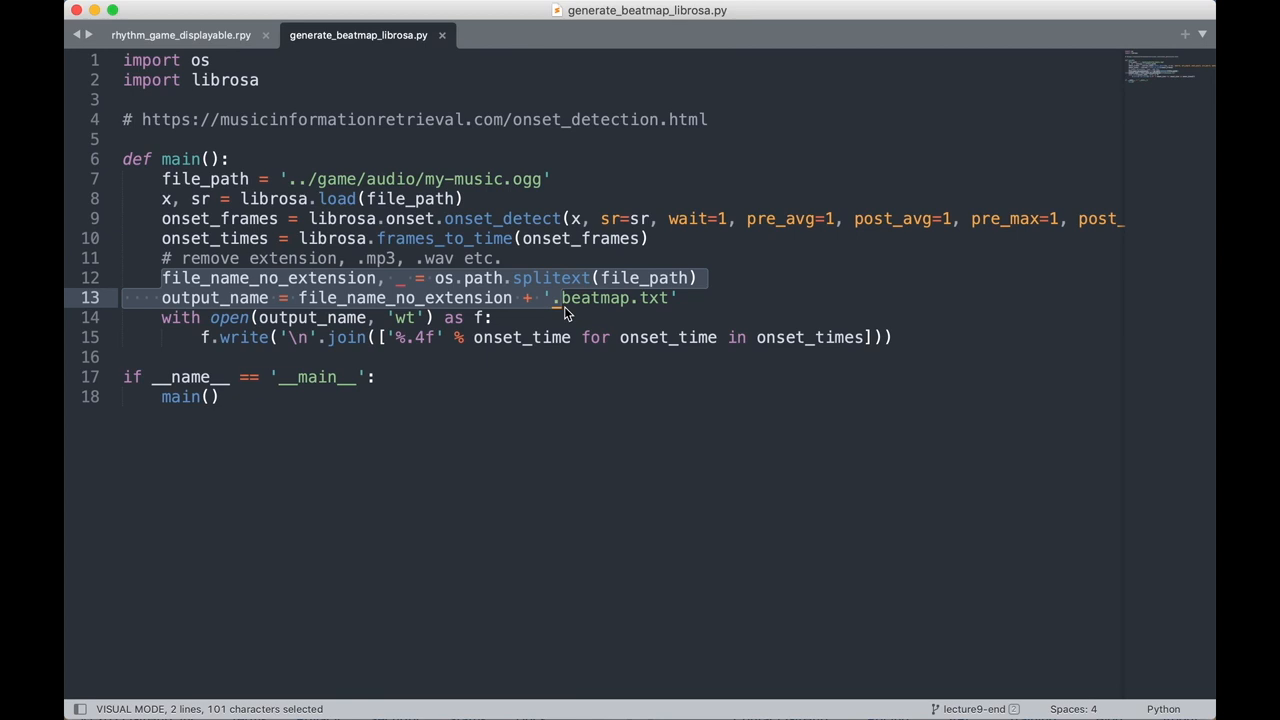
key("Escape")
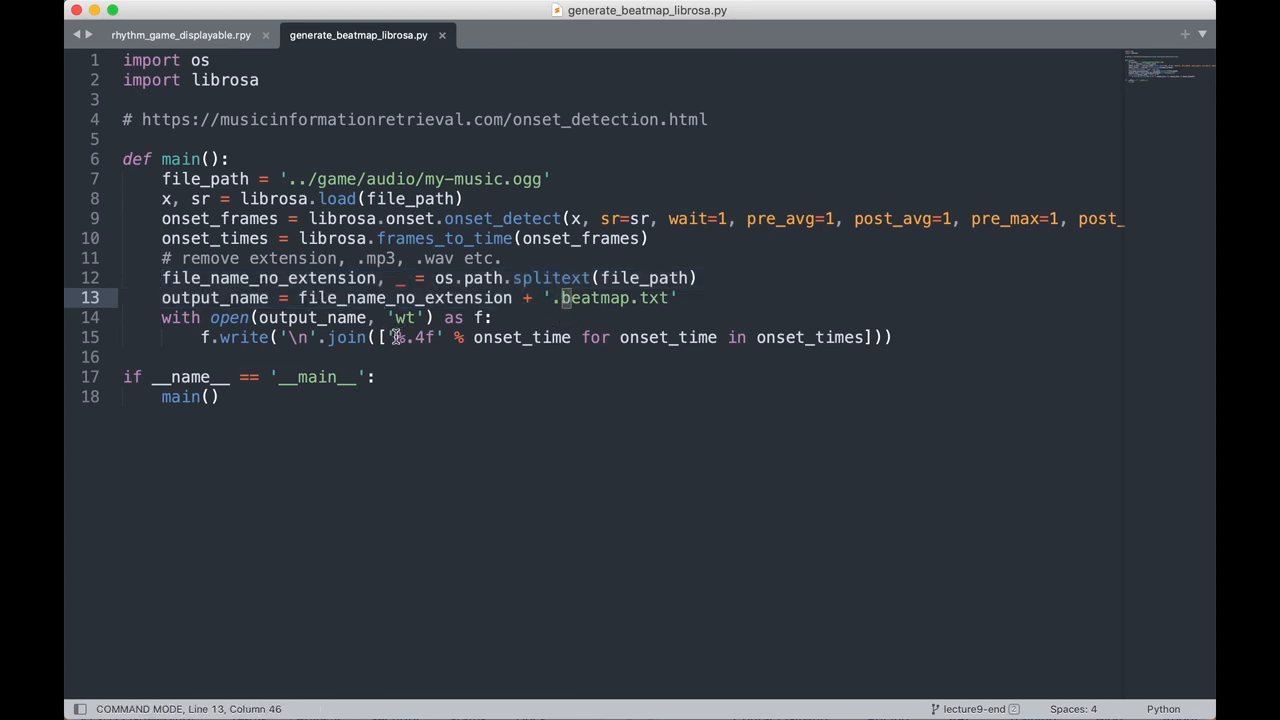
left_click_drag(392, 337, 448, 337)
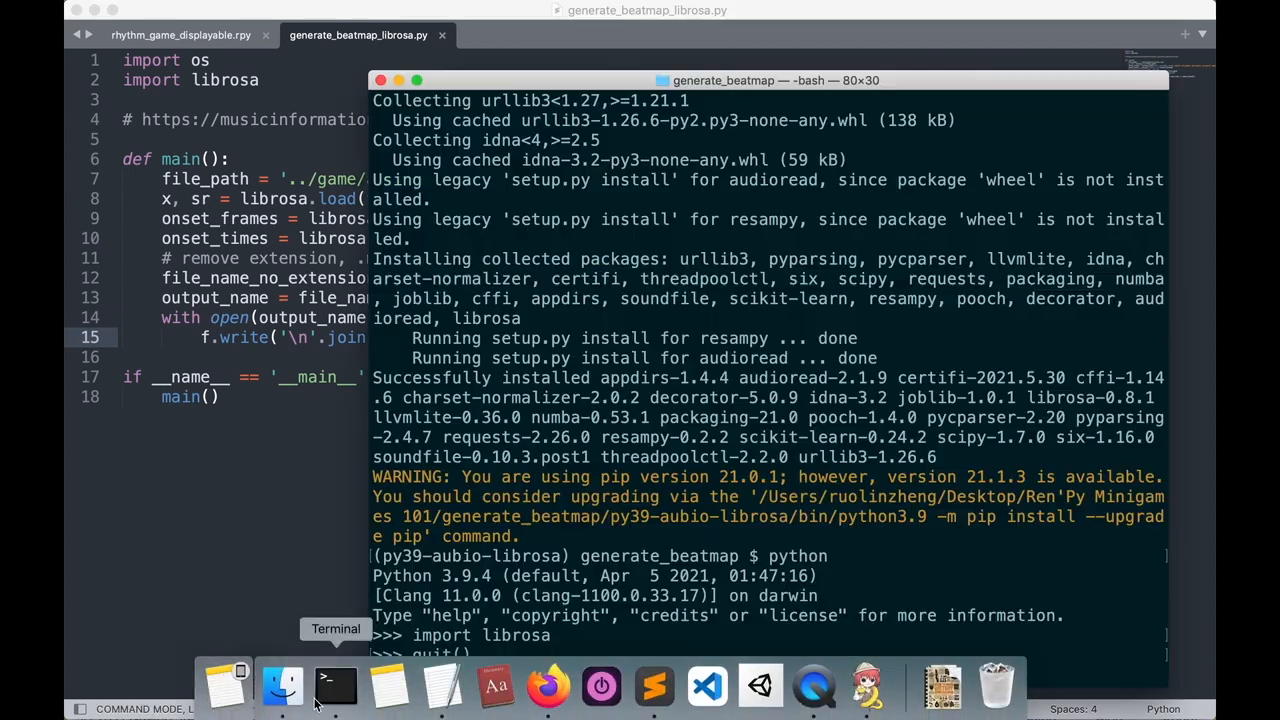
Exit the Python interpreter with quit().
type("quit()")
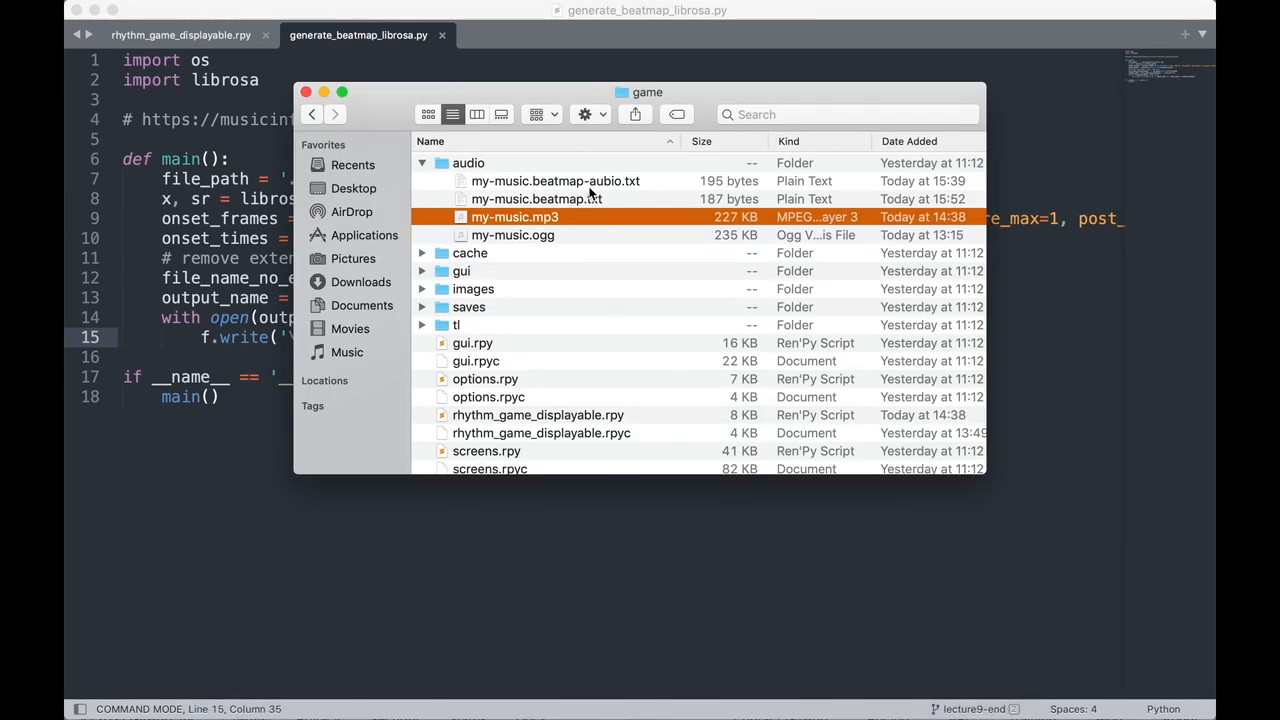
Open the librosa beatmap my-music.beatmap.txt beside the aubio file.
double_click(536, 199)
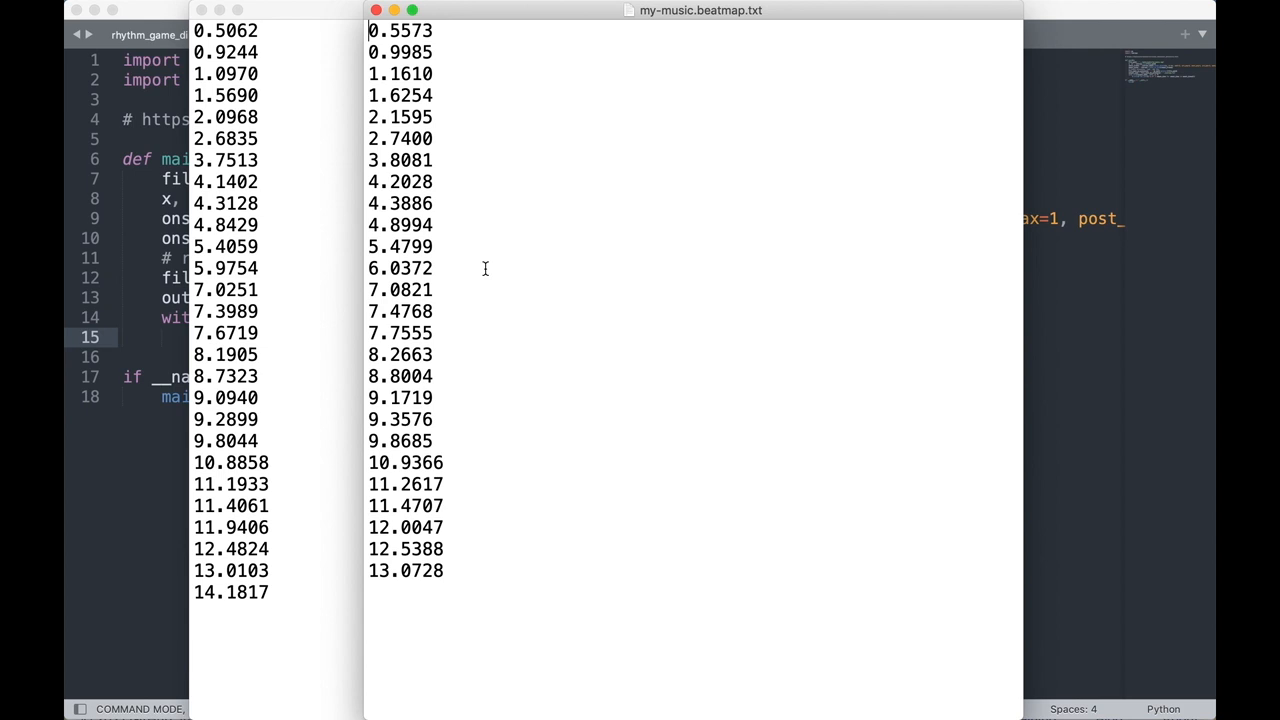
mouse_move(268, 410)
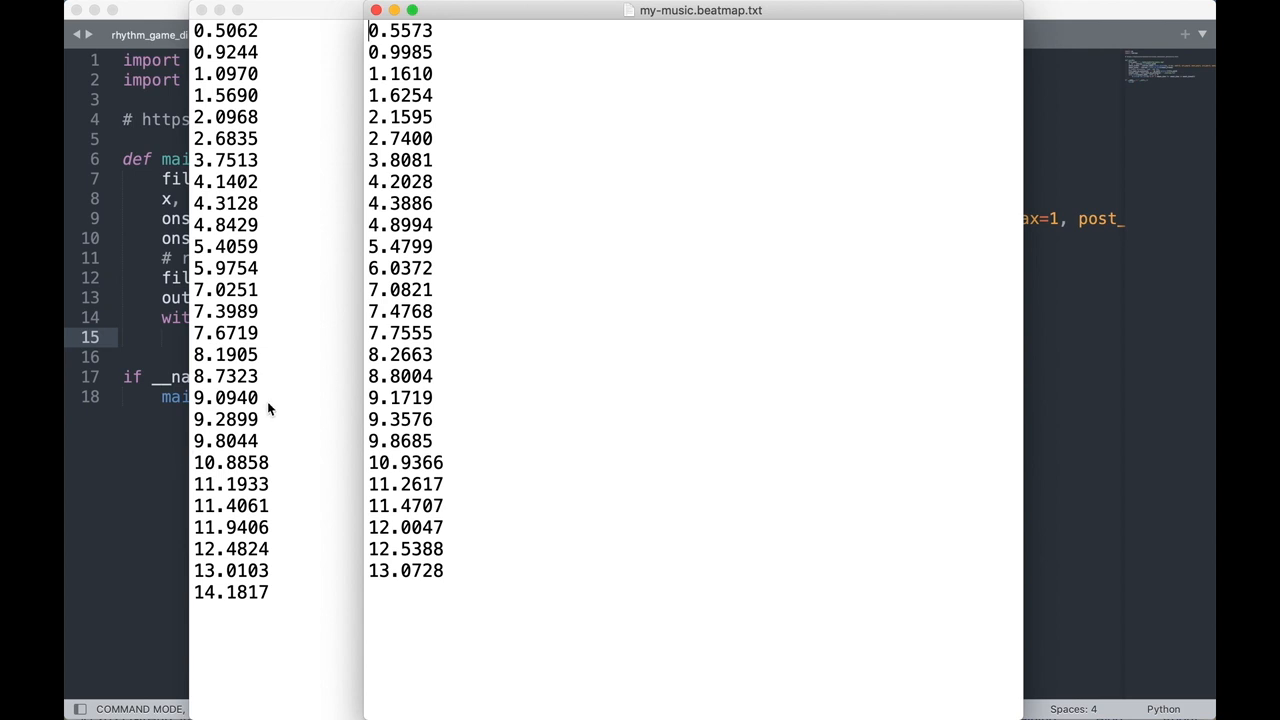
mouse_move(516, 413)
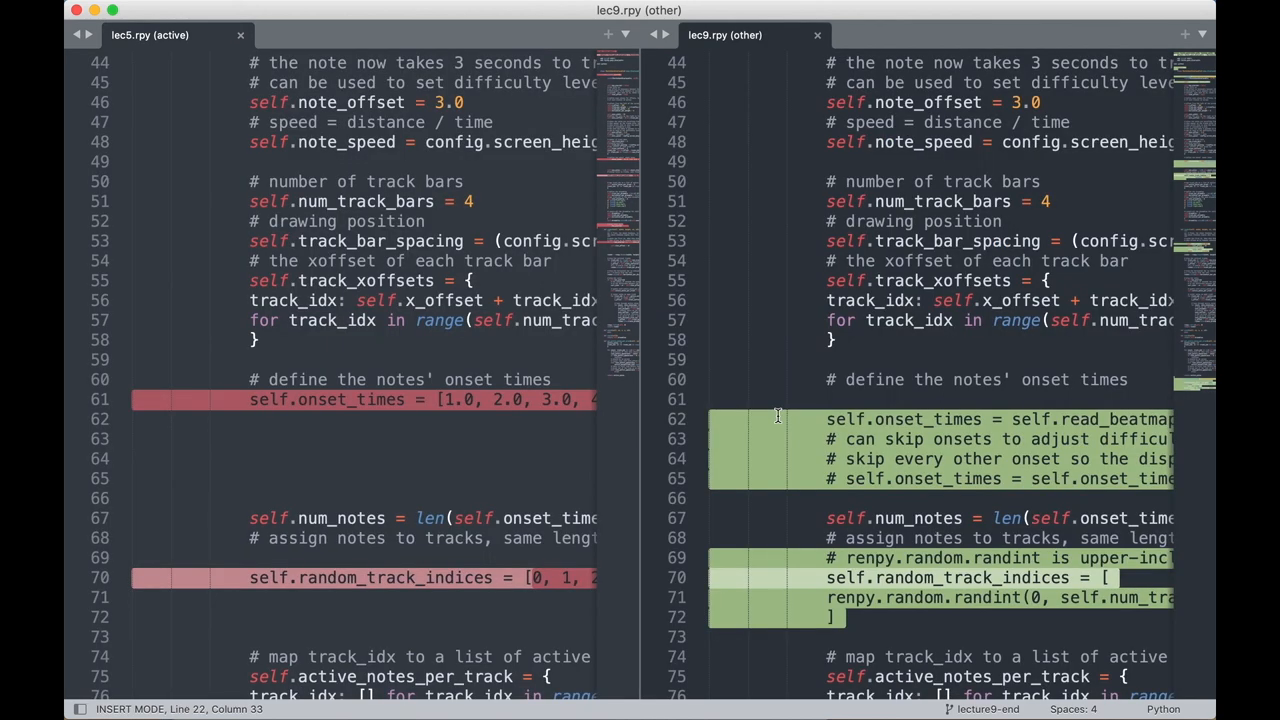
mouse_move(838, 413)
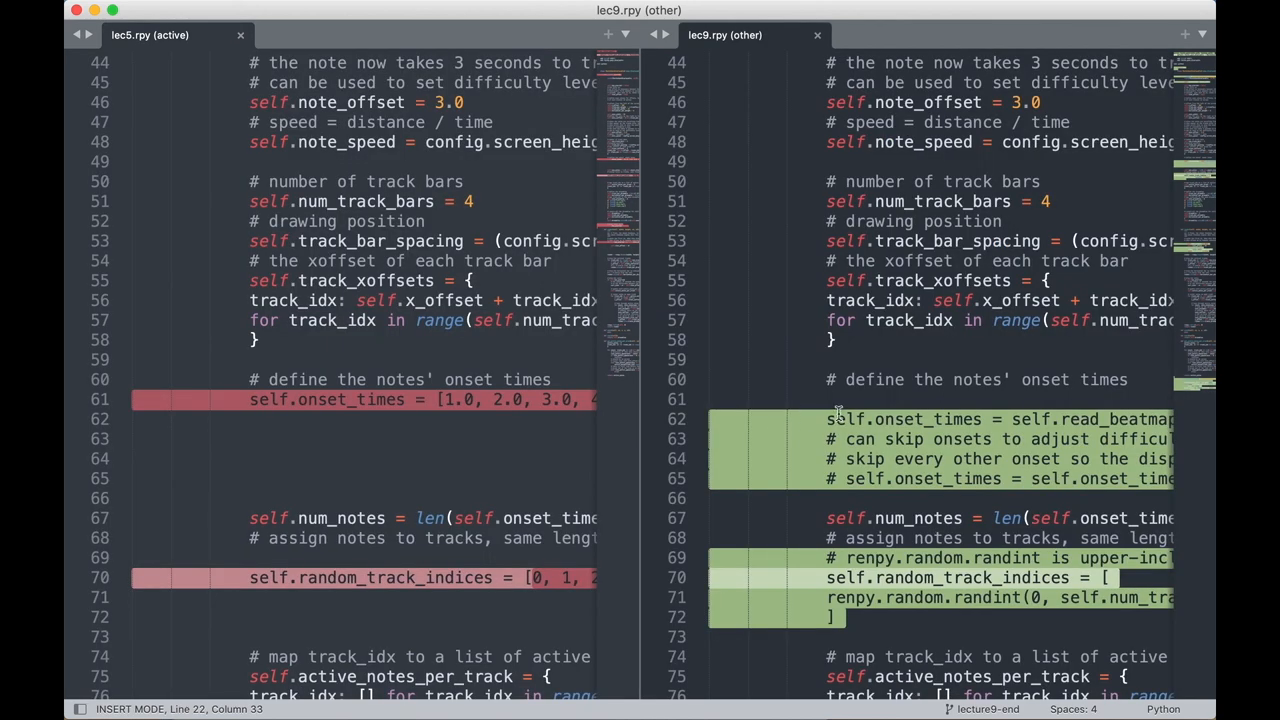
mouse_move(640, 458)
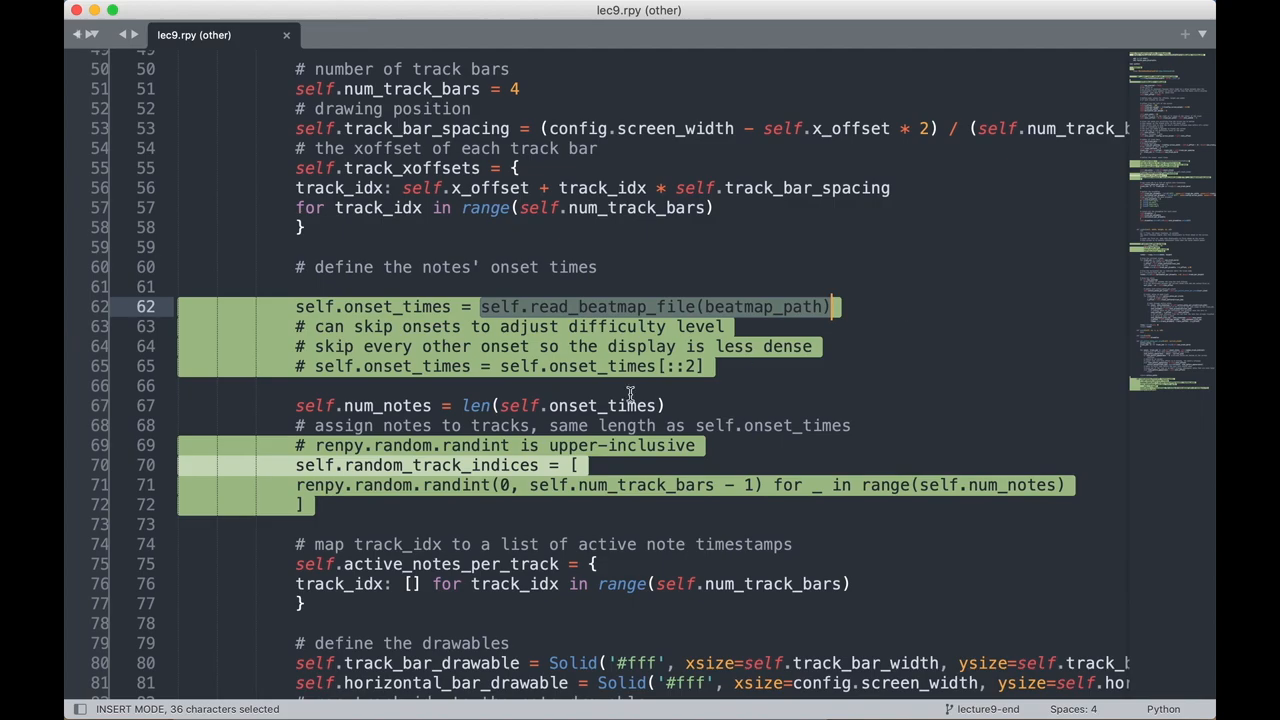
Review the lec5/lec9 diff, beatmap files and read_beatmap_file call, then start a new game.
scroll("down", 3)
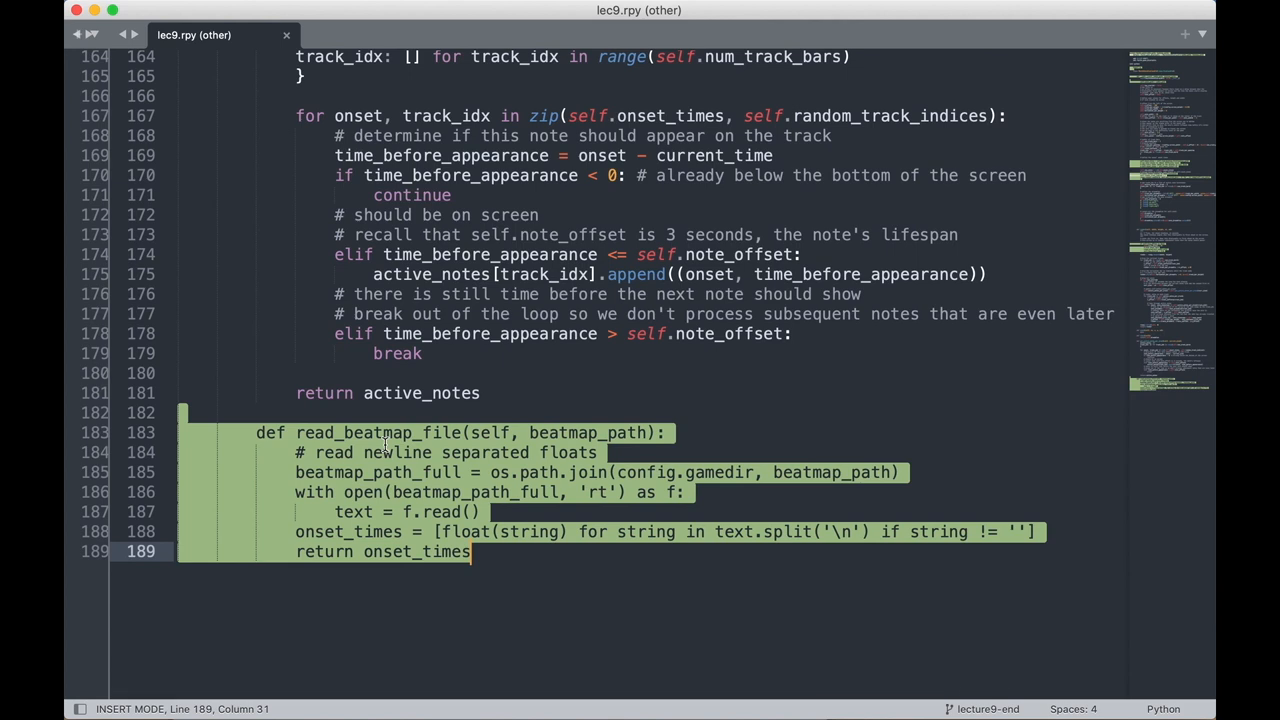
double_click(587, 432)
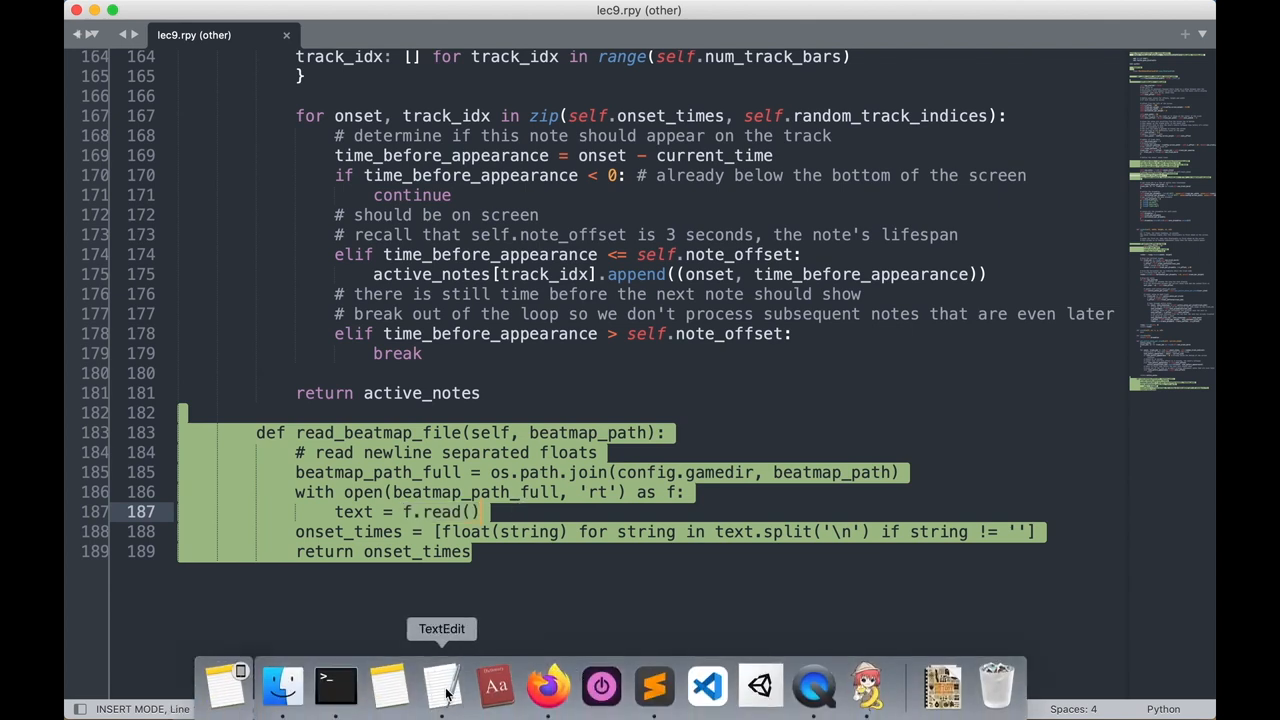
left_click(442, 685)
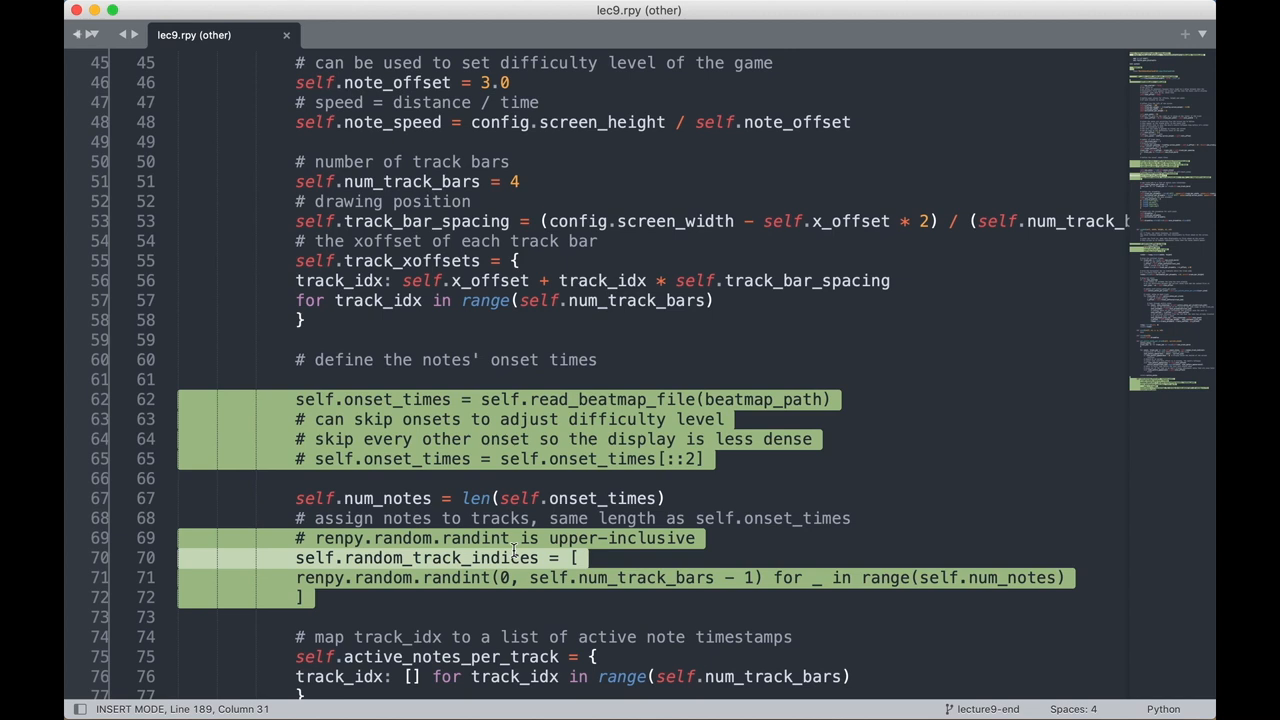
double_click(610, 399)
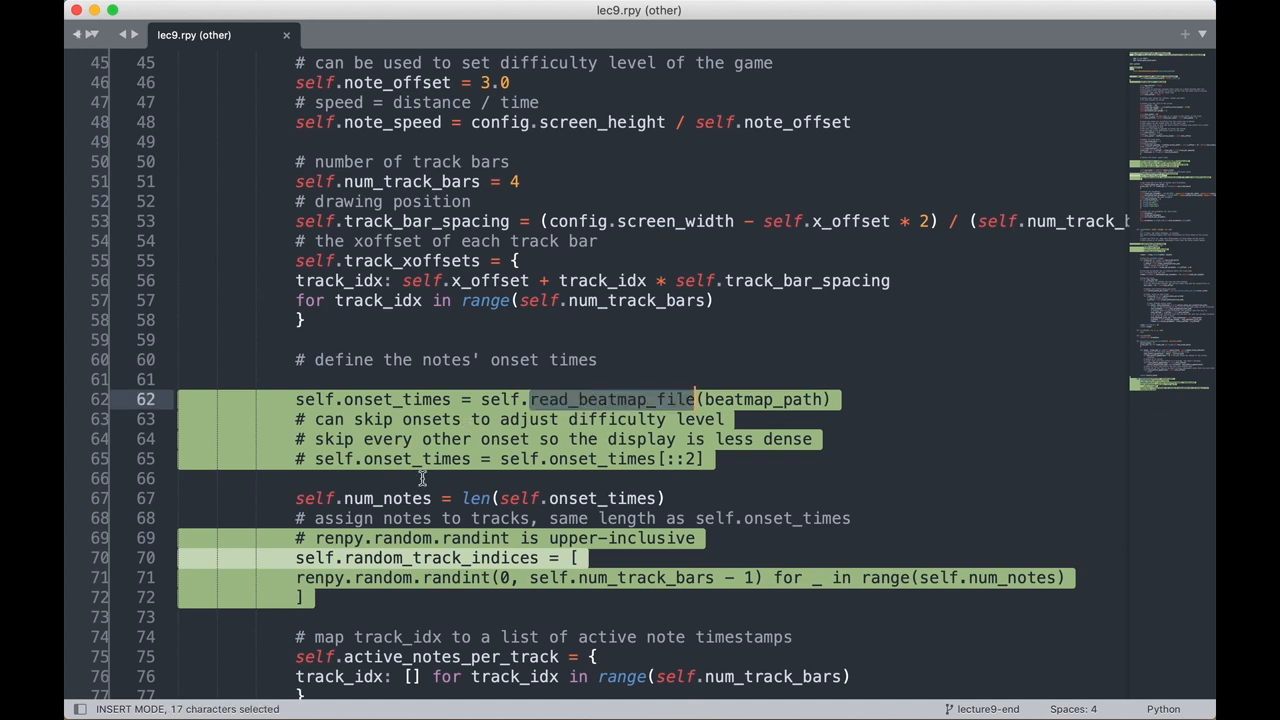
mouse_move(419, 490)
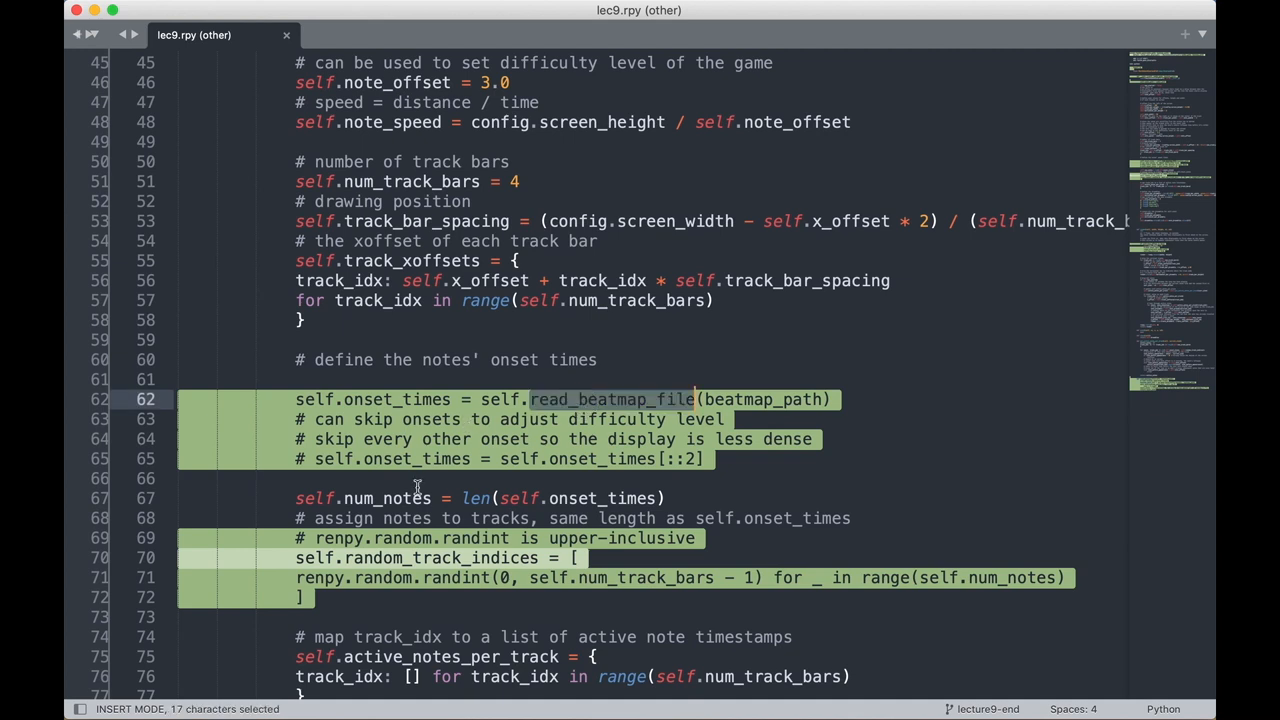
mouse_move(388, 513)
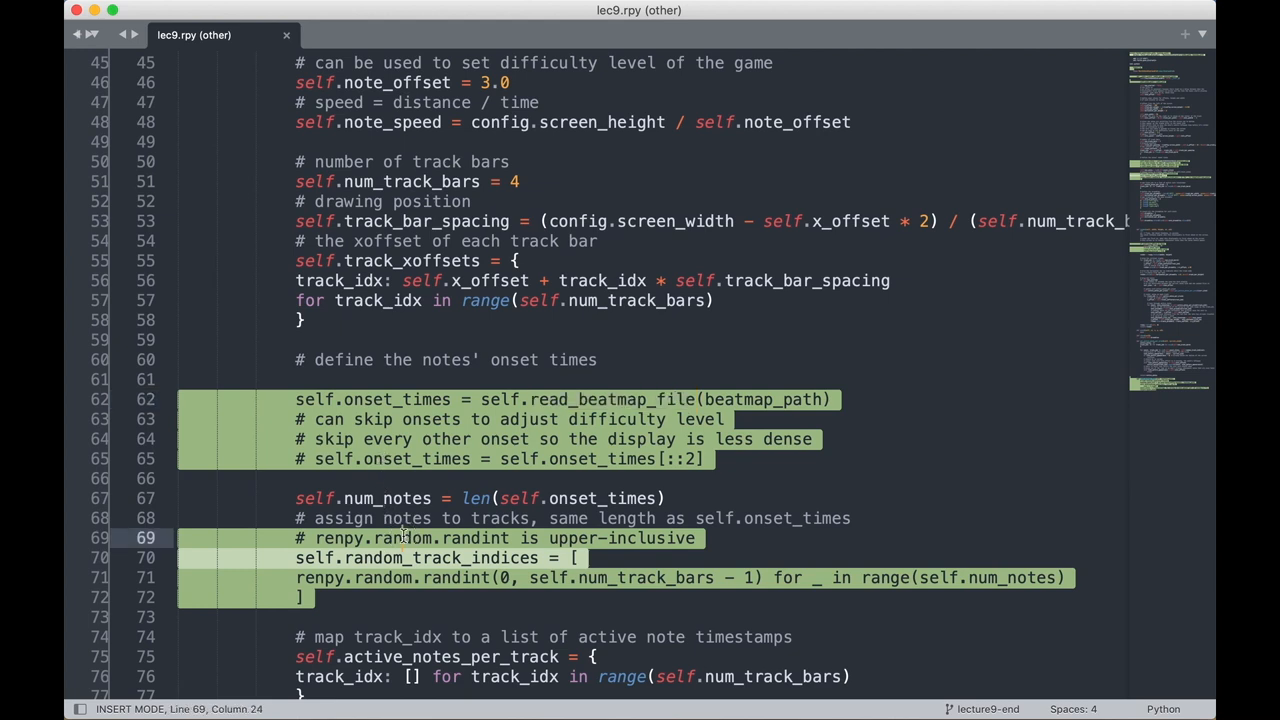
double_click(403, 538)
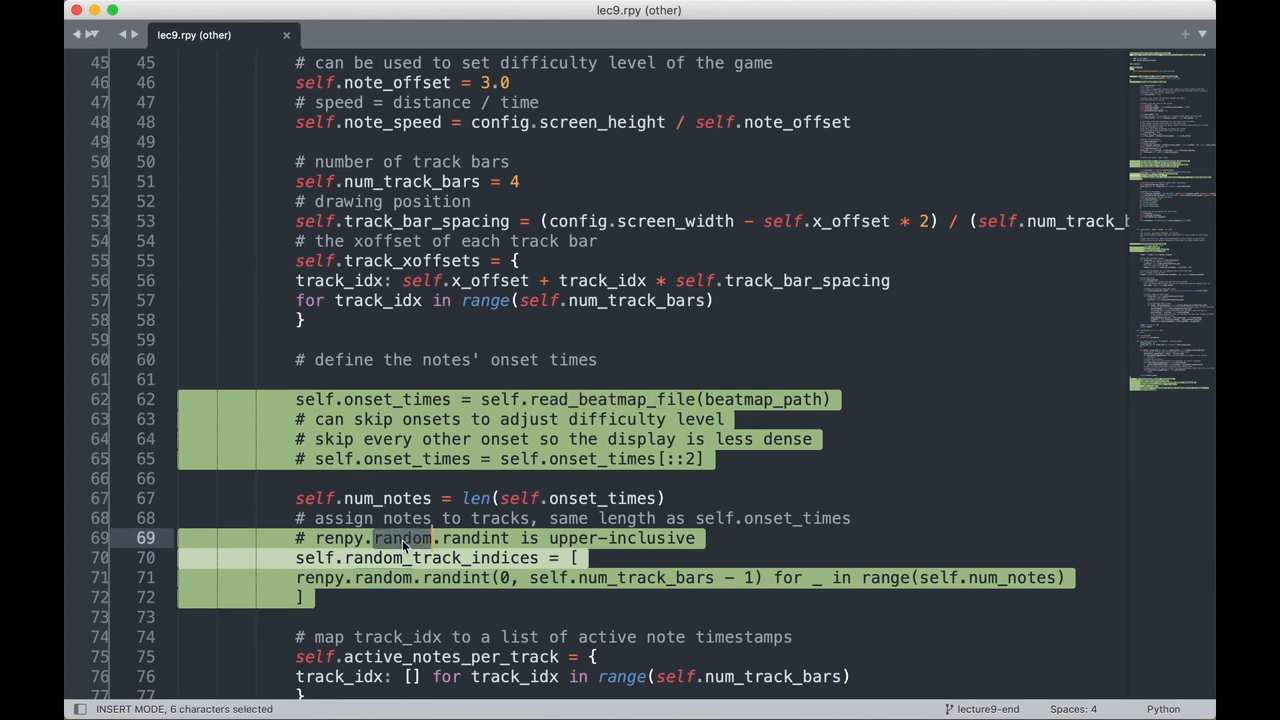
mouse_move(387, 557)
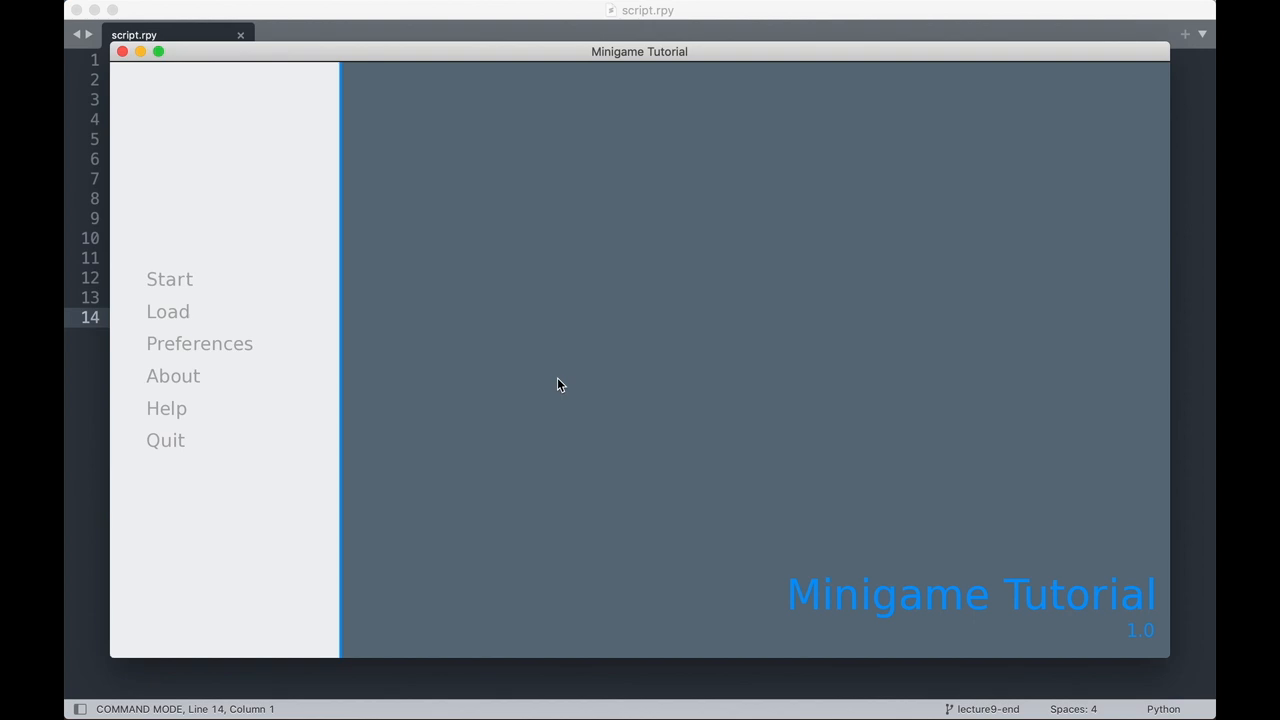
left_click(169, 278)
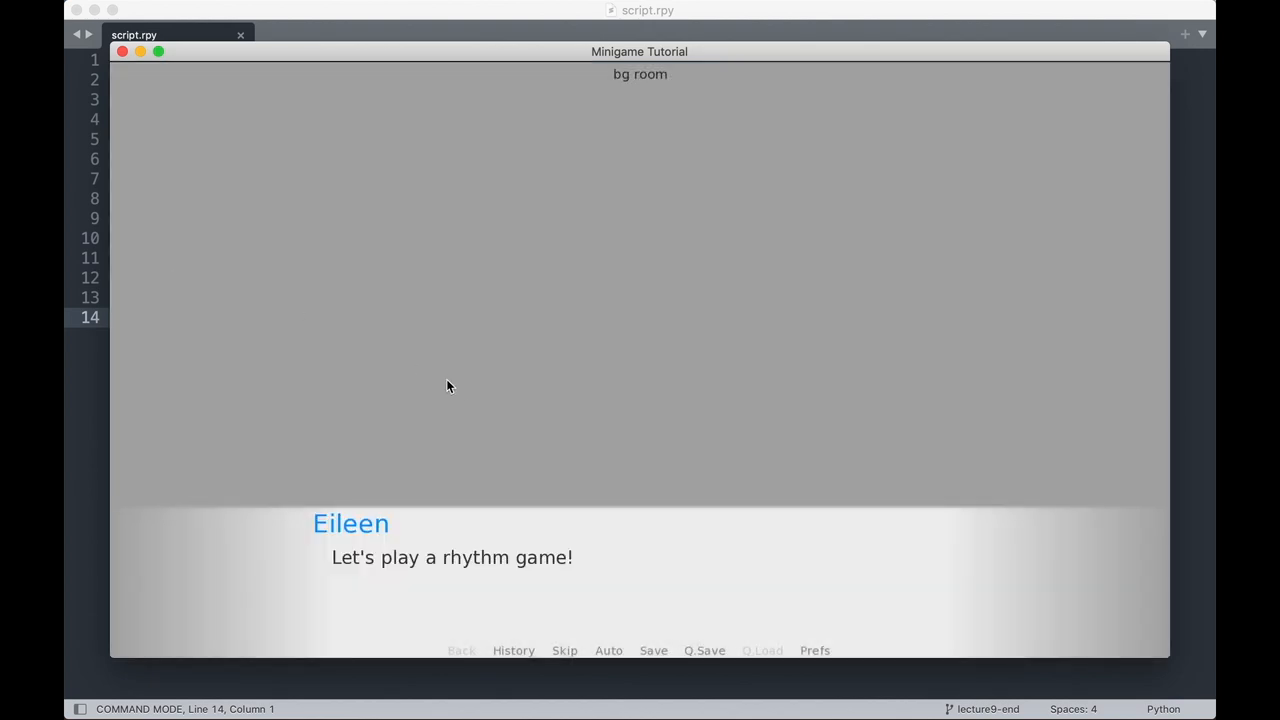